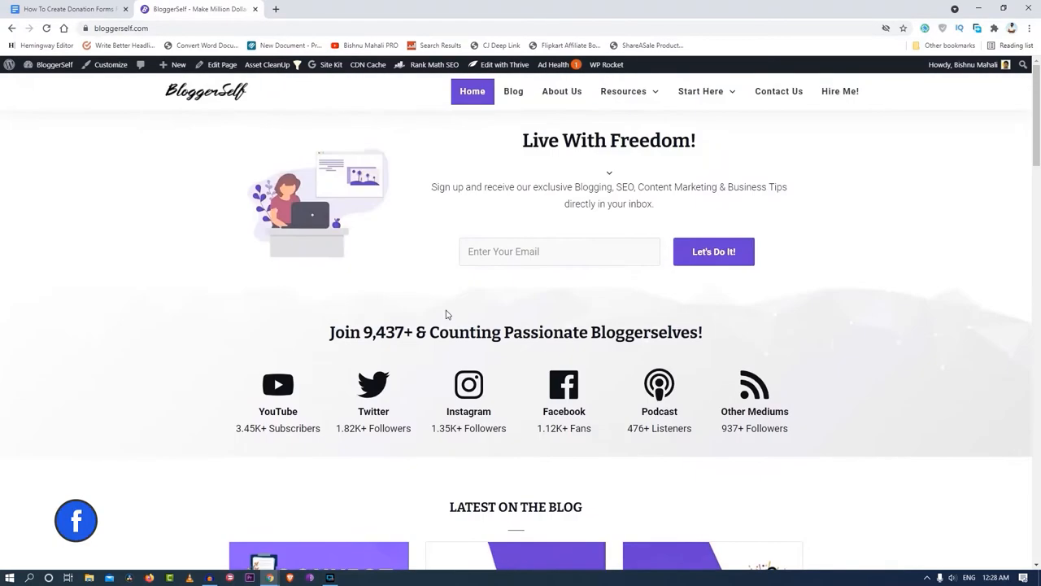
# Step: Switch between the Google Docs draft and the new WordPress post, carrying over a WPForms image URL
pyautogui.click(176, 65)
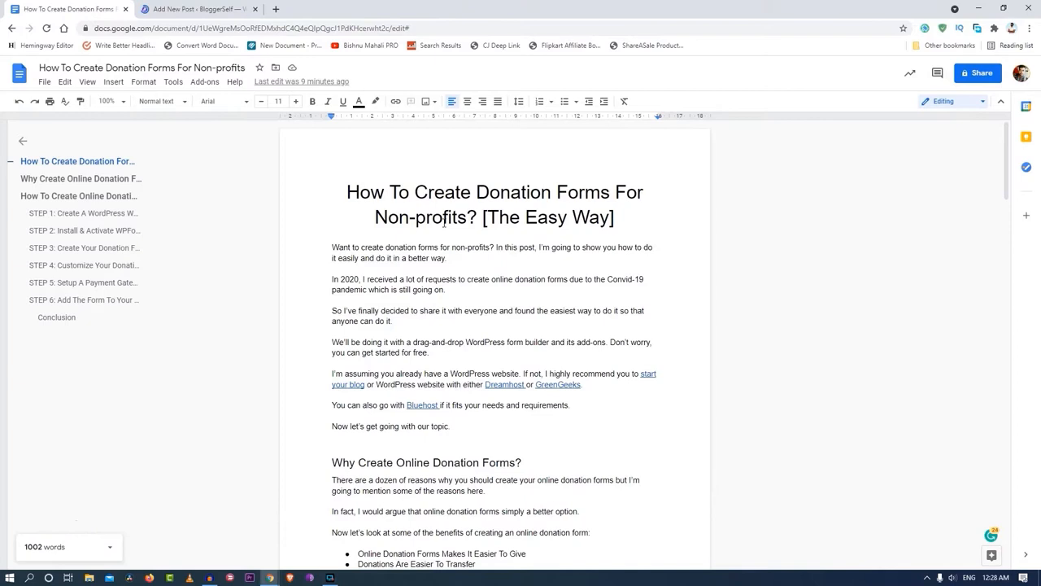
pyautogui.click(195, 10)
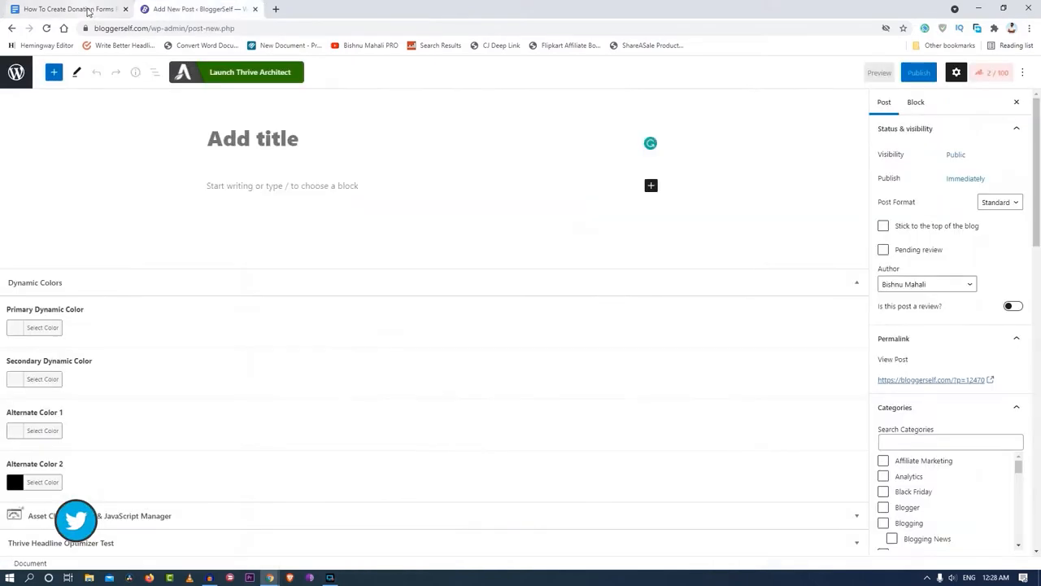
pyautogui.click(73, 10)
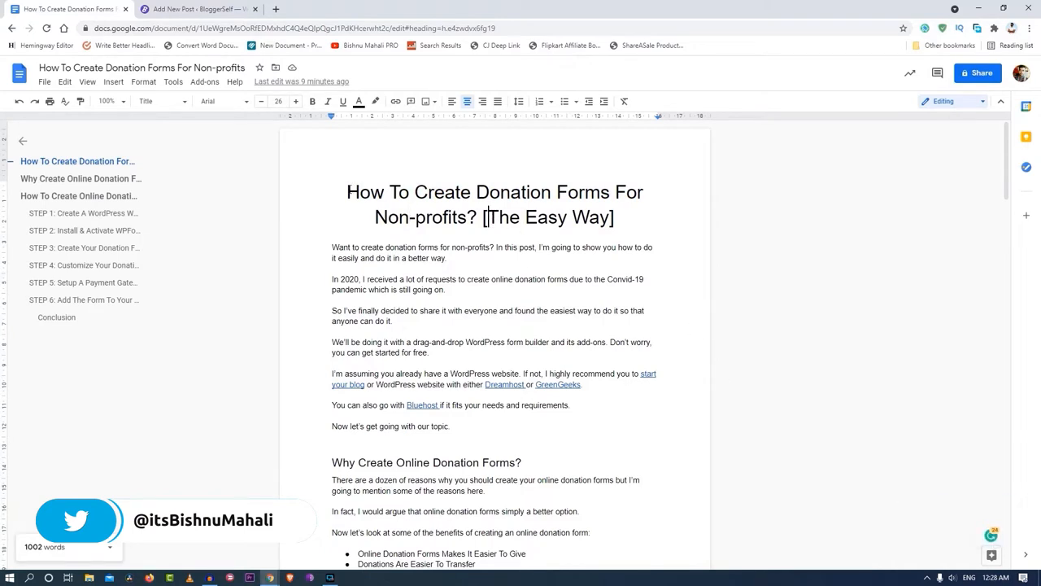
pyautogui.click(195, 10)
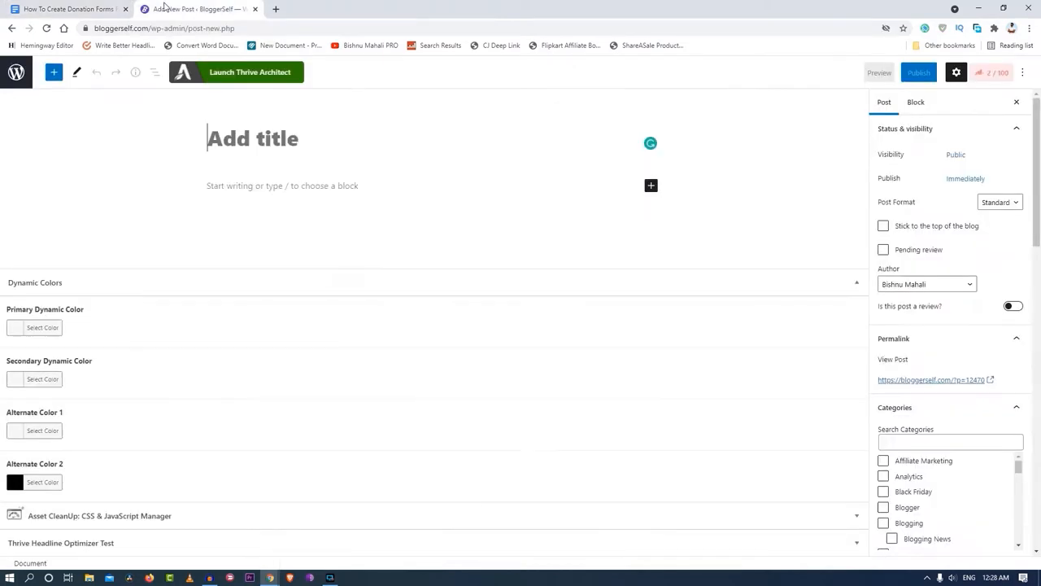
pyautogui.write('https://wpforms.com/wp-content/uploads/2020/10/select-donation-form-in-wpforms-dropdown.png')
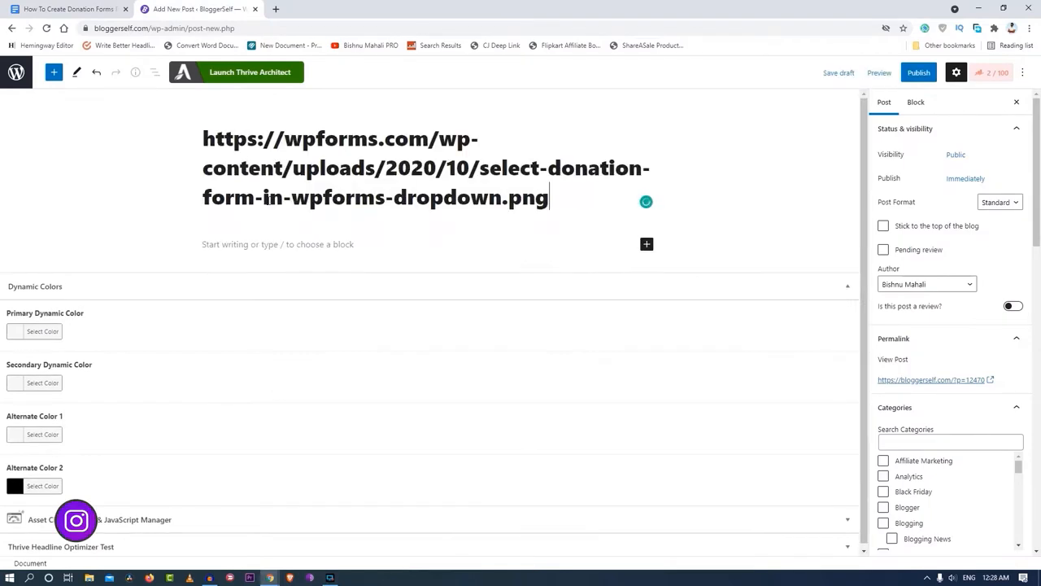
# Step: Copy the draft title 'How To Create Donation Forms For Non-profits? [The Easy Way]' into the post
pyautogui.click(73, 10)
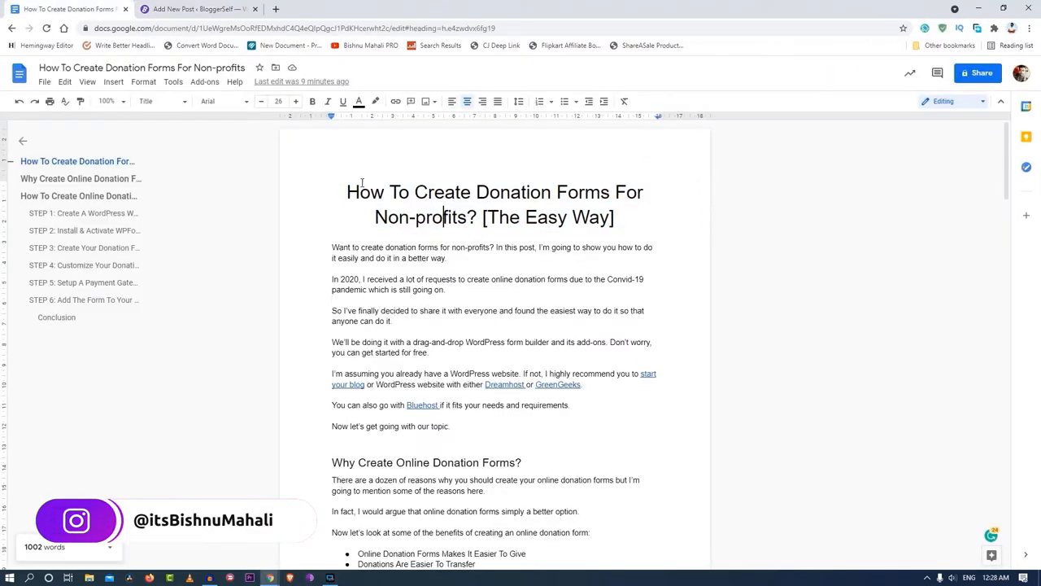
pyautogui.moveTo(348, 192); pyautogui.dragTo(616, 218)
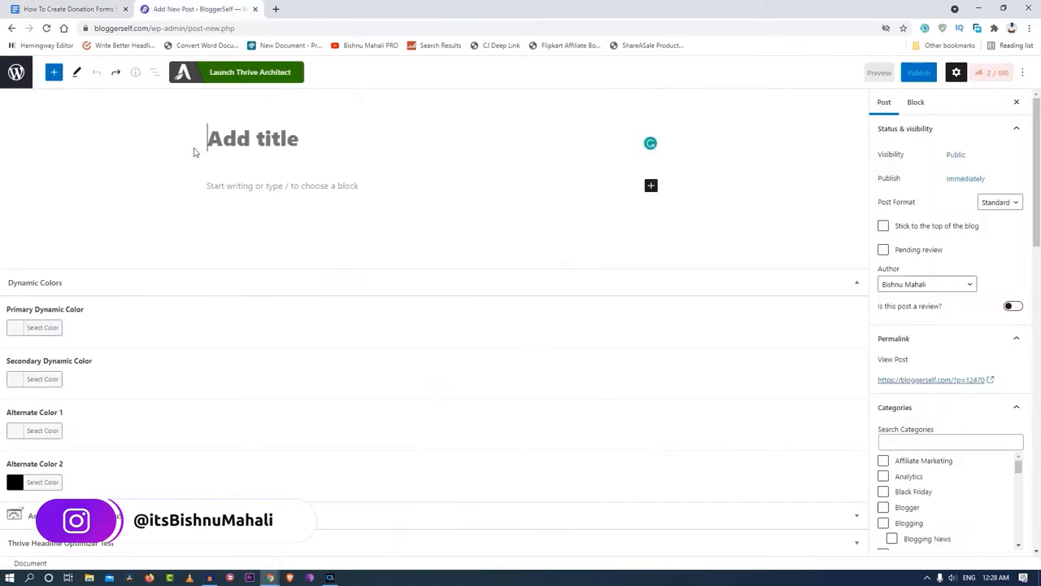
pyautogui.write('How To Create Donation Forms For Non-profits? [The Easy Way]')
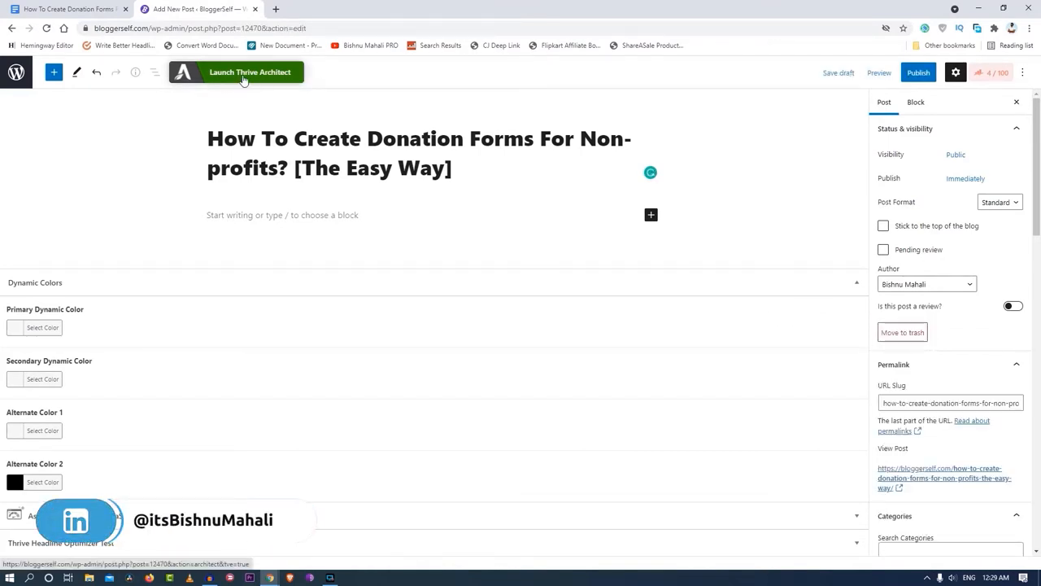
# Step: Launch the post in the Thrive Architect editor and bring up the saved content templates library
pyautogui.click(198, 10)
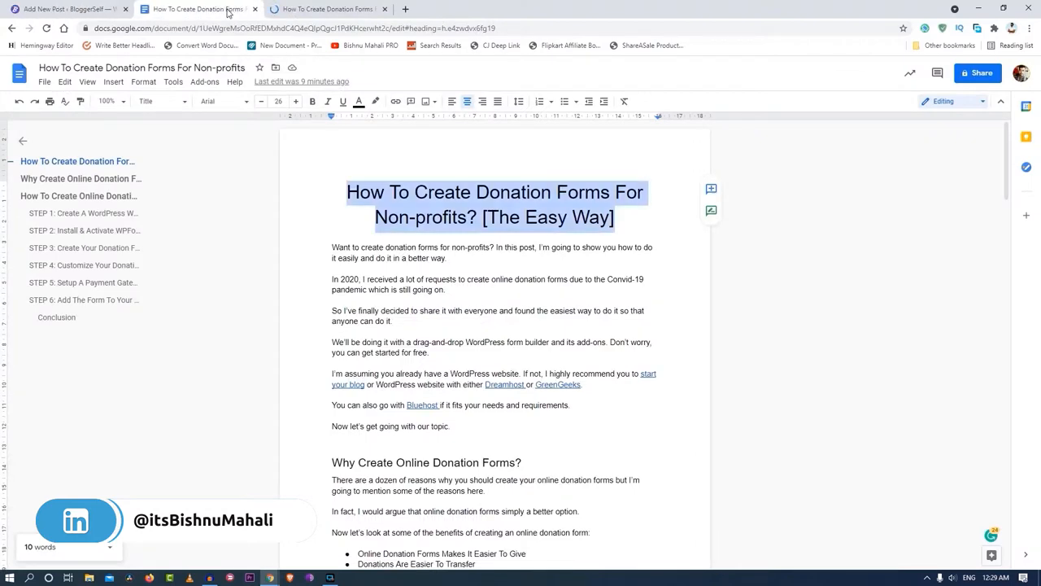
pyautogui.click(62, 9)
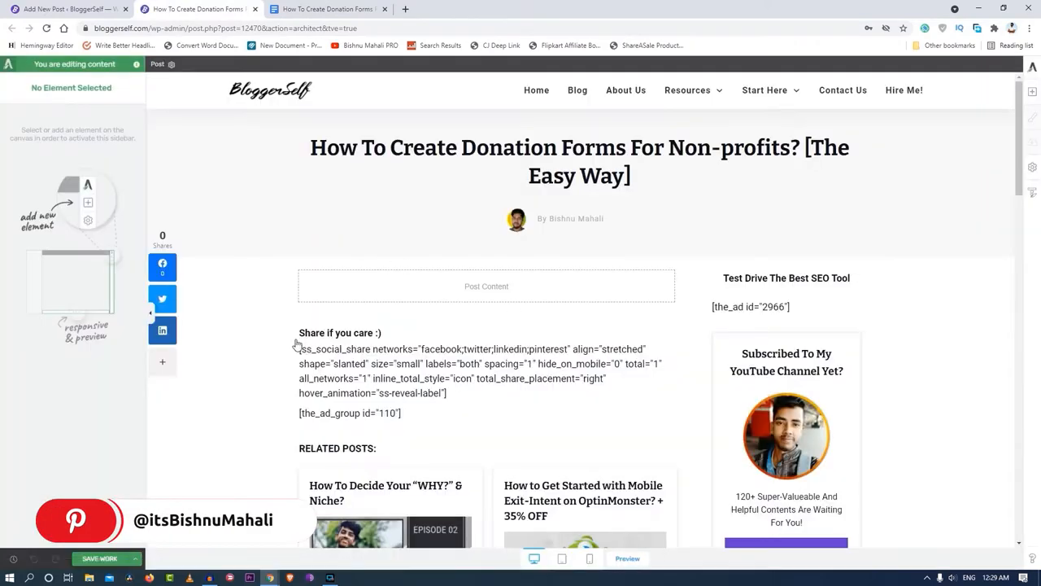
pyautogui.click(322, 9)
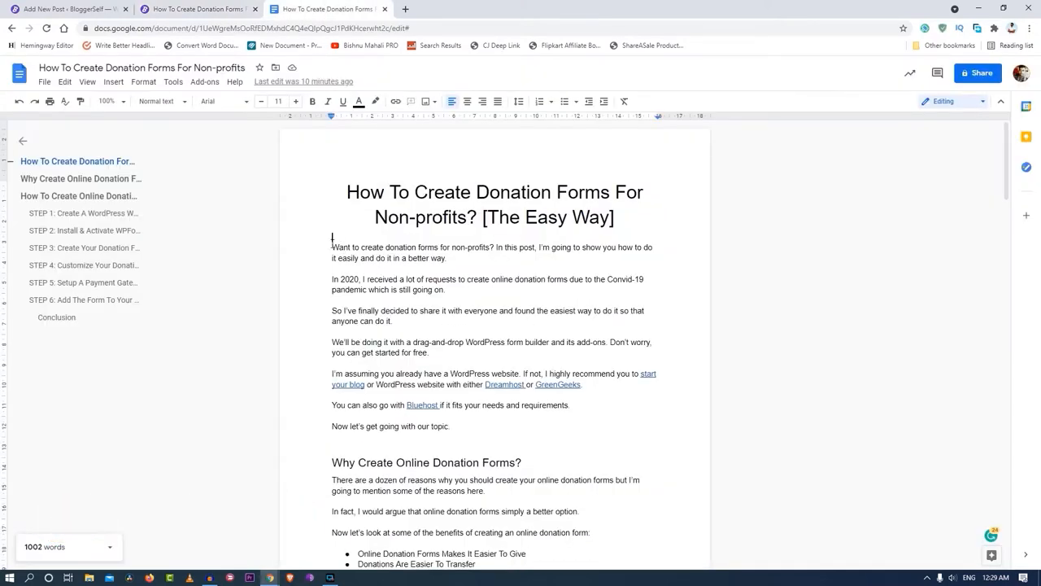
pyautogui.moveTo(325, 218)
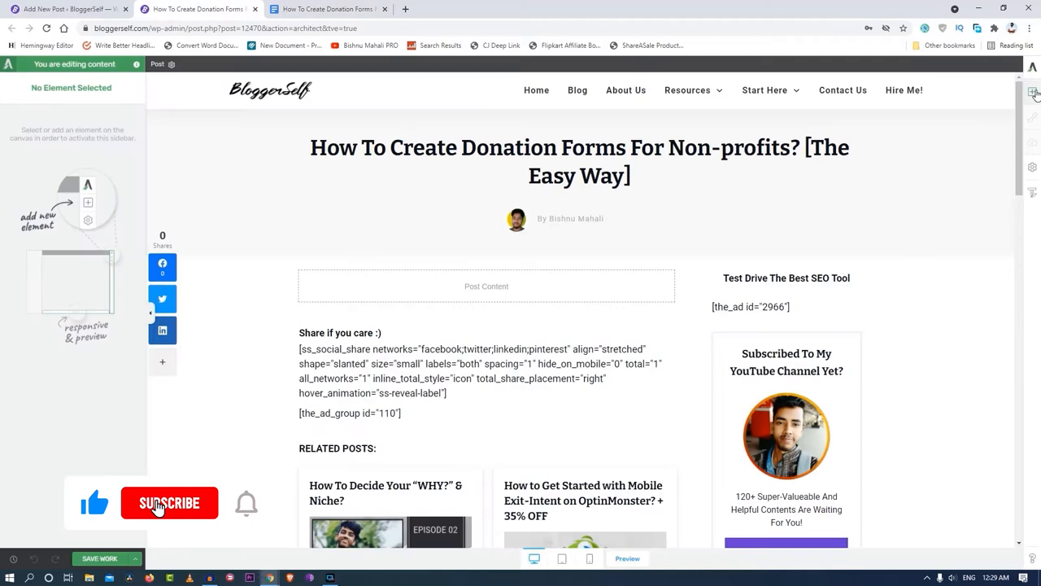
pyautogui.click(169, 503)
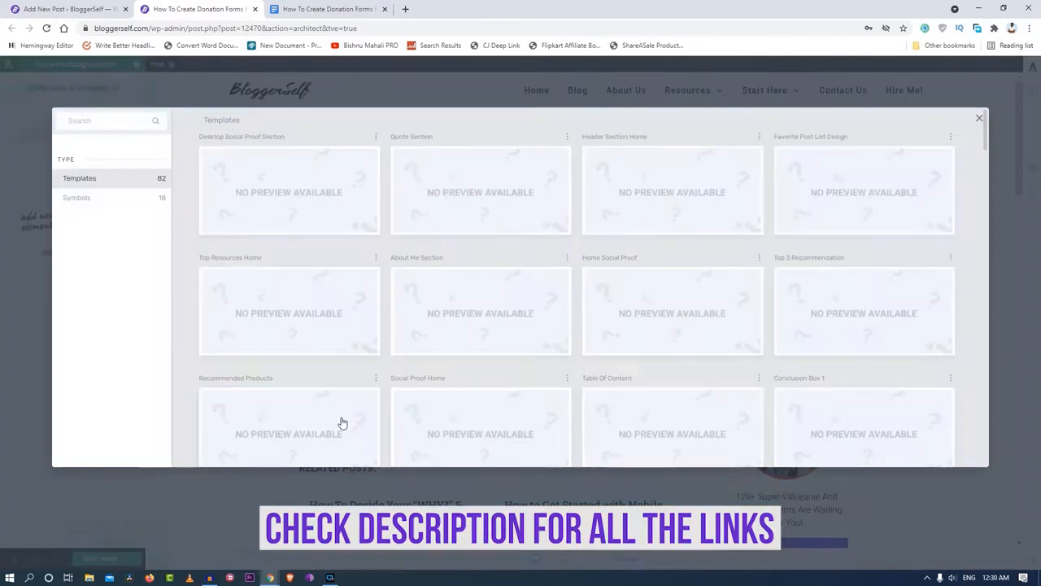
# Step: Insert the saved Intro Block template and begin editing its text
pyautogui.scroll(-3)
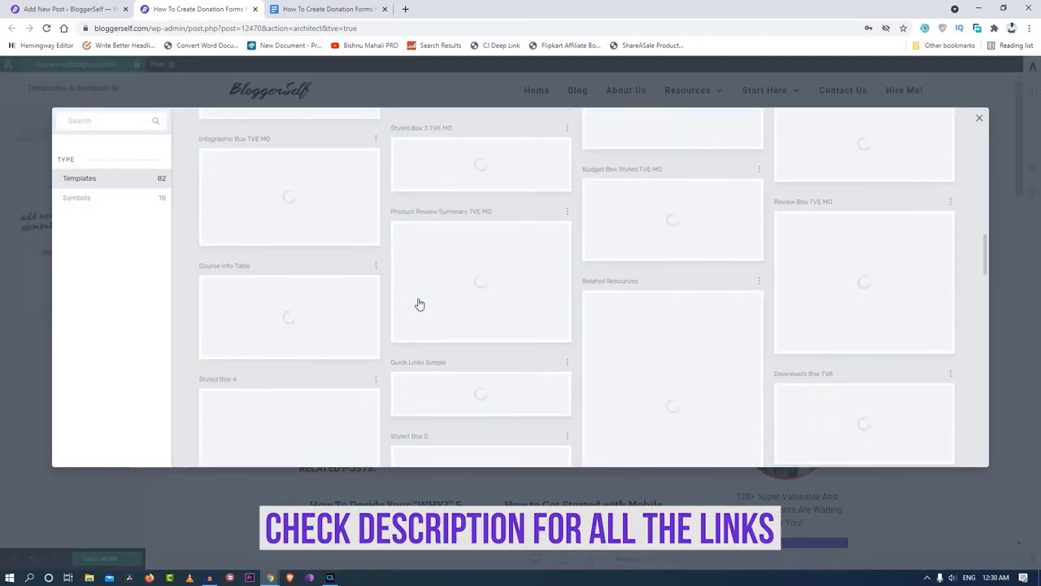
pyautogui.scroll(-3)
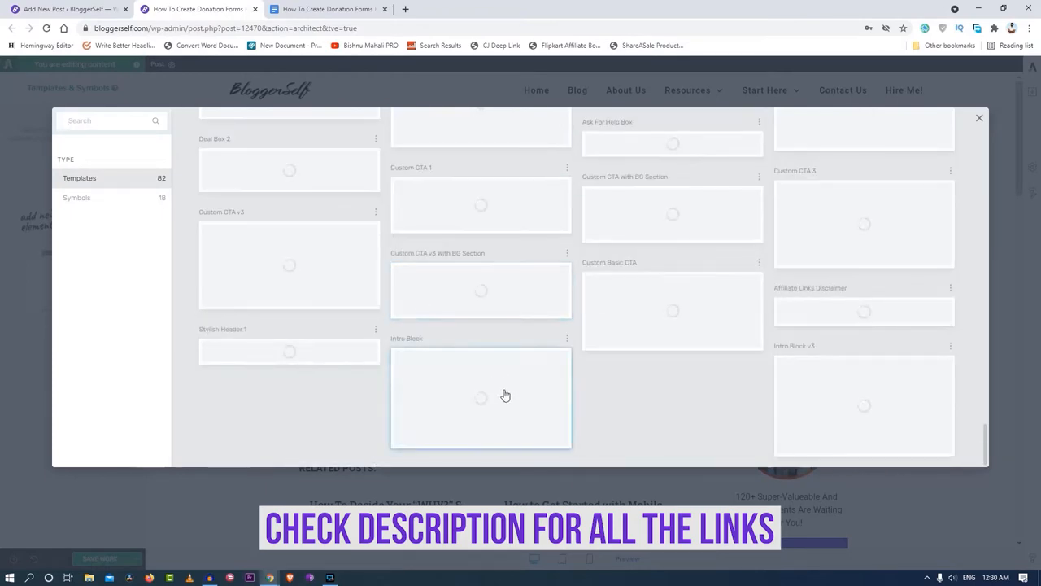
pyautogui.click(976, 117)
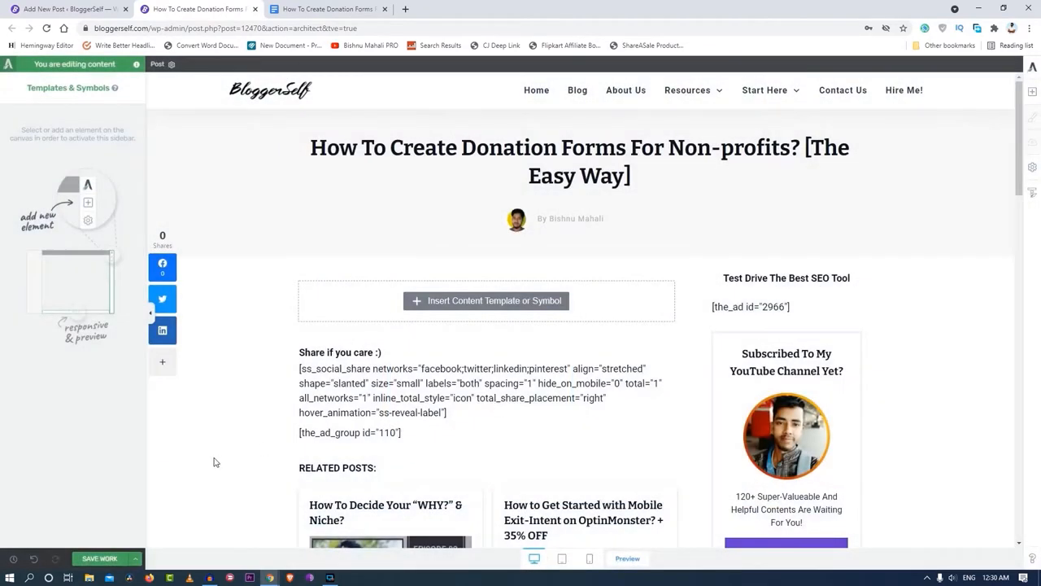
pyautogui.click(488, 300)
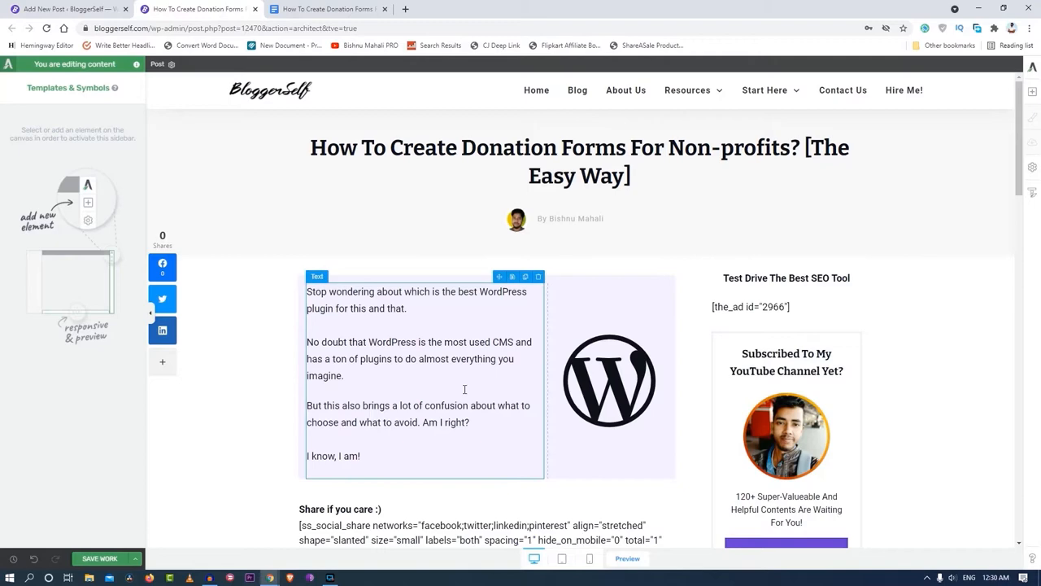
# Step: Fill the intro text from the draft's opening paragraphs and select the block's WordPress icon
pyautogui.scroll(-3)
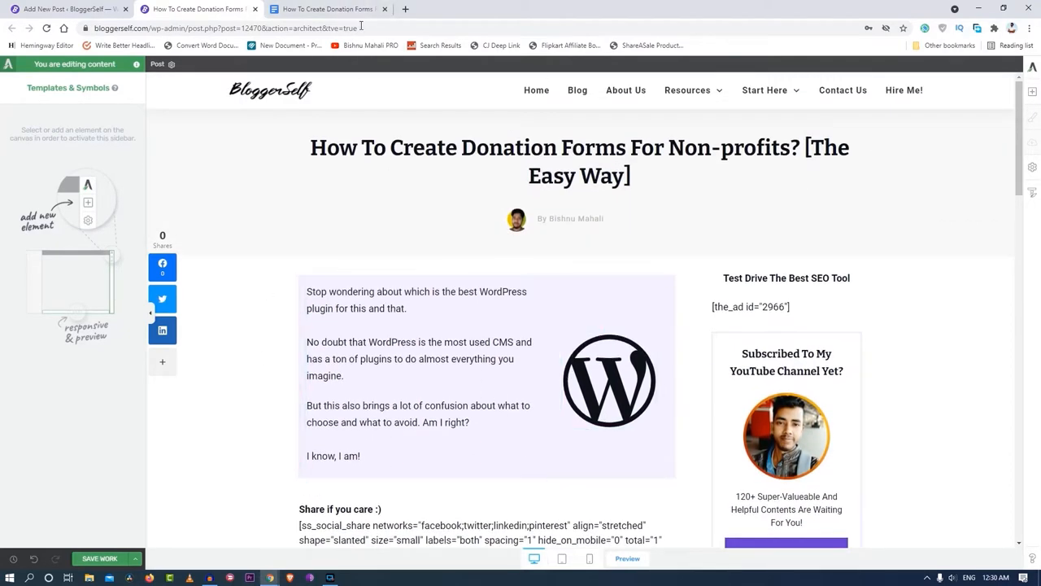
pyautogui.click(326, 9)
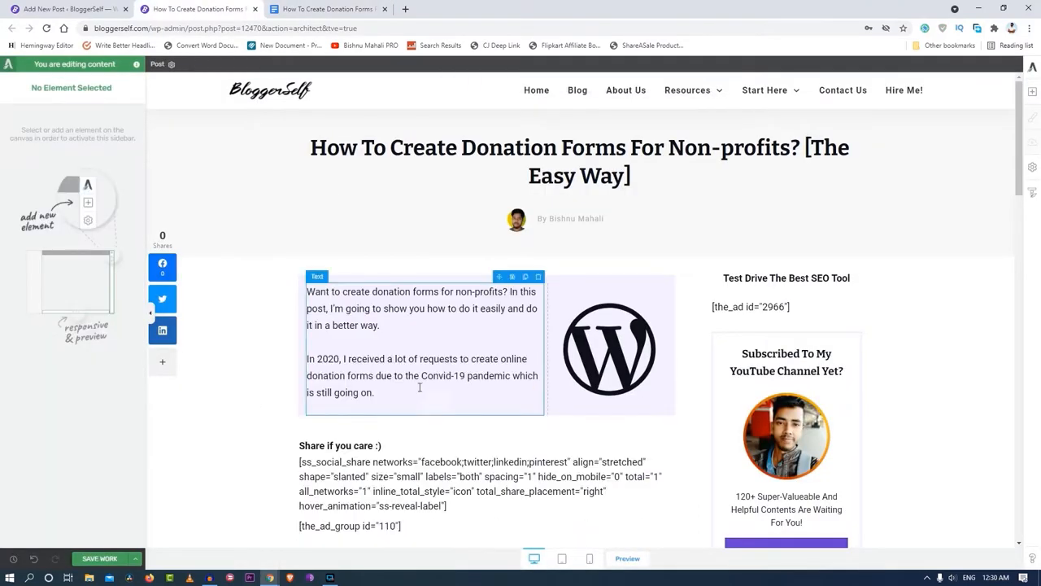
pyautogui.click(608, 348)
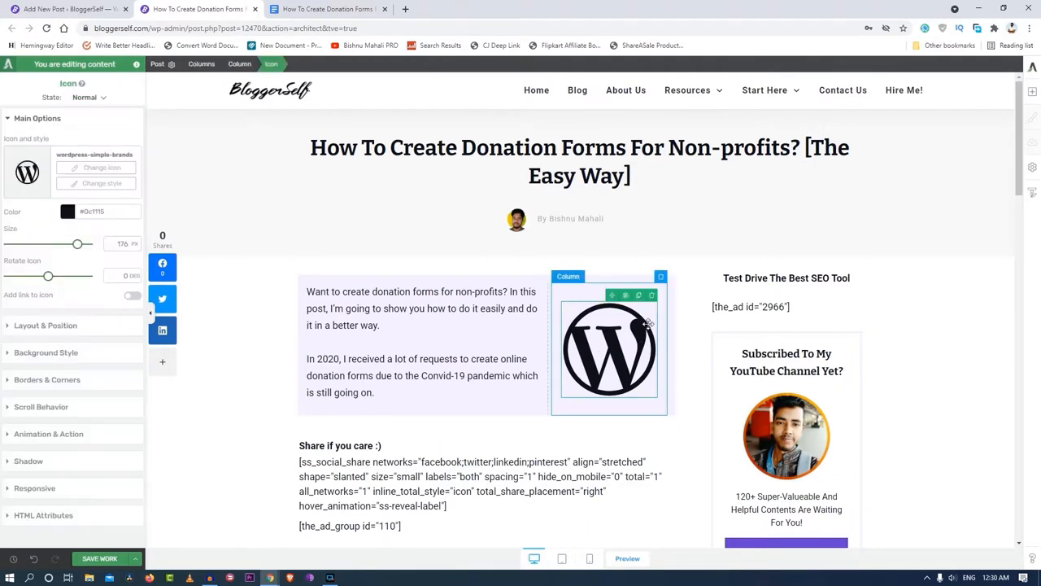
pyautogui.moveTo(651, 299)
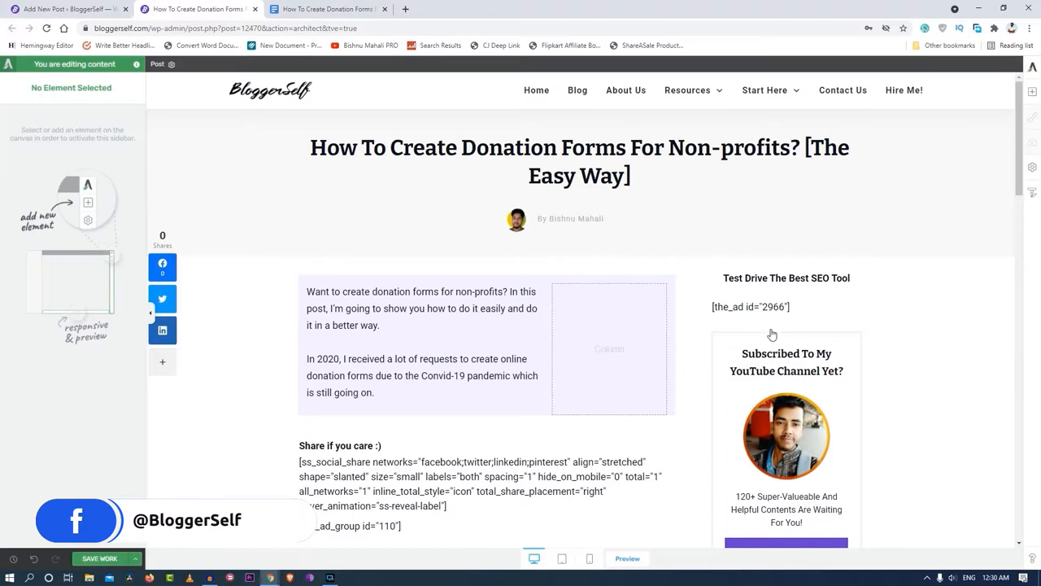
# Step: Search the icon library for a replacement, clearing the 'onta' search that found nothing
pyautogui.click(608, 348)
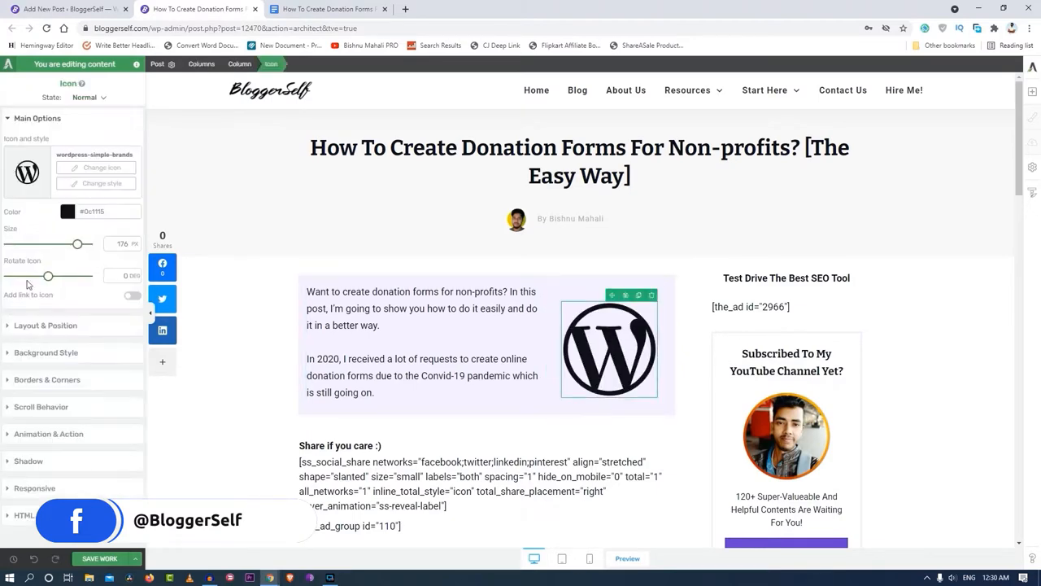
pyautogui.click(96, 166)
pyautogui.write('d')
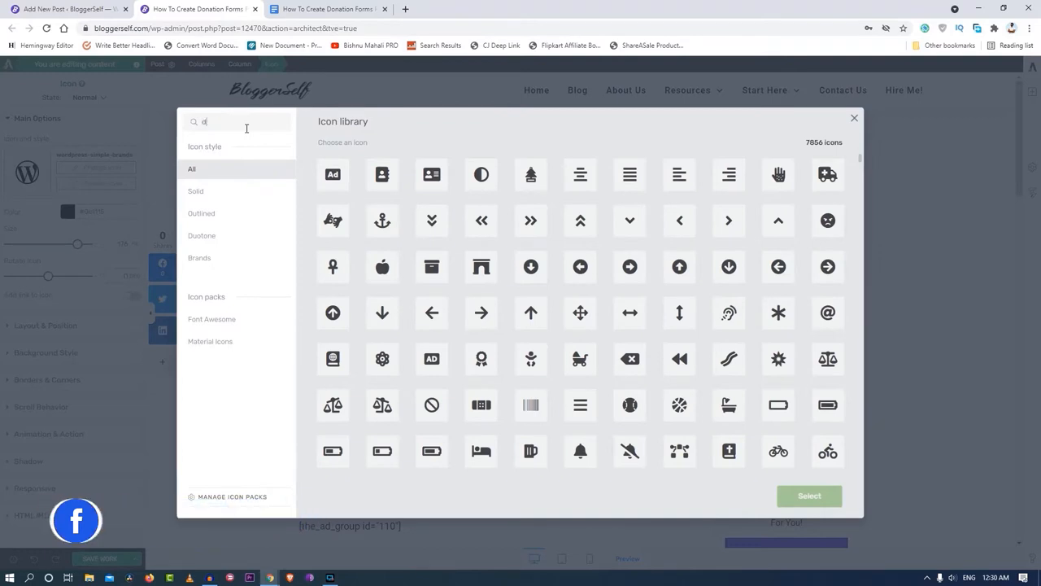
pyautogui.write('onta')
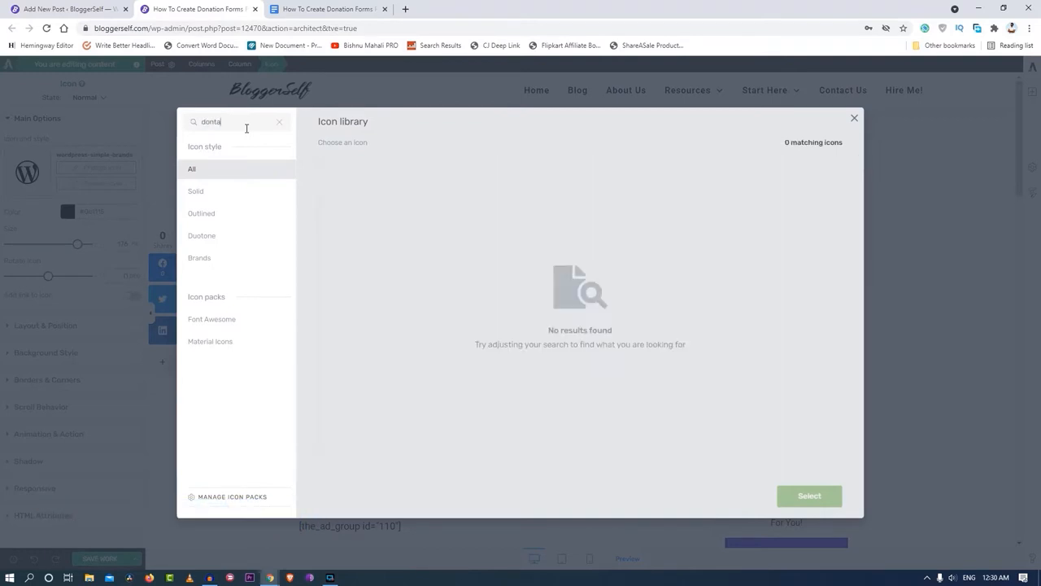
pyautogui.click(280, 122)
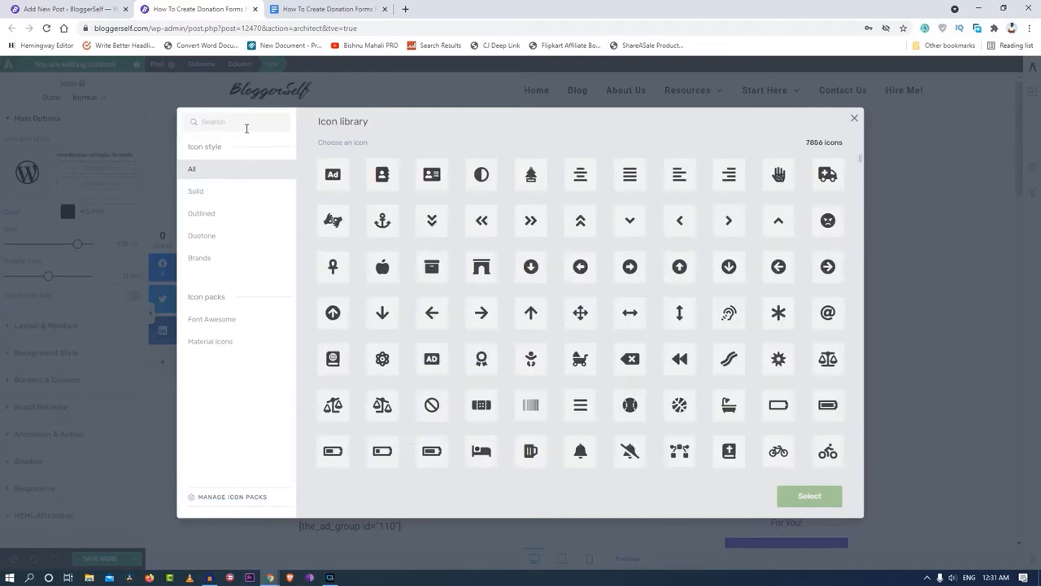
# Step: Replace the WordPress logo with the heart-and-handshake charity icon found under 'chari'
pyautogui.write('chari')
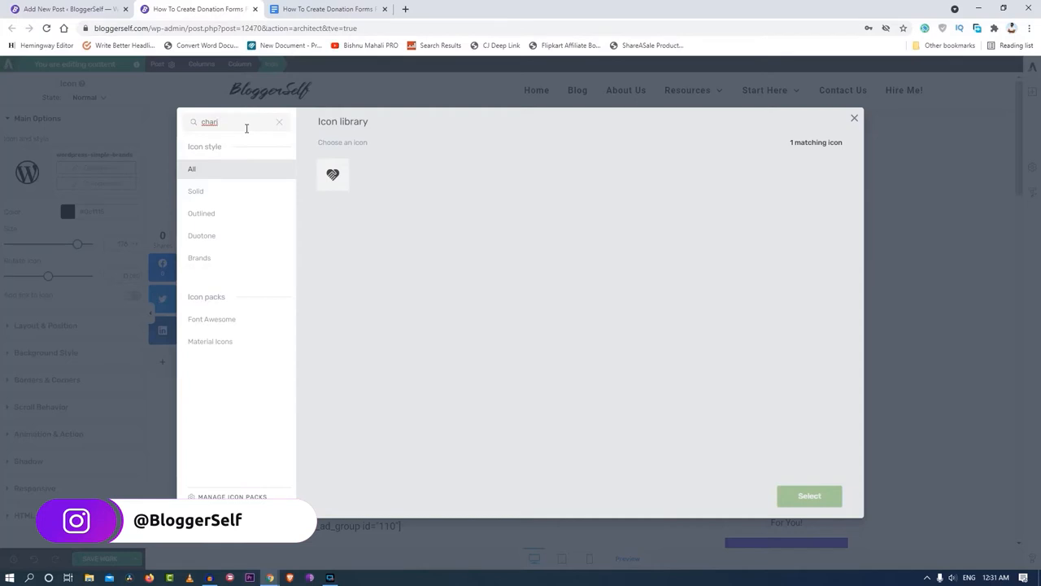
pyautogui.click(332, 174)
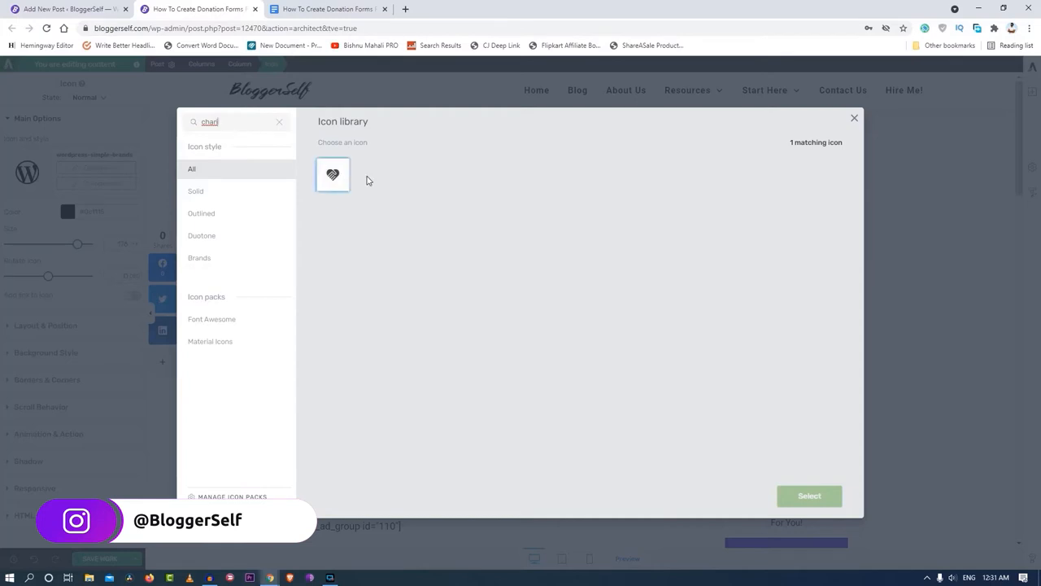
pyautogui.click(332, 174)
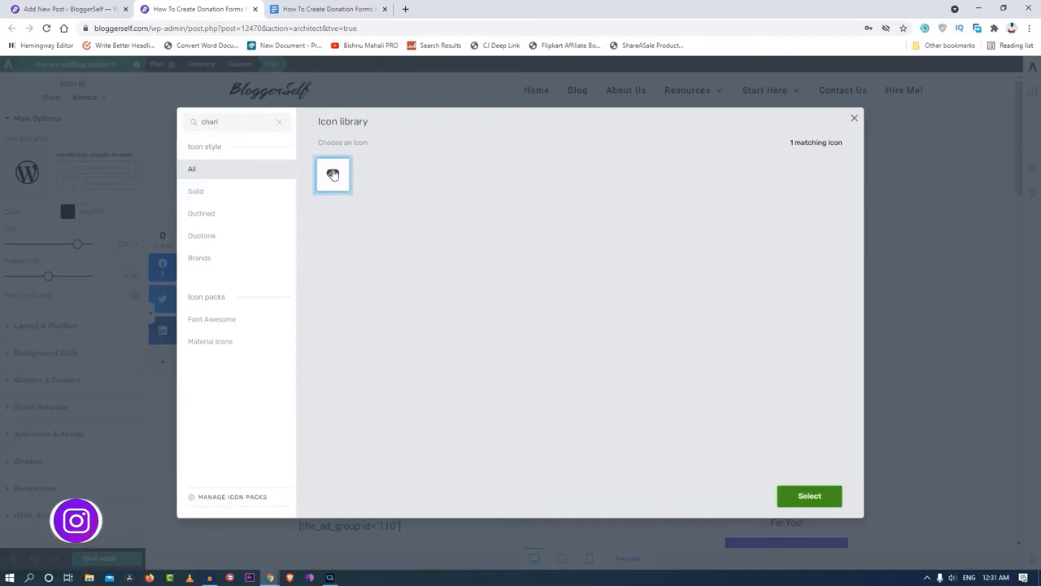
pyautogui.click(810, 495)
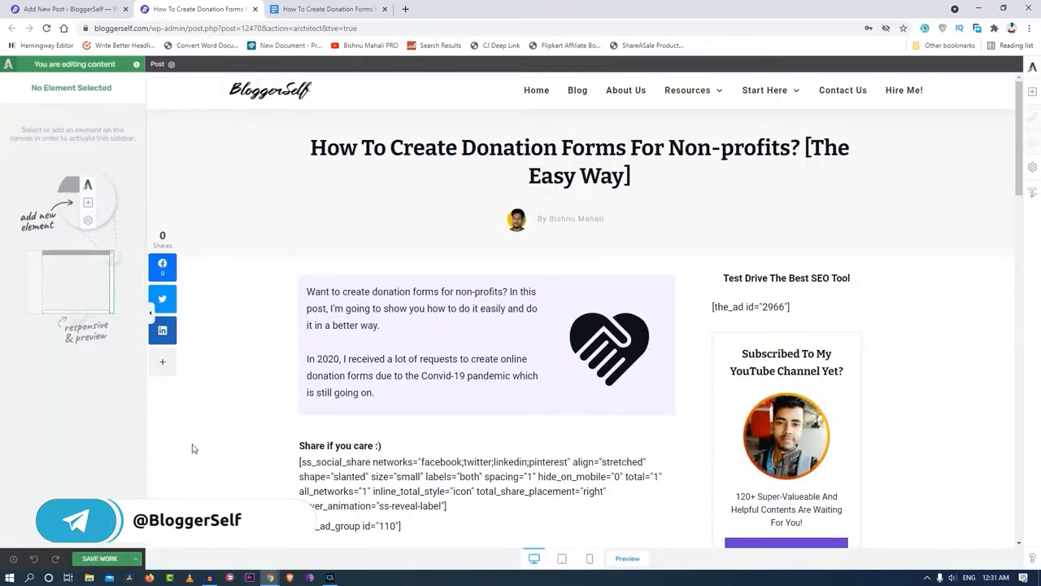
# Step: Recolour the charity icon, trying coral and teal before settling on Purple Heart
pyautogui.click(609, 348)
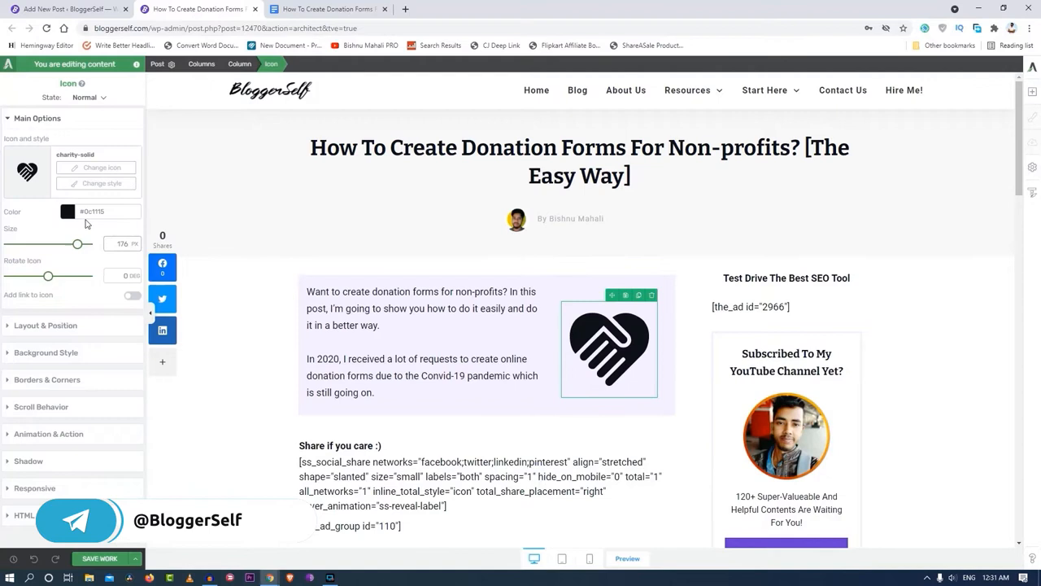
pyautogui.click(68, 211)
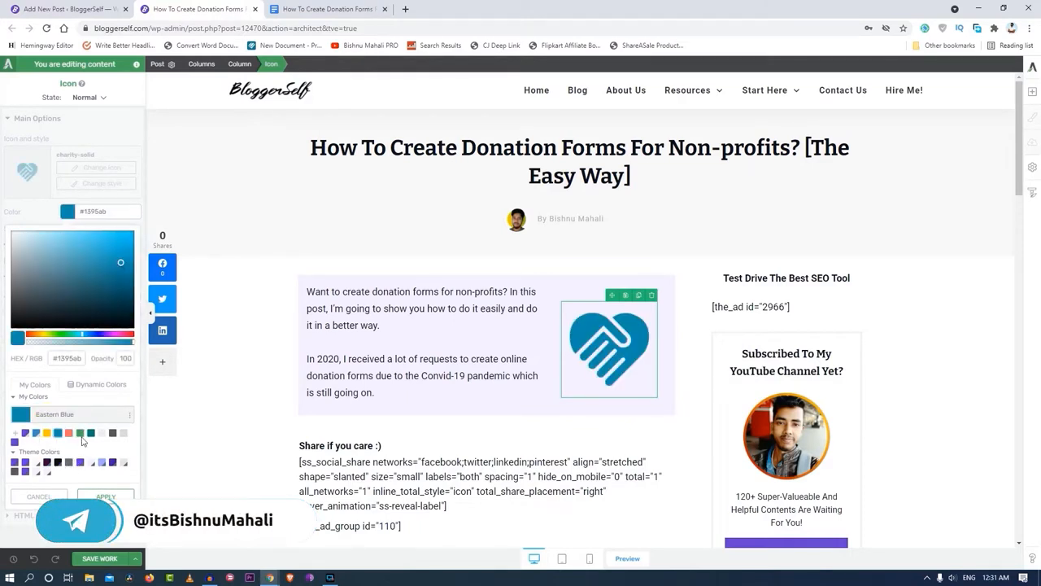
pyautogui.click(45, 433)
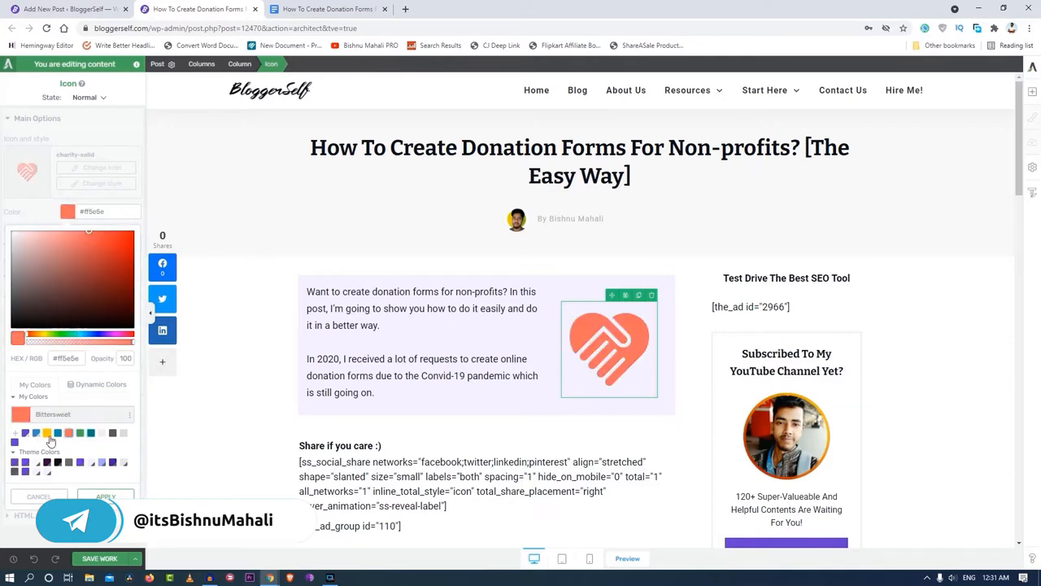
pyautogui.click(91, 433)
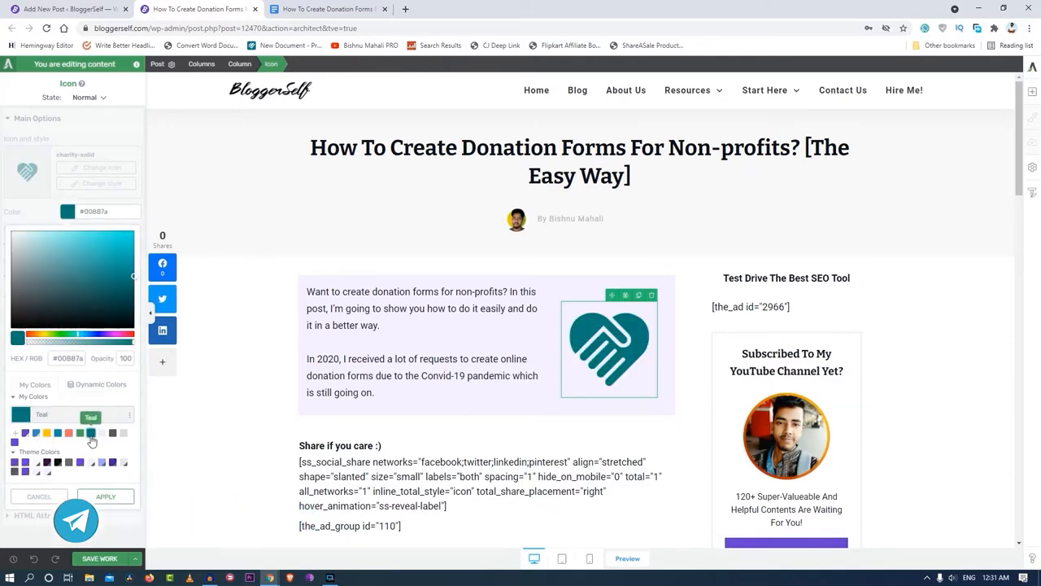
pyautogui.click(24, 433)
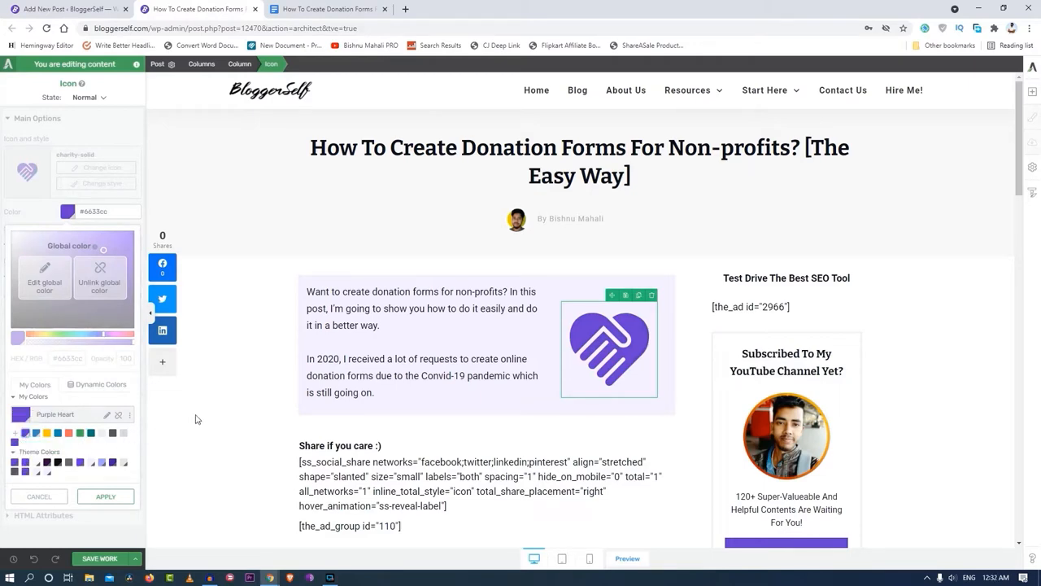
pyautogui.click(222, 420)
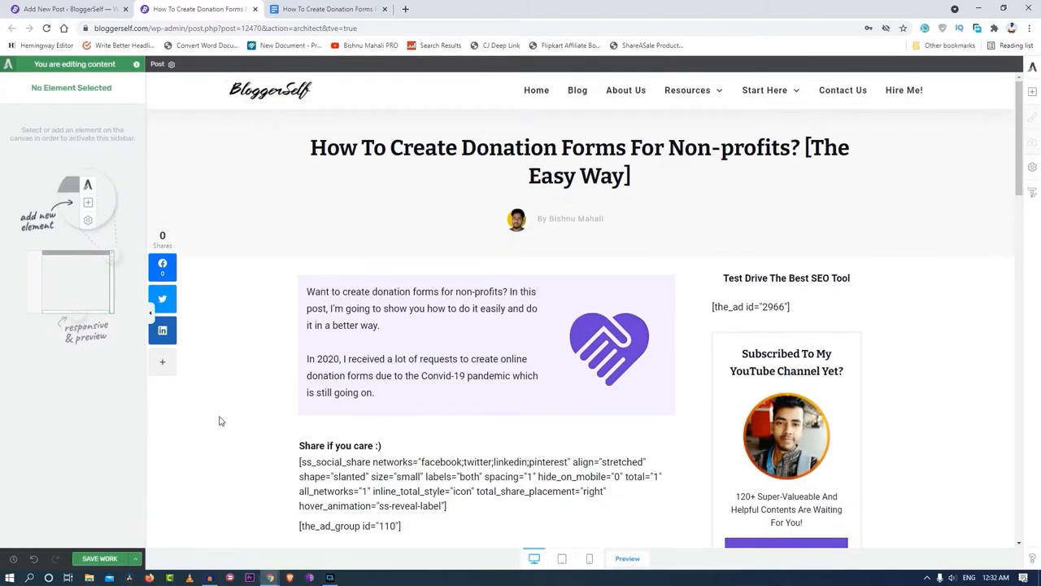
# Step: Add a third intro paragraph: 'So I've finally decided to share it with everyone and found the easiest way to do it'
pyautogui.click(325, 10)
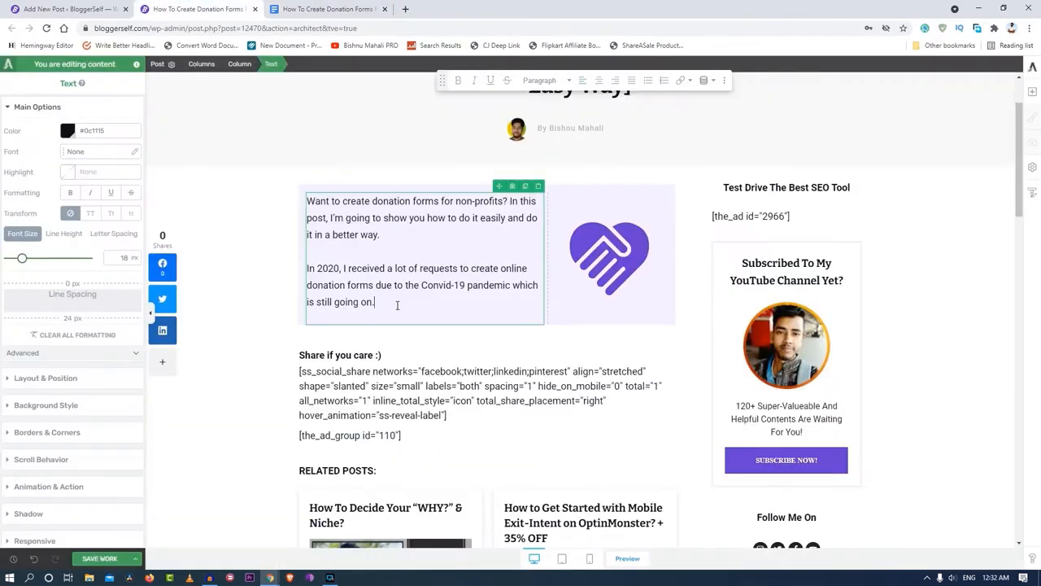
pyautogui.write("So I've finally decided to share it with everyone and found the easiest way to do it so that anyone can do it.")
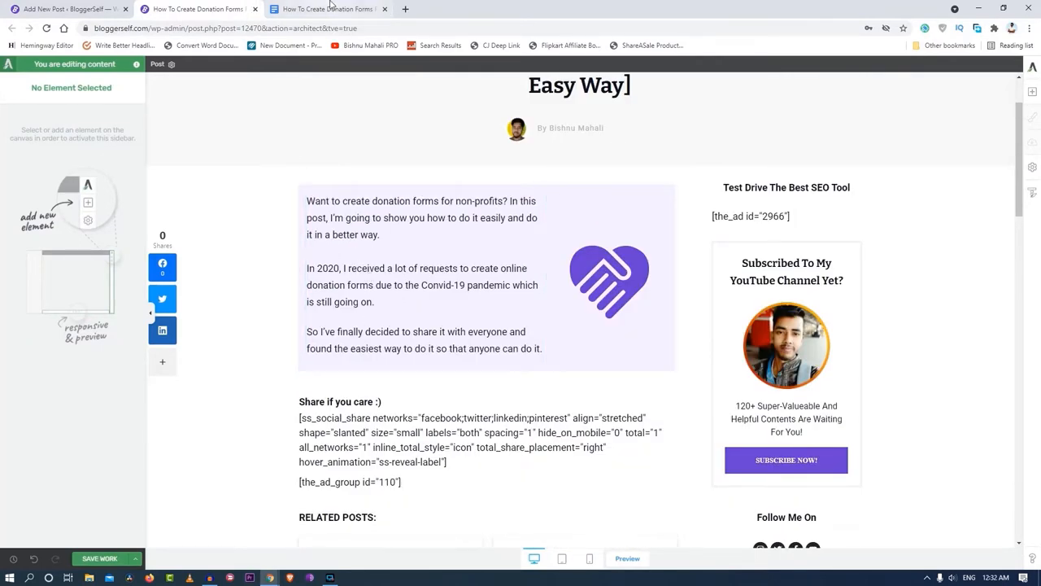
pyautogui.moveTo(322, 10)
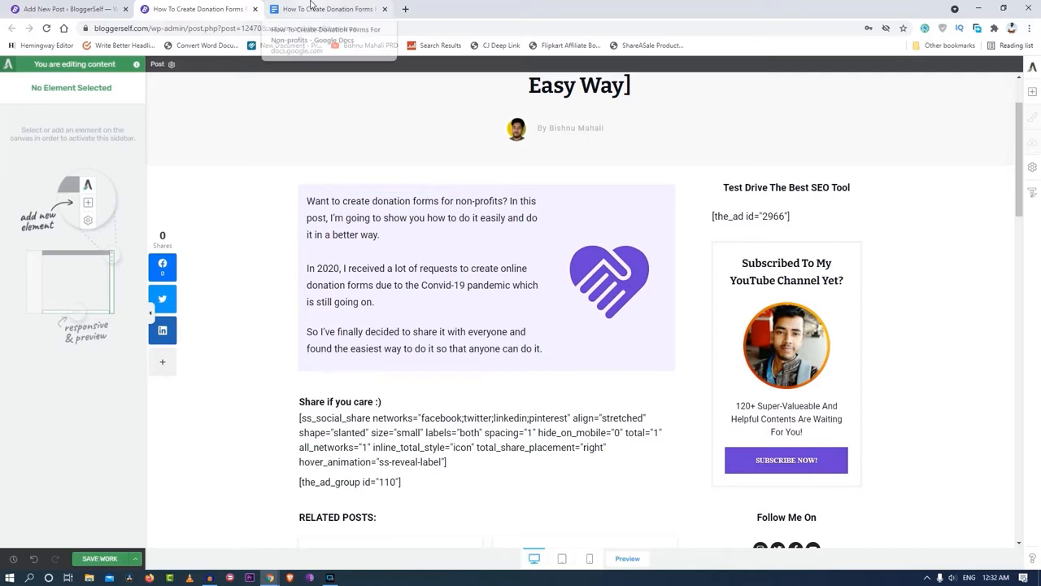
pyautogui.click(326, 10)
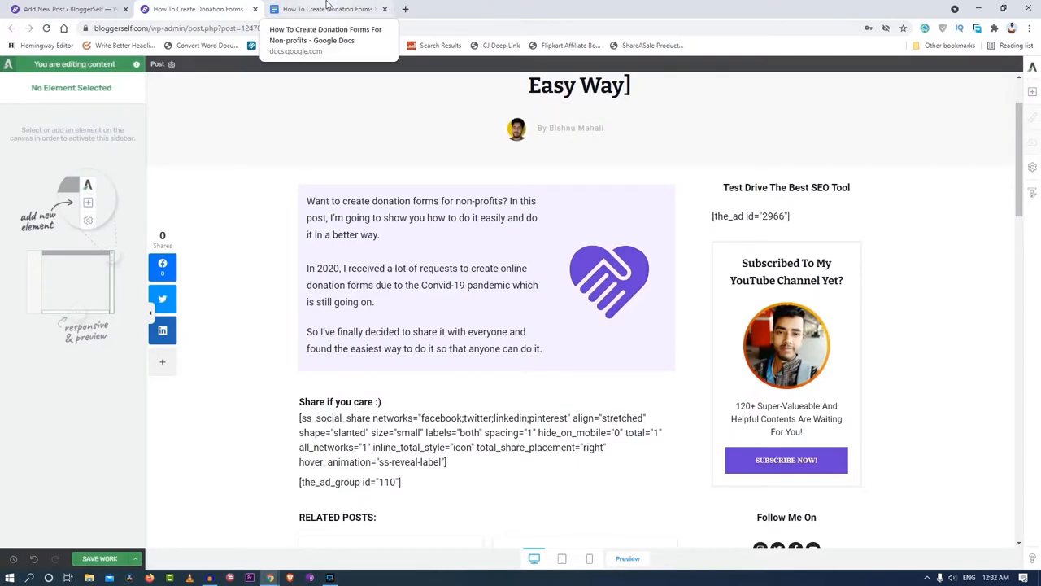
pyautogui.click(326, 10)
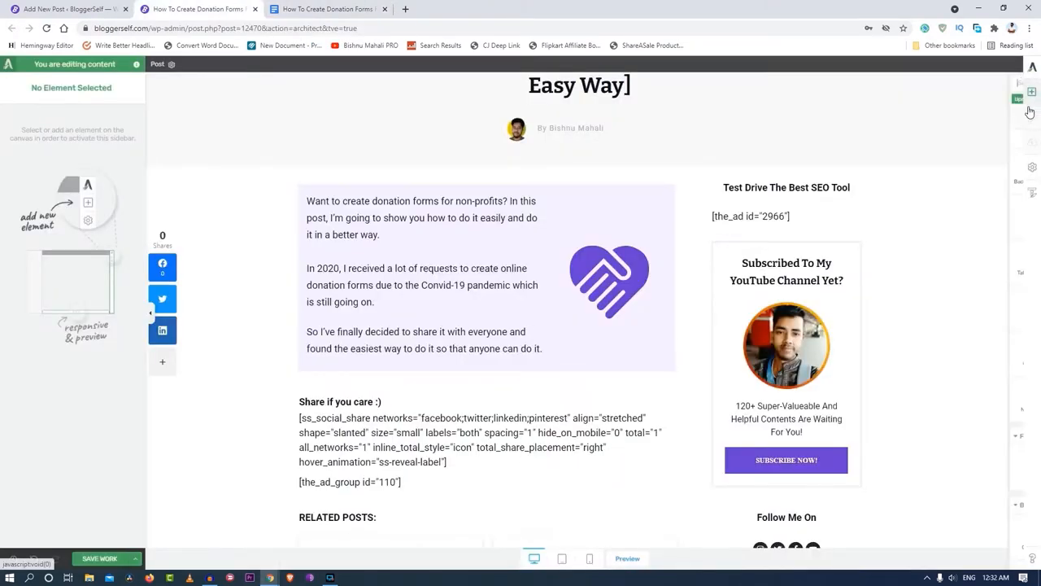
# Step: Paste the four form-builder and hosting paragraphs below the intro box, splitting Bluehost into its own paragraph
pyautogui.click(1035, 91)
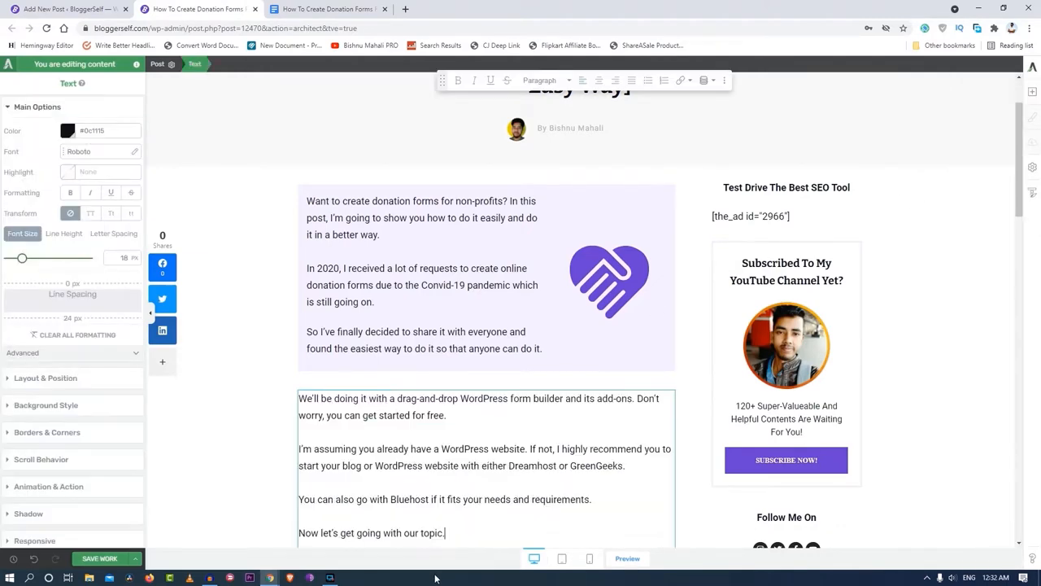
pyautogui.scroll(-3)
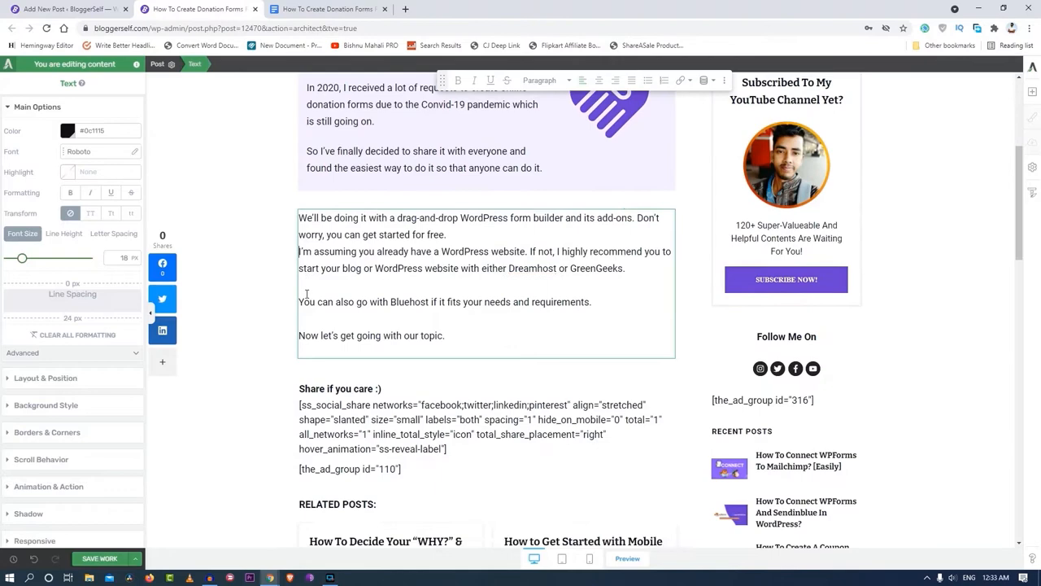
pyautogui.press('Backspace')
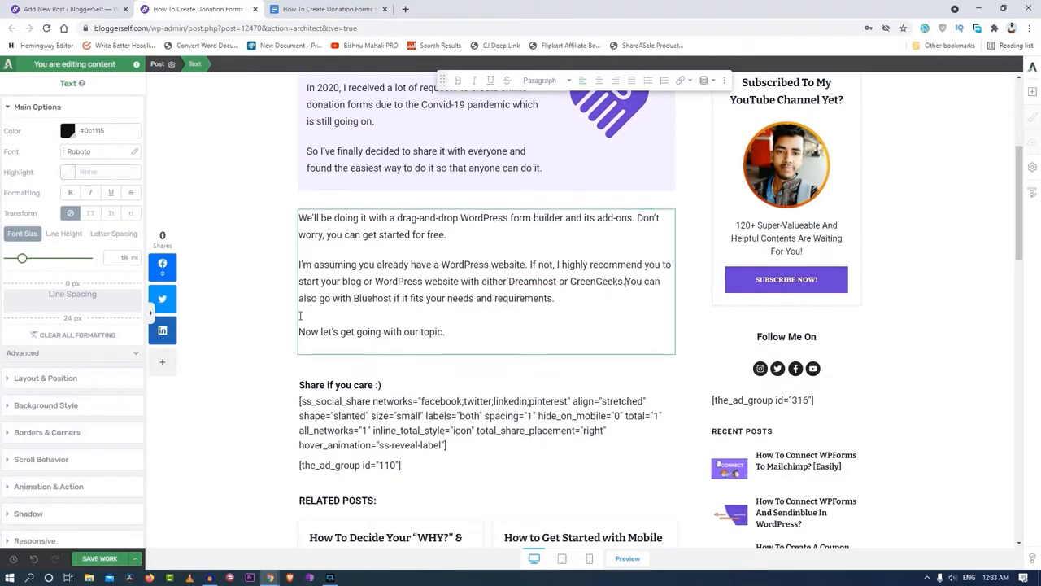
pyautogui.click(325, 10)
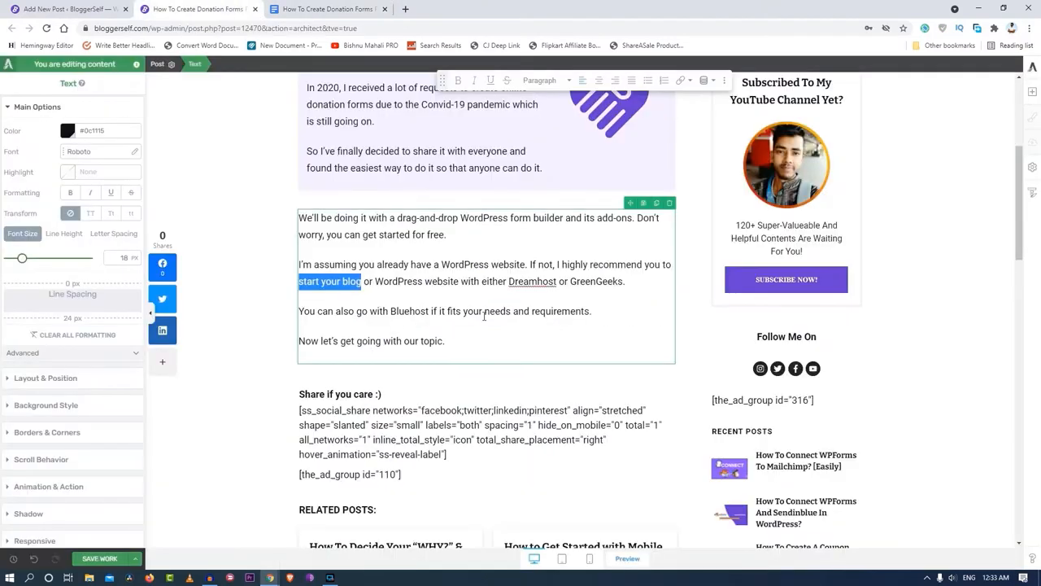
# Step: Link 'start your blog' to the blogging-from-scratch course page
pyautogui.click(675, 80)
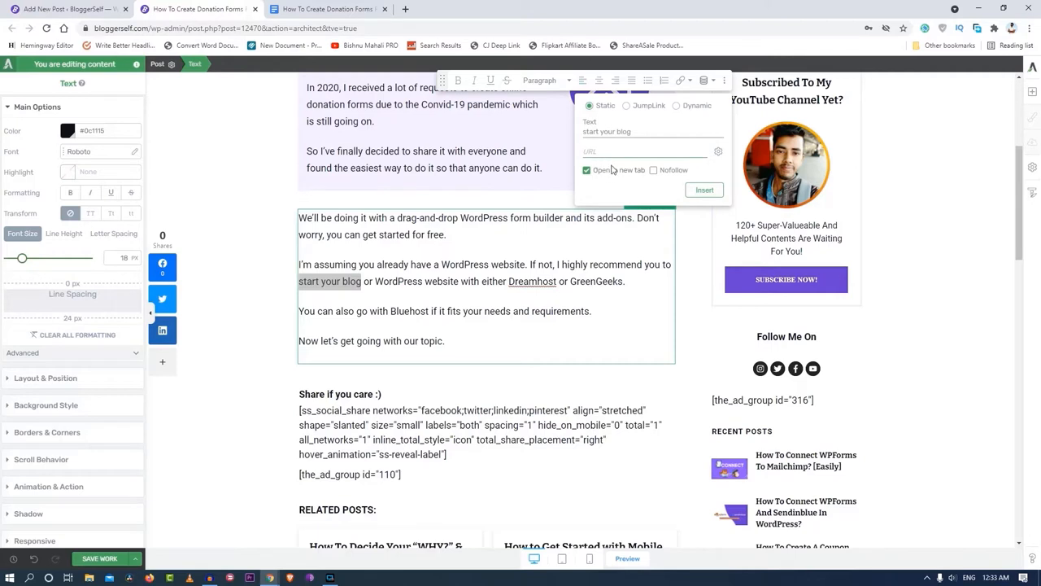
pyautogui.write('com/courses/blogging-from-scratch/')
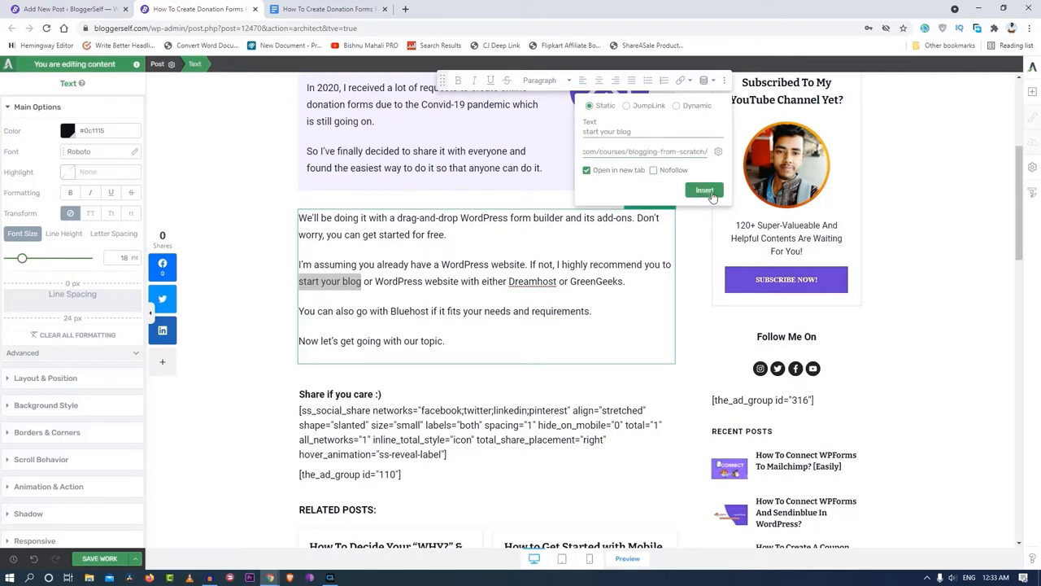
pyautogui.click(705, 189)
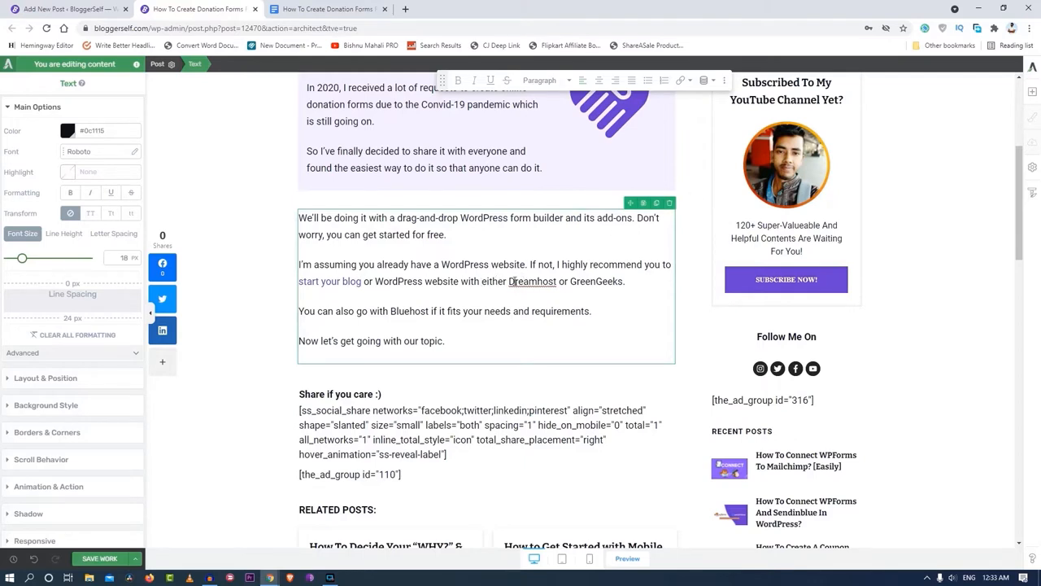
# Step: Give Dreamhost a nofollow affiliate link
pyautogui.doubleClick(531, 280)
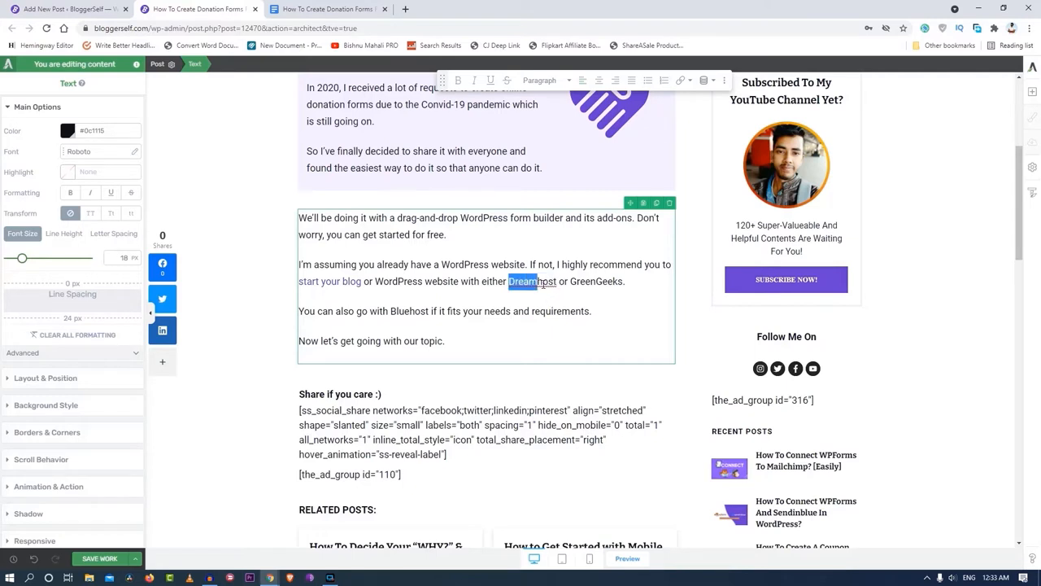
pyautogui.doubleClick(523, 279)
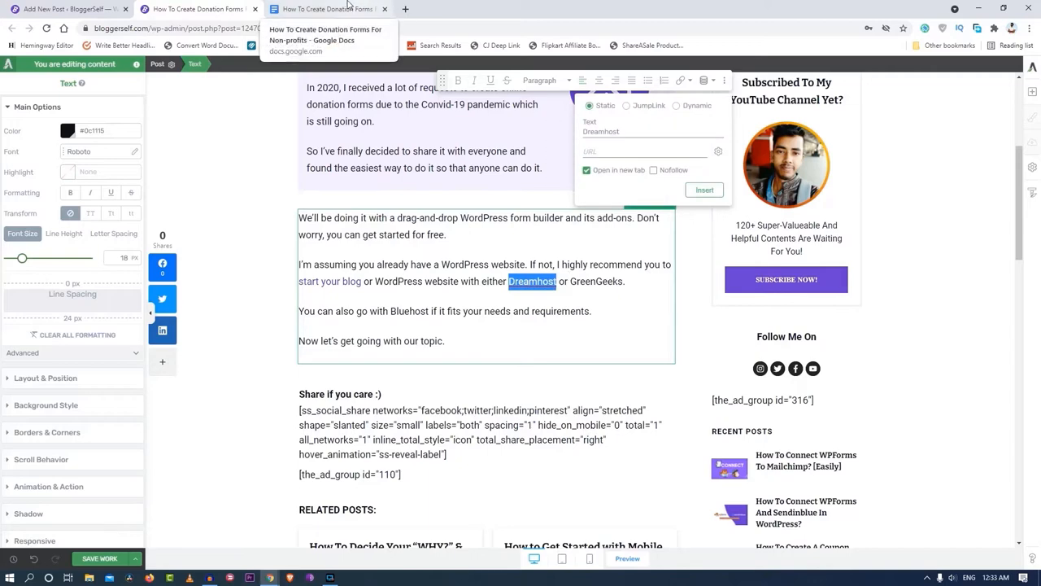
pyautogui.click(325, 10)
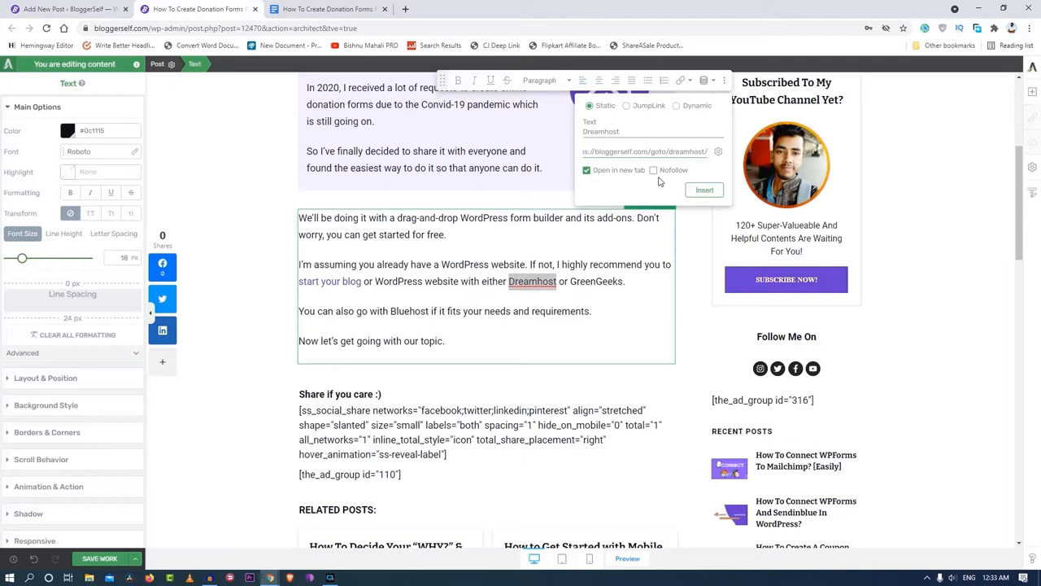
pyautogui.click(655, 171)
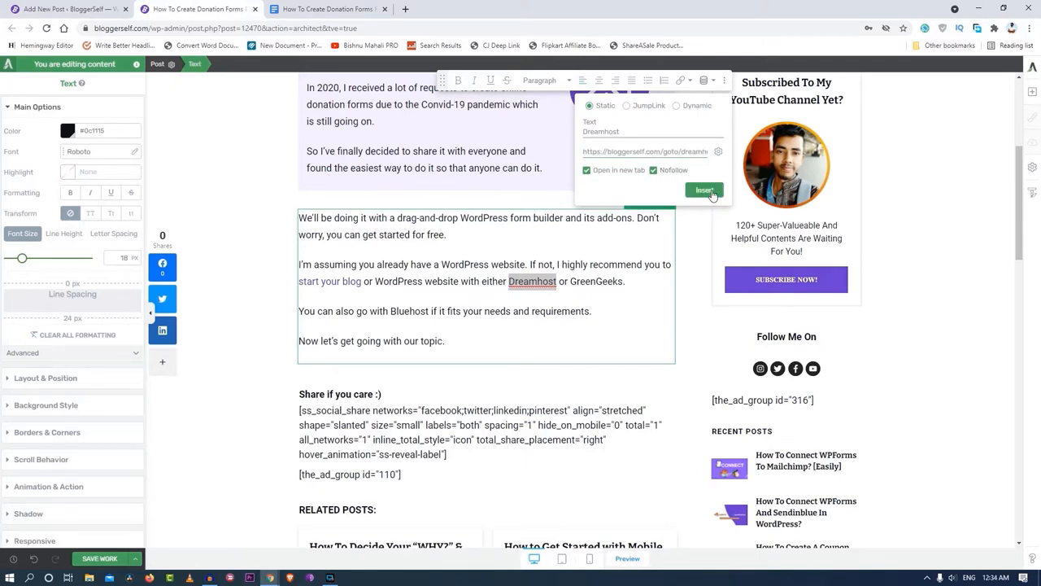
pyautogui.click(703, 191)
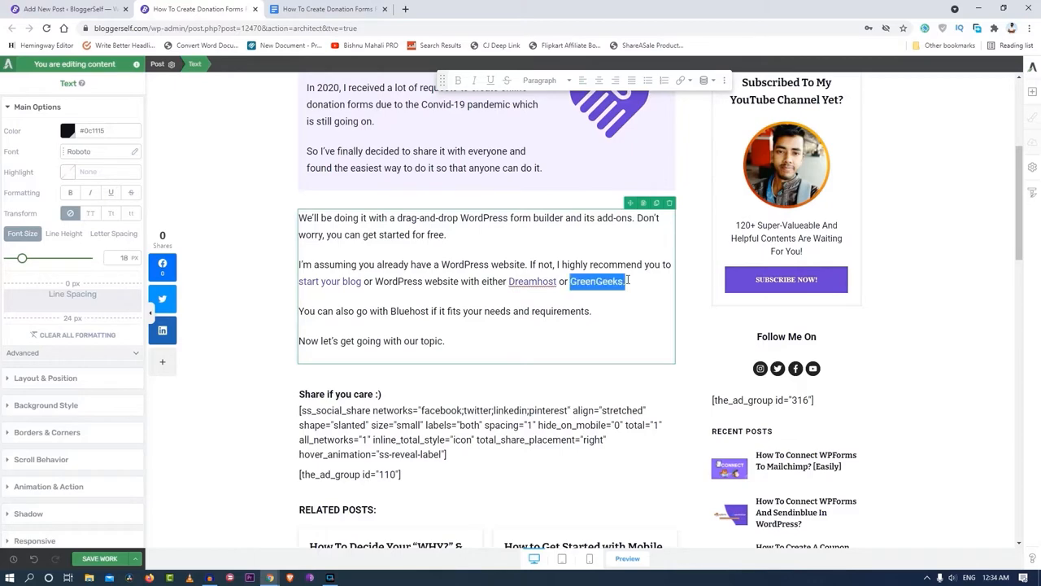
# Step: Link GreenGeeks internally to the How To Start A Blog With GreenGeeks post
pyautogui.click(326, 10)
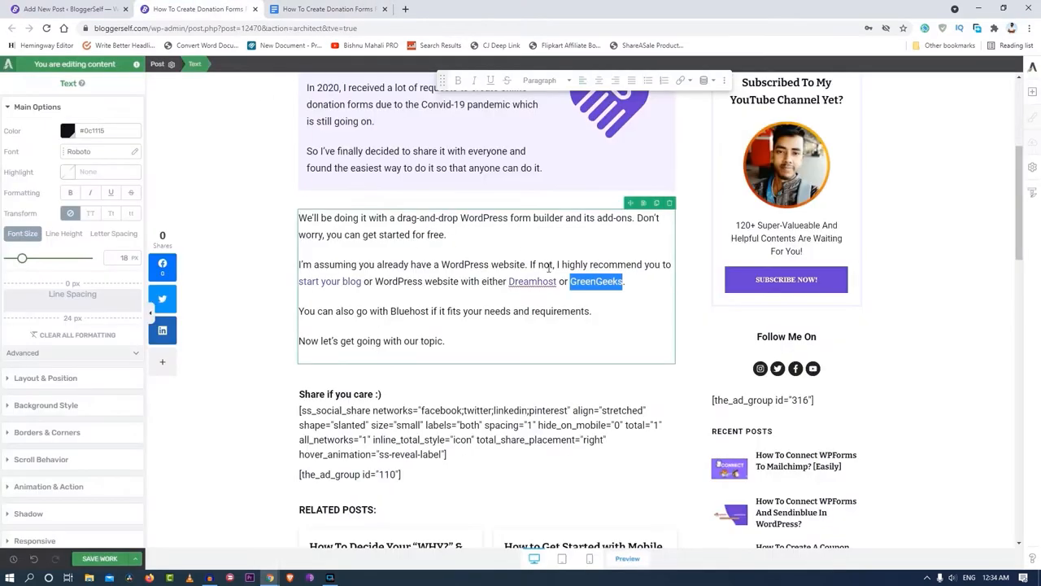
pyautogui.click(680, 79)
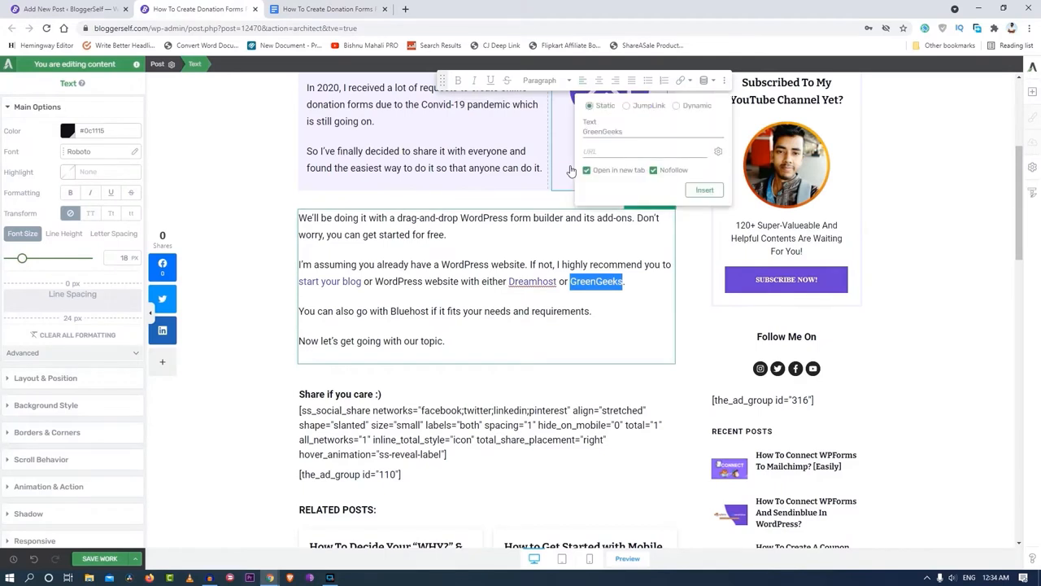
pyautogui.click(643, 151)
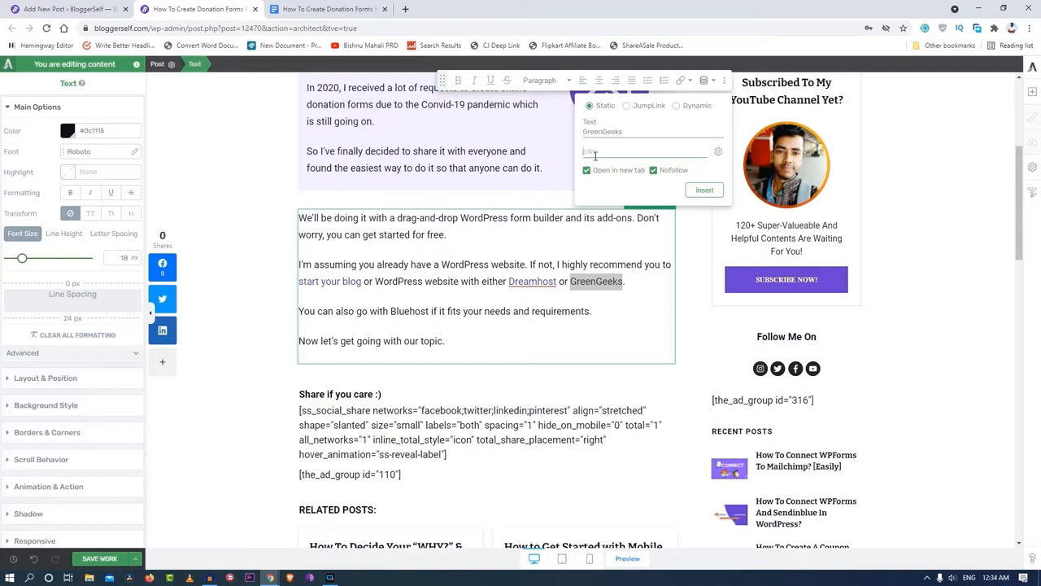
pyautogui.write('greengeeks')
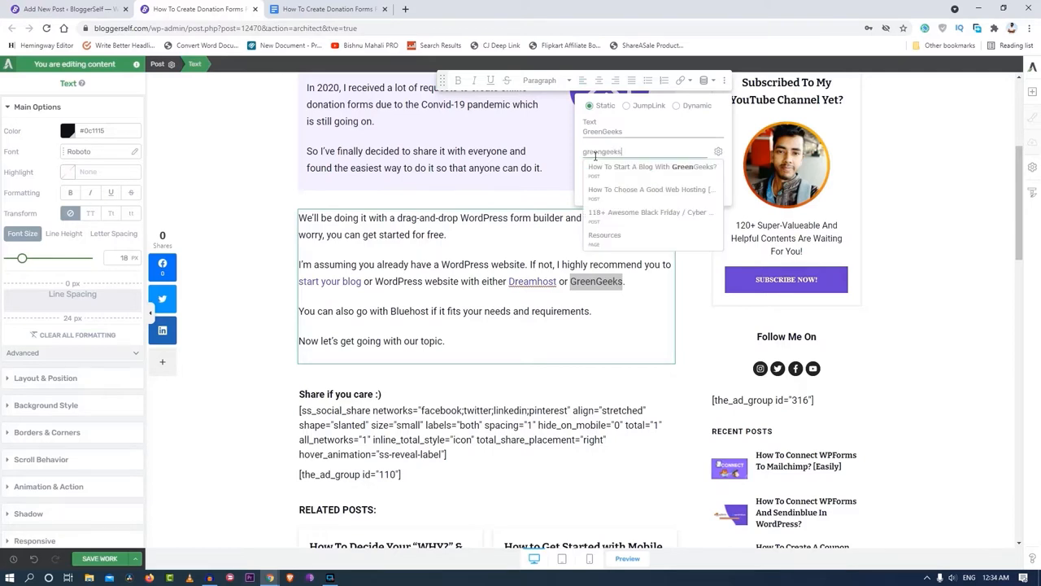
pyautogui.click(651, 166)
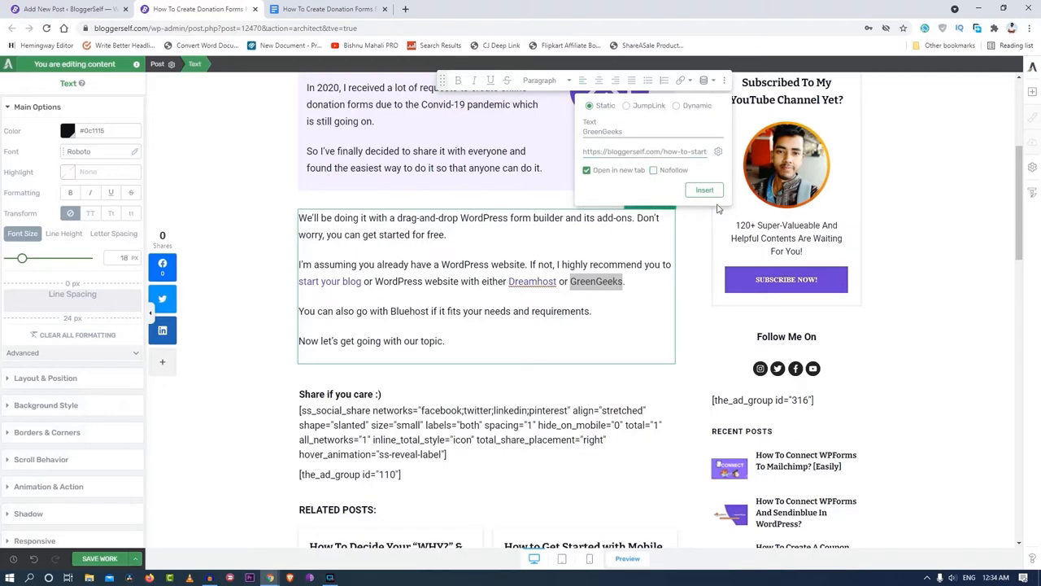
pyautogui.click(328, 10)
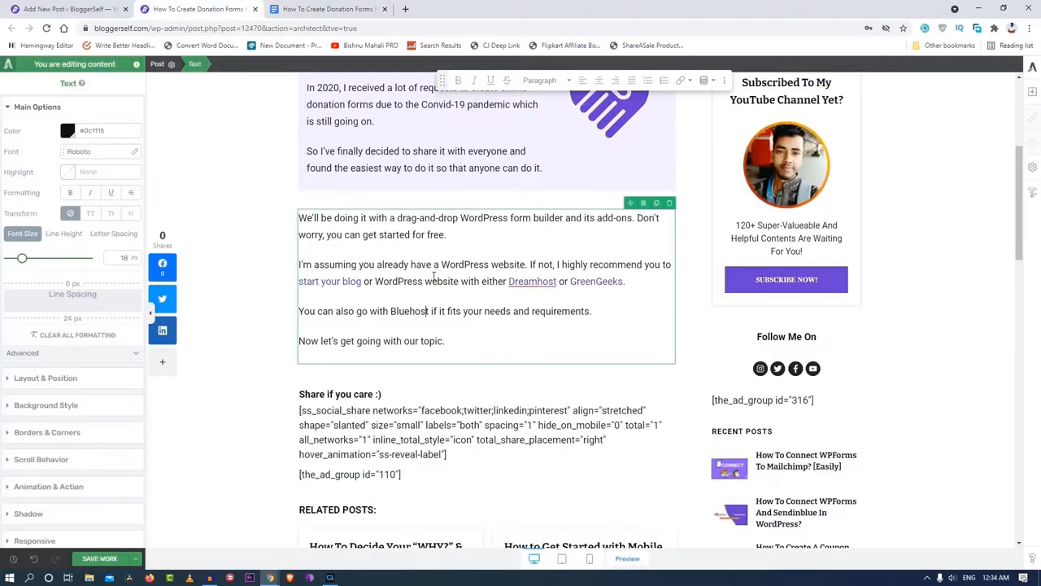
pyautogui.doubleClick(404, 311)
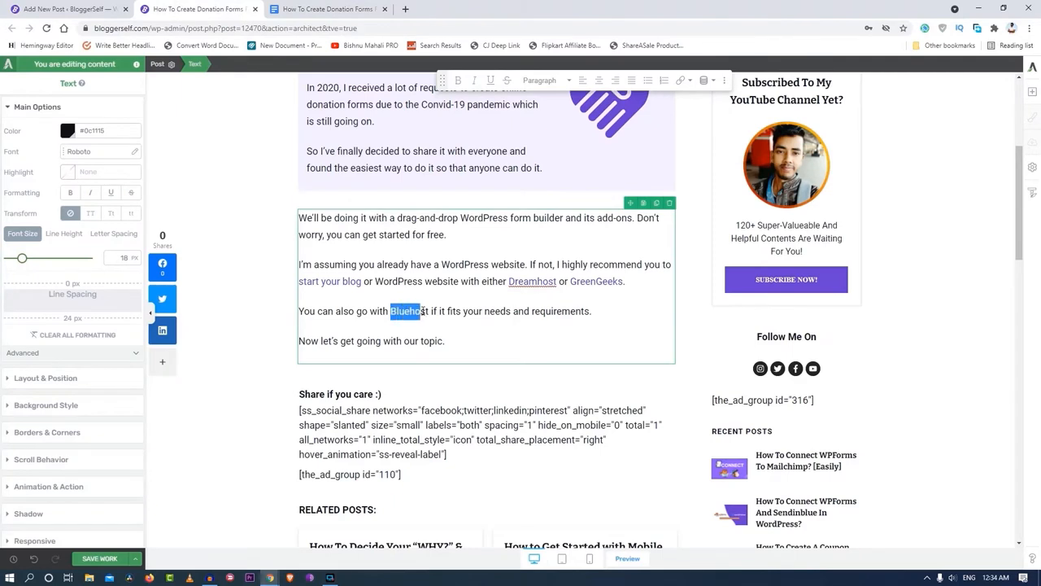
pyautogui.doubleClick(406, 311)
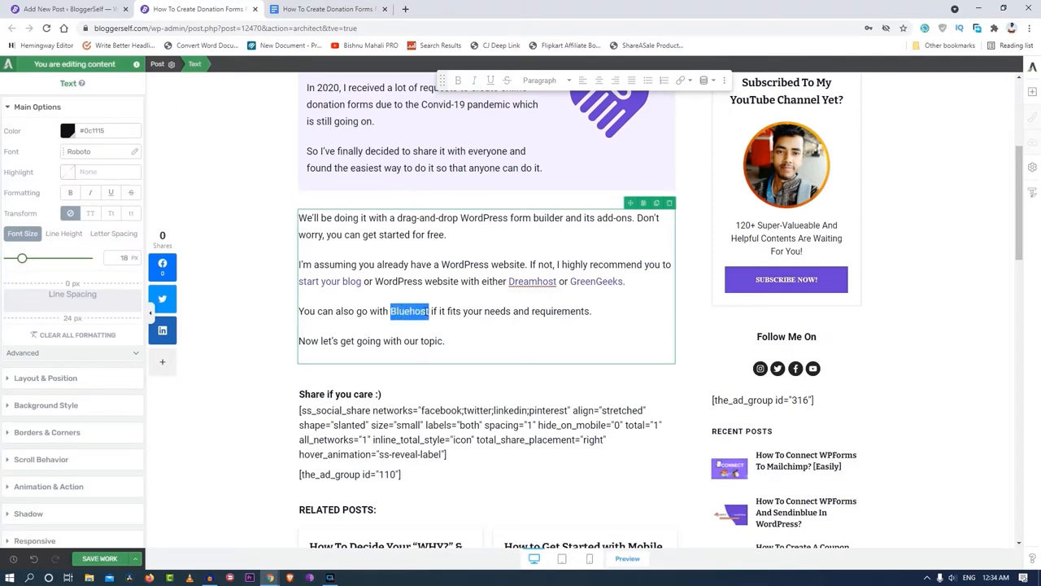
pyautogui.click(678, 80)
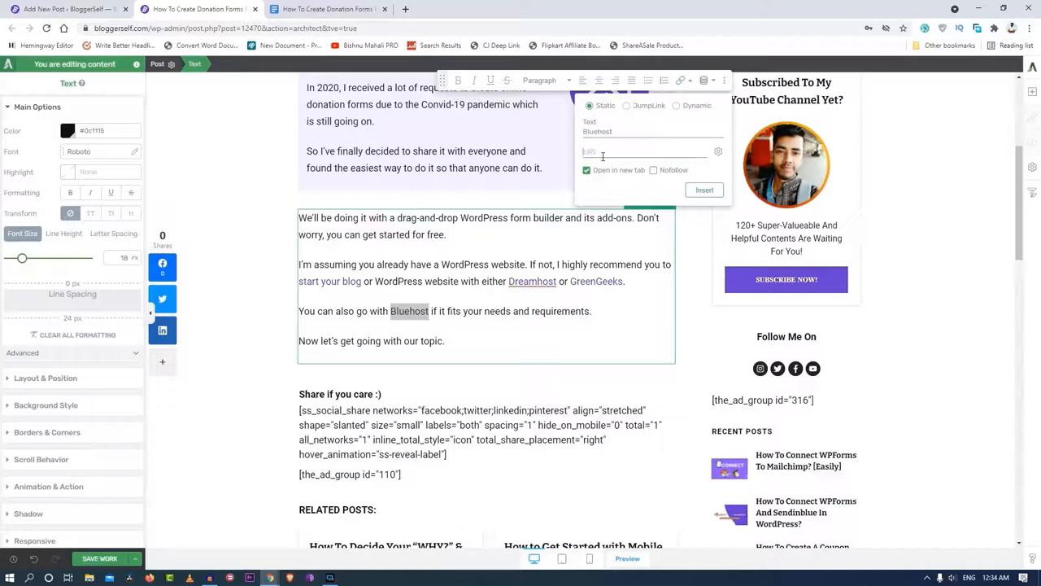
pyautogui.write('https://bloggerself.com/goto/bluehost/')
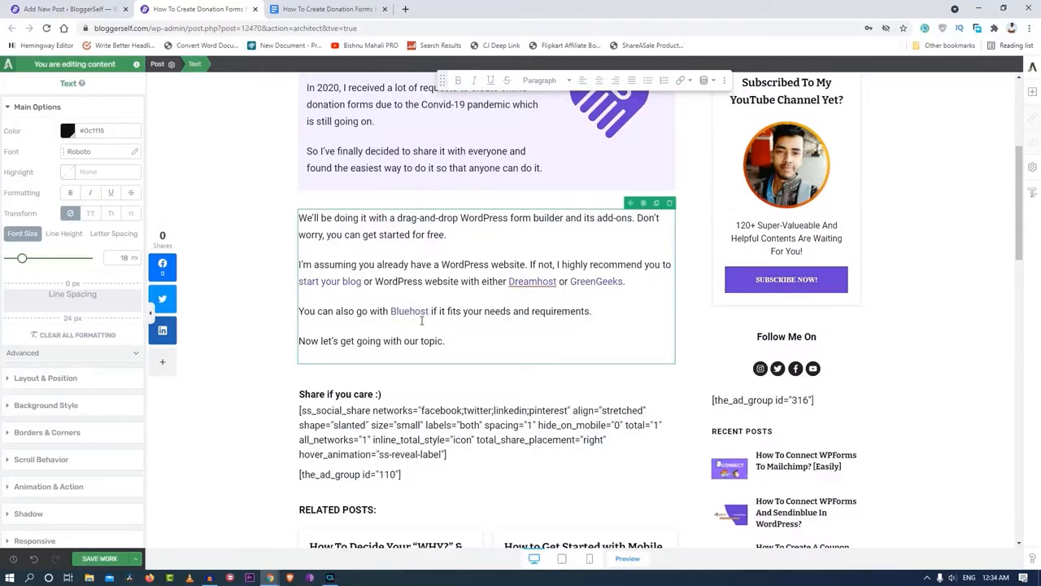
pyautogui.scroll(-3)
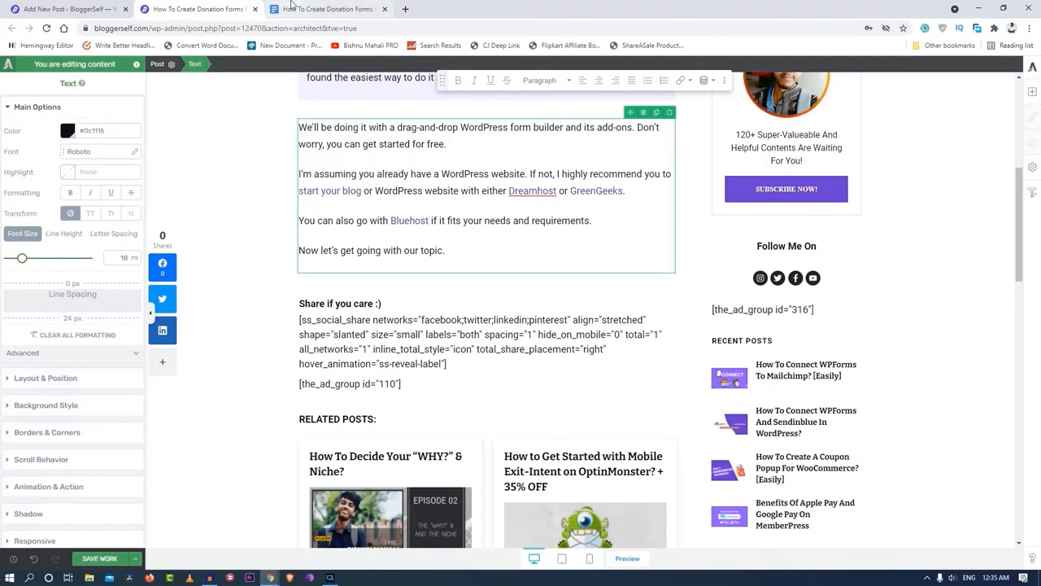
# Step: Add 'Why Create Online Donation Forms?' as a Heading 2 with a text block of its opening paragraphs beneath
pyautogui.click(333, 10)
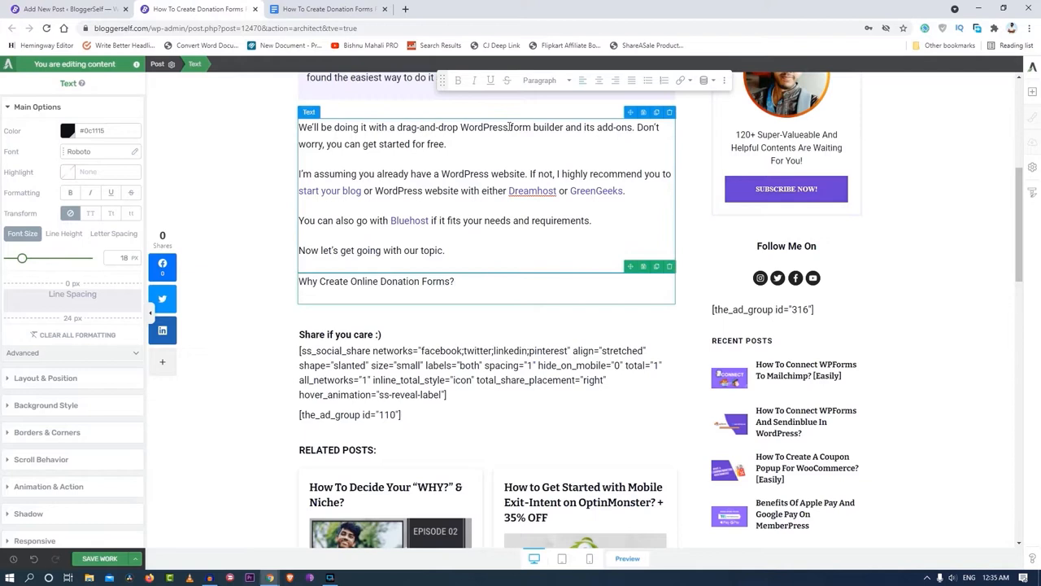
pyautogui.click(540, 82)
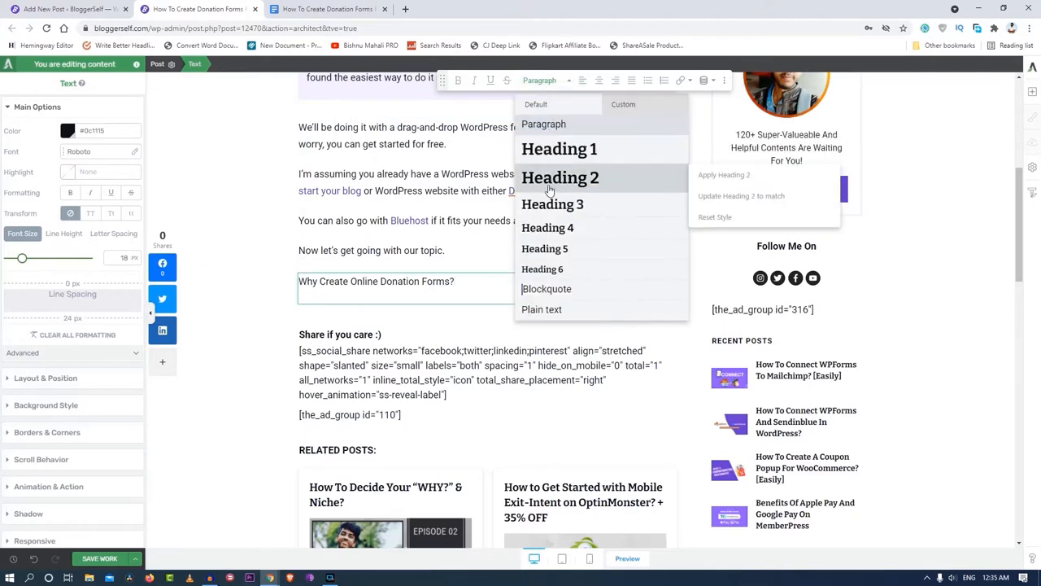
pyautogui.click(560, 177)
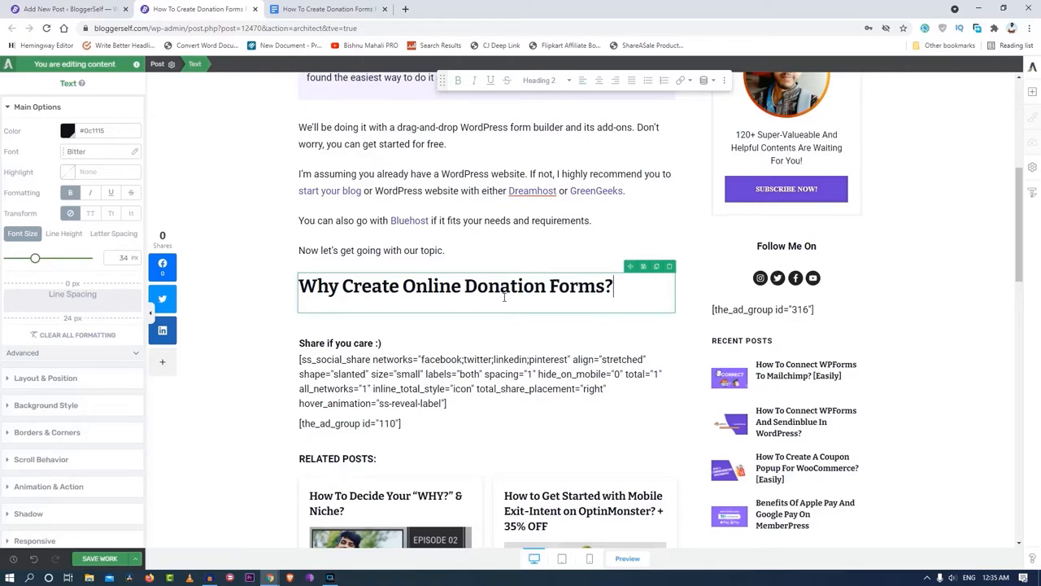
pyautogui.click(326, 9)
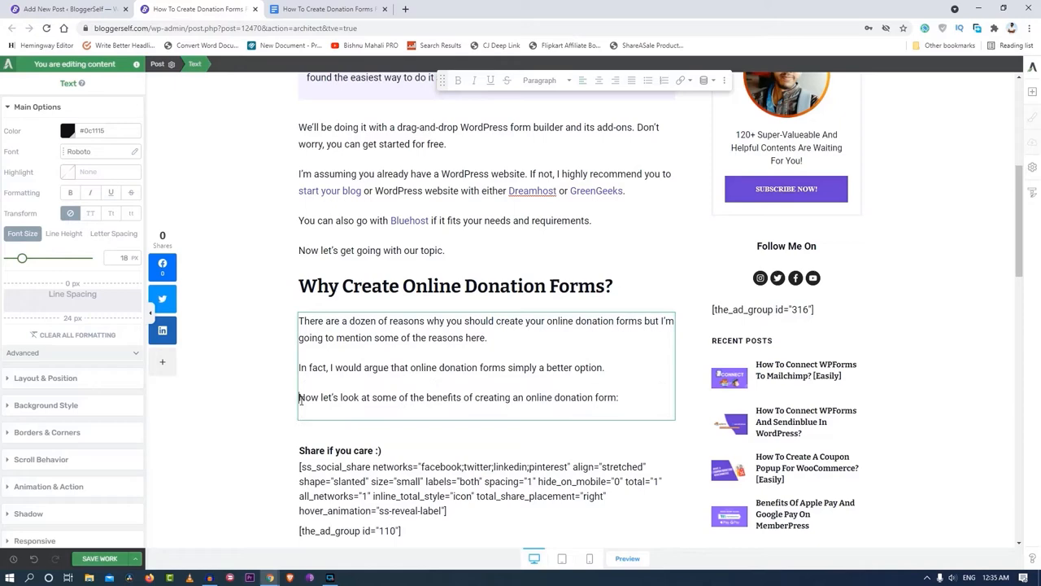
pyautogui.click(326, 9)
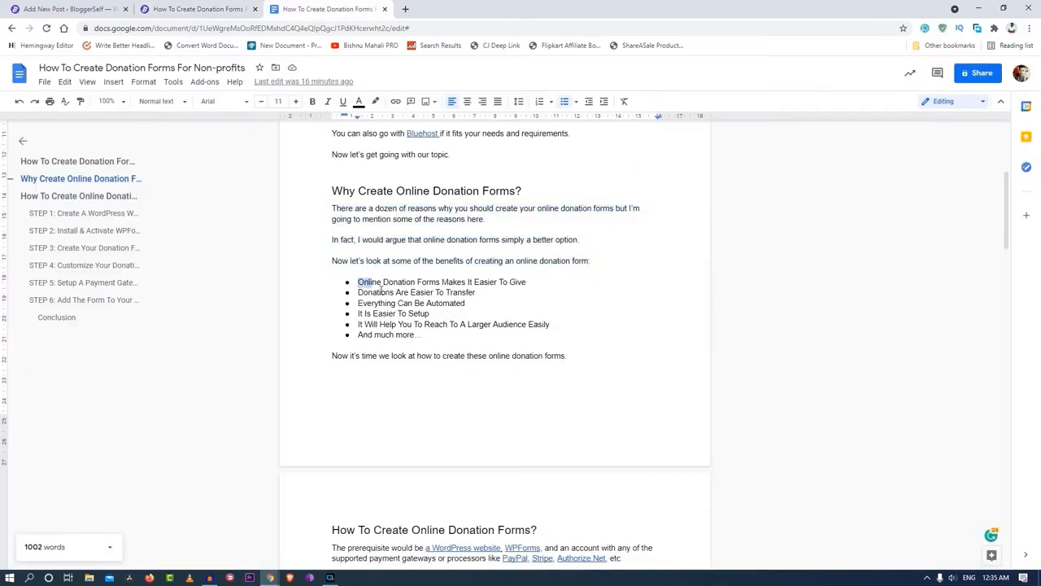
# Step: Copy the six donation-form benefits from the Google Doc and bring them into the post as a bulleted list
pyautogui.moveTo(358, 282); pyautogui.dragTo(419, 335)
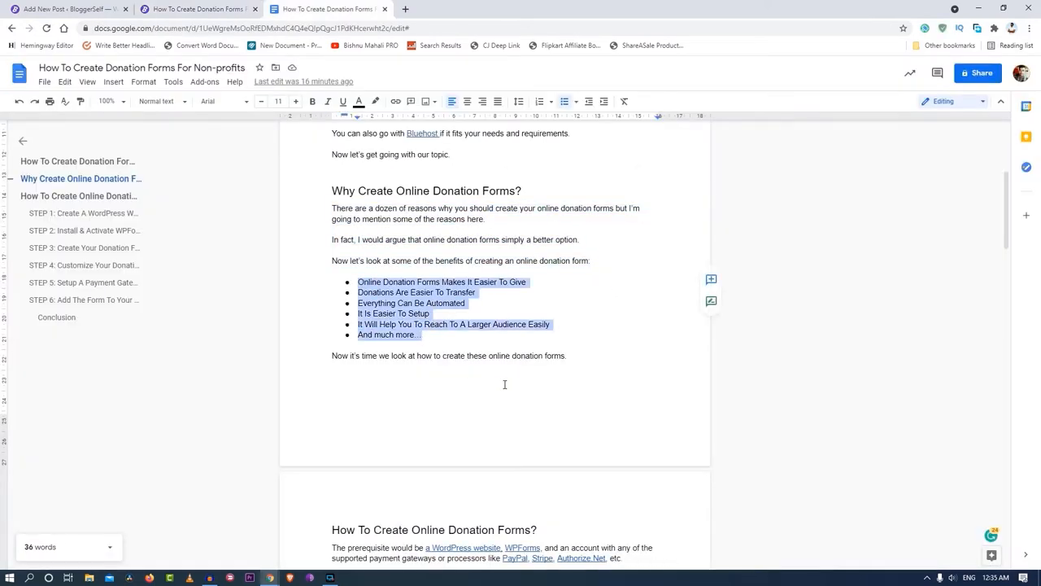
pyautogui.click(57, 10)
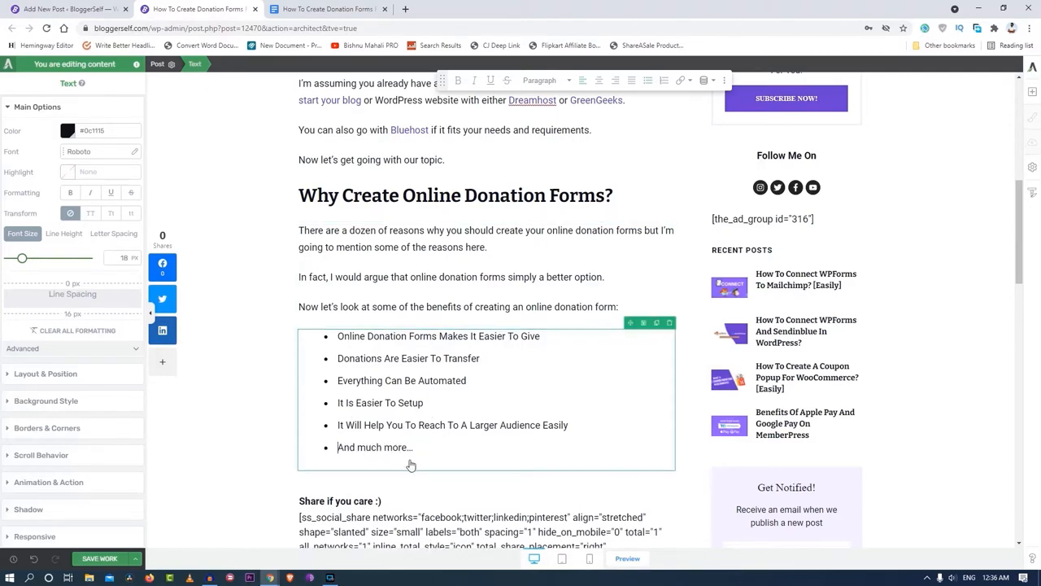
# Step: Add the closing line 'Now it's time we look at how to create these online donation forms' after the benefits list
pyautogui.scroll(-3)
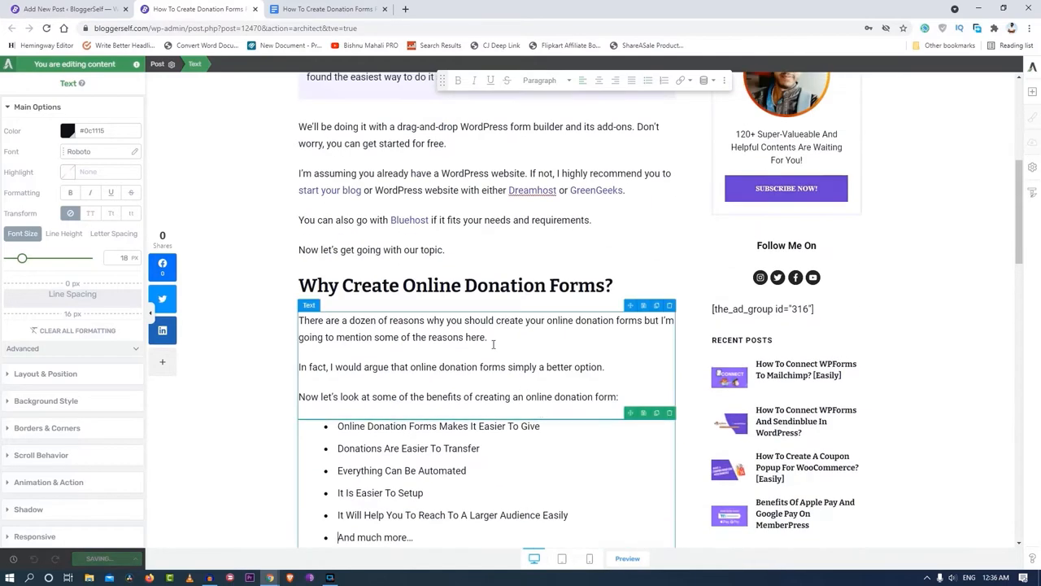
pyautogui.click(340, 10)
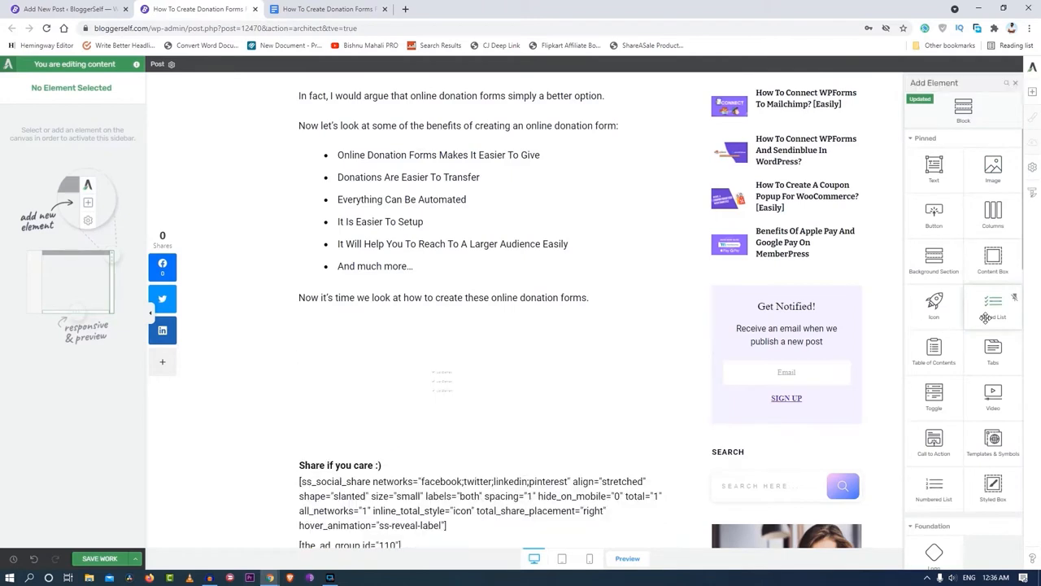
# Step: Try a Styled checkmark list, tweak its icon colour, delete it, and return to the Google Docs draft
pyautogui.click(992, 305)
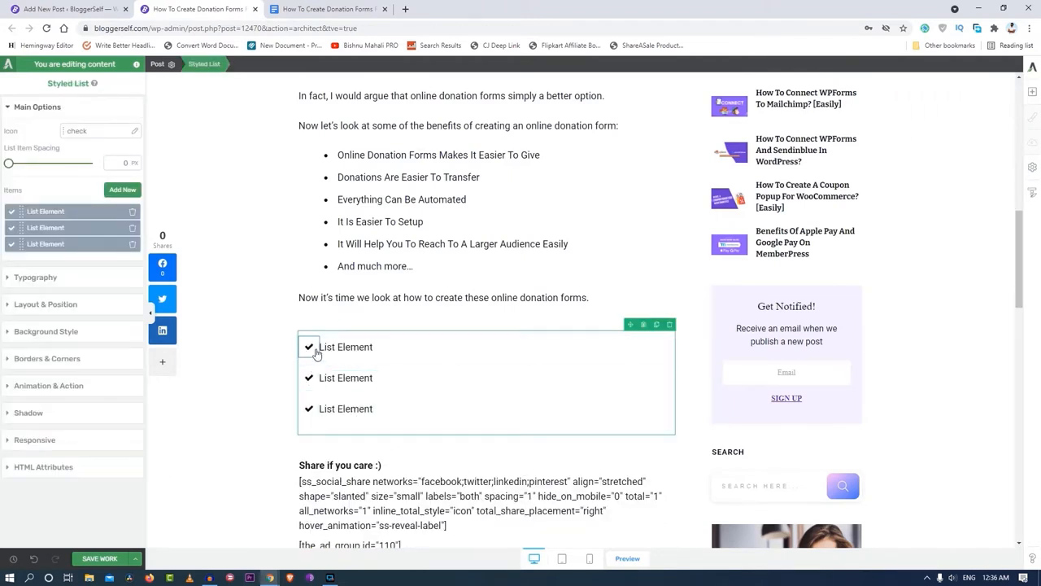
pyautogui.click(309, 347)
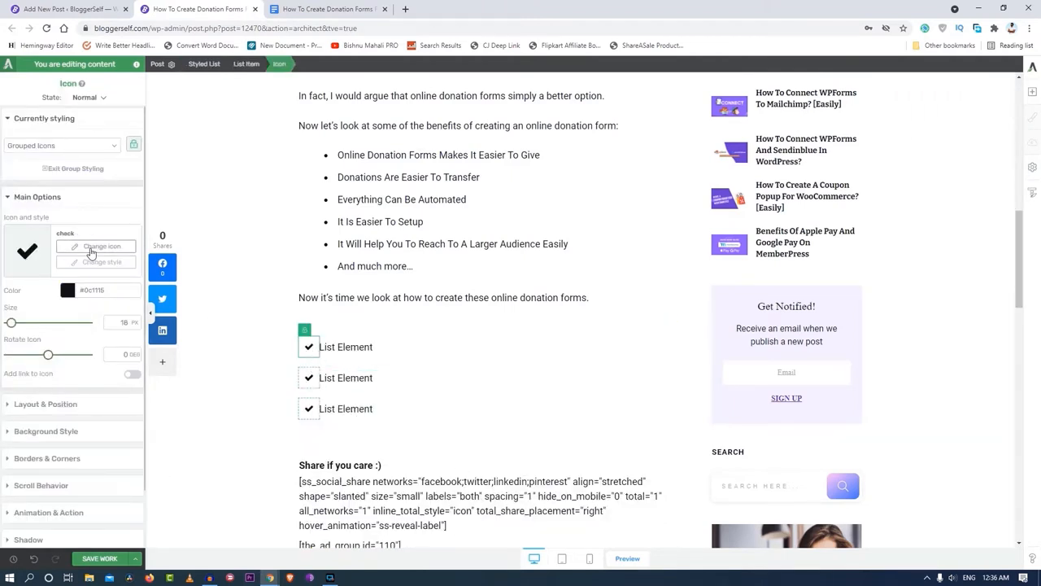
pyautogui.click(247, 364)
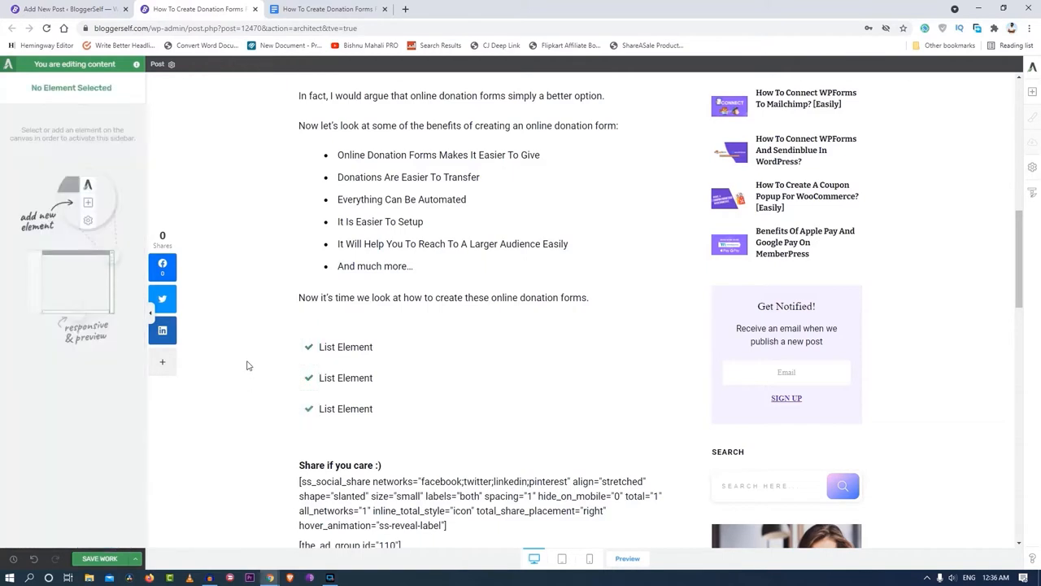
pyautogui.scroll(-3)
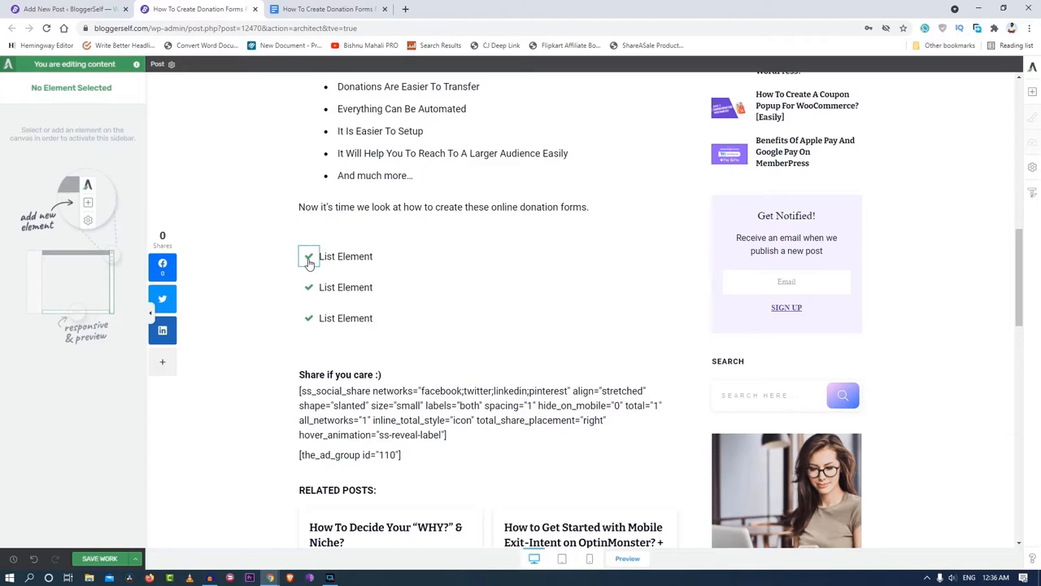
pyautogui.click(309, 257)
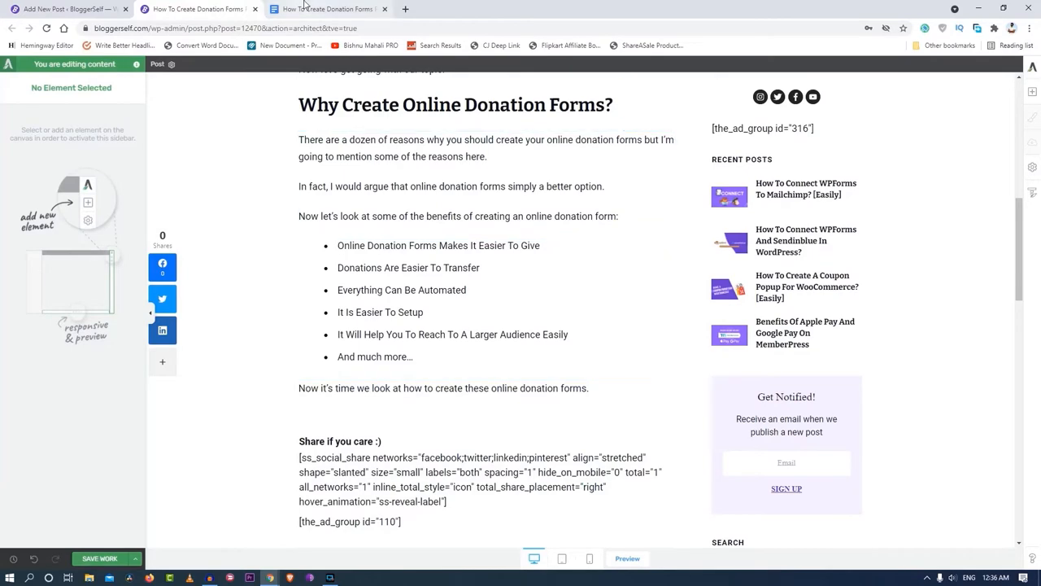
pyautogui.click(325, 10)
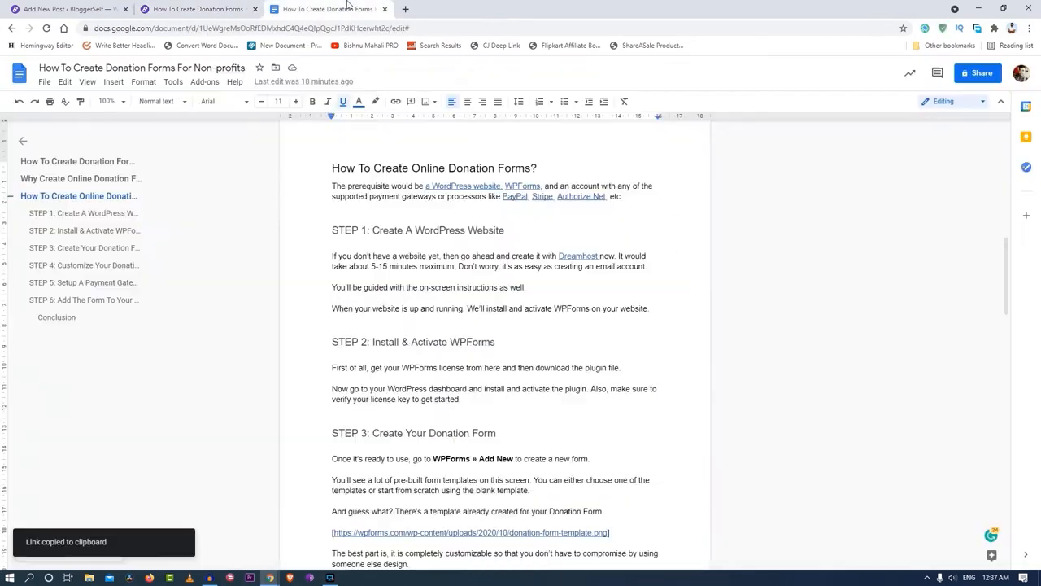
# Step: Insert a text element with the step title as Heading 3 and the step paragraphs copied from Google Docs
pyautogui.click(65, 10)
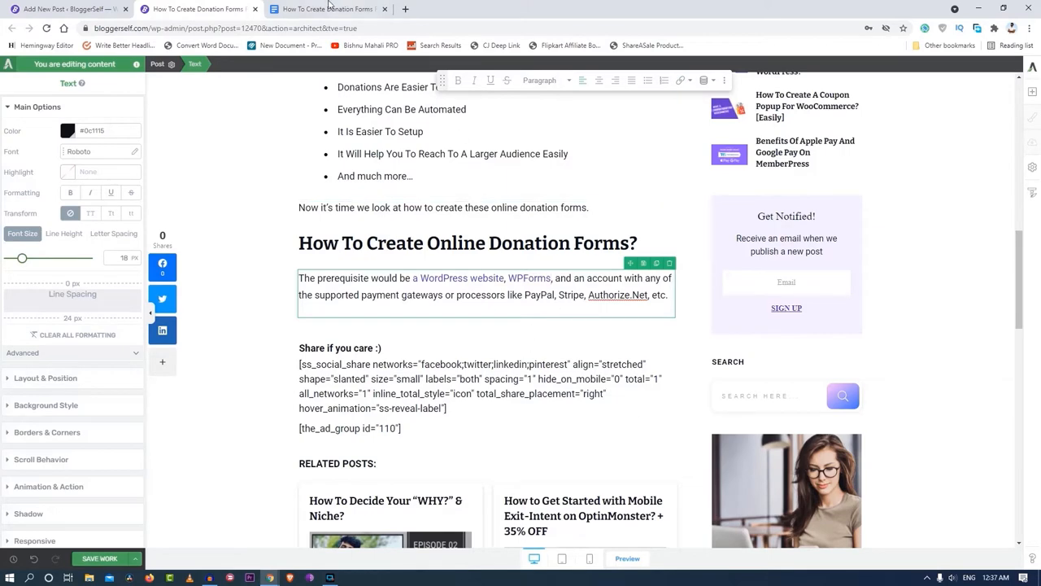
pyautogui.click(328, 10)
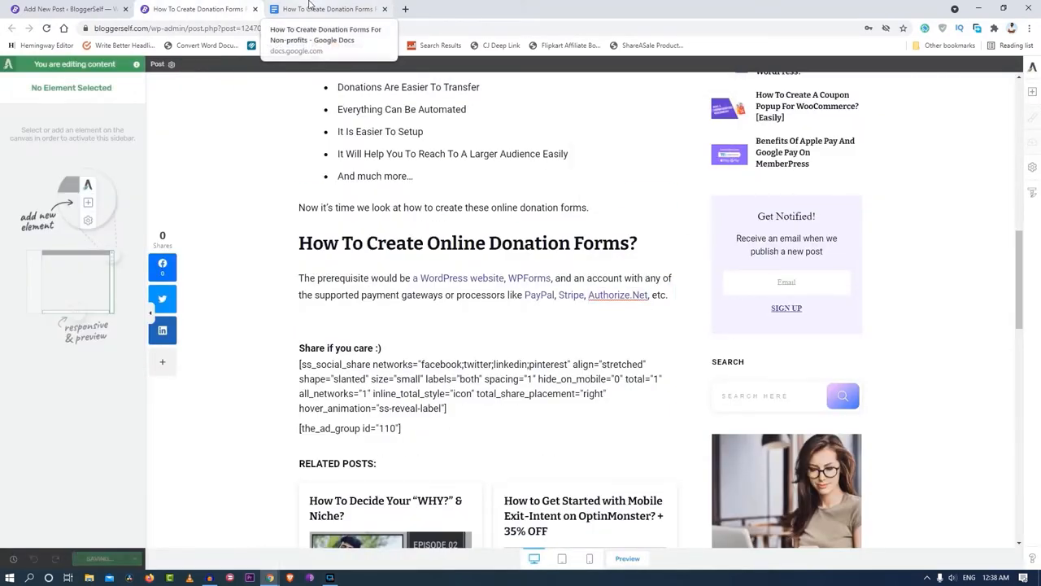
pyautogui.click(339, 10)
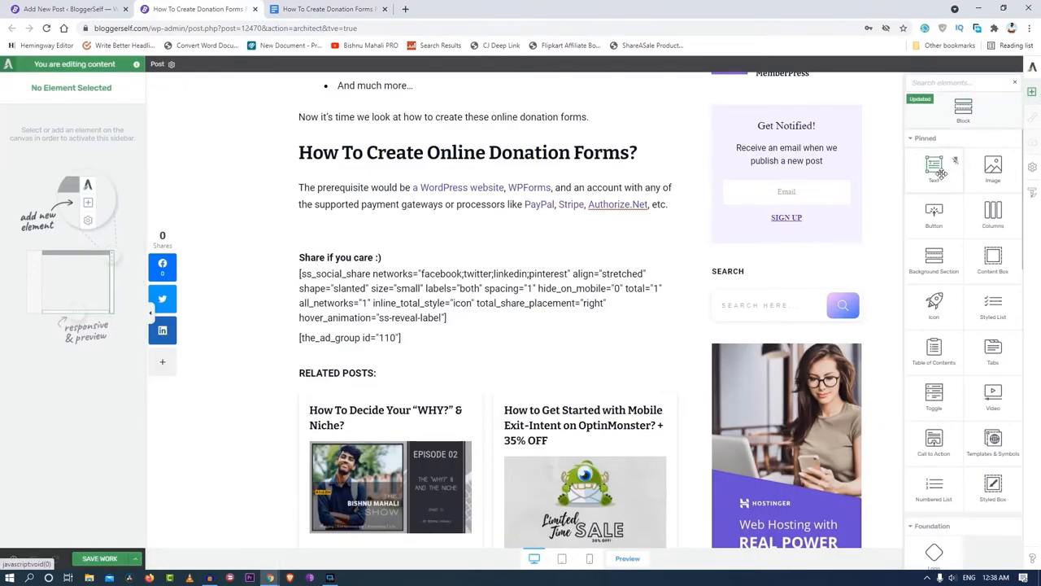
pyautogui.click(934, 166)
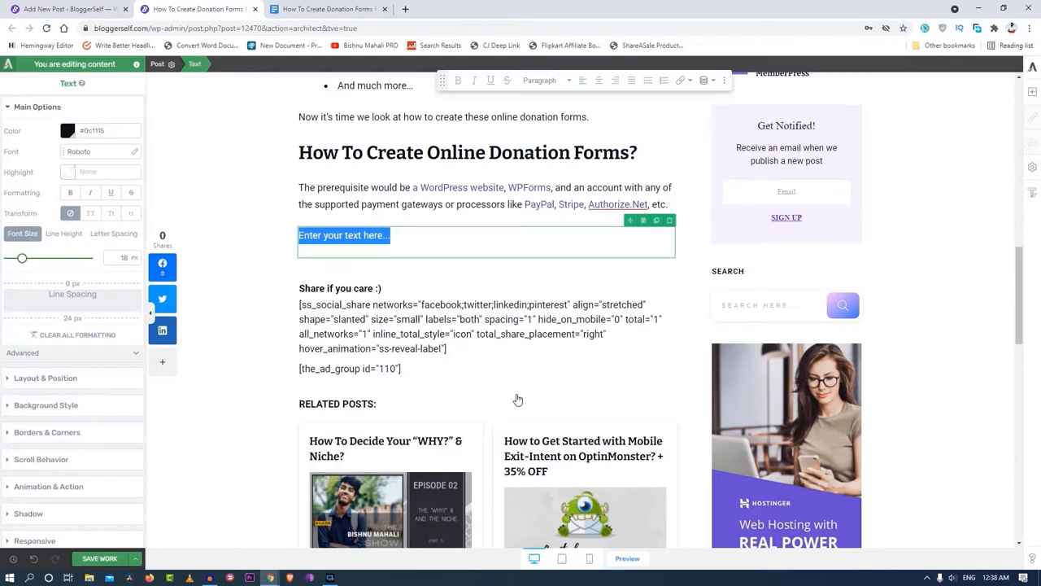
pyautogui.scroll(3)
pyautogui.write('STEP 1: Create A WordPress Website')
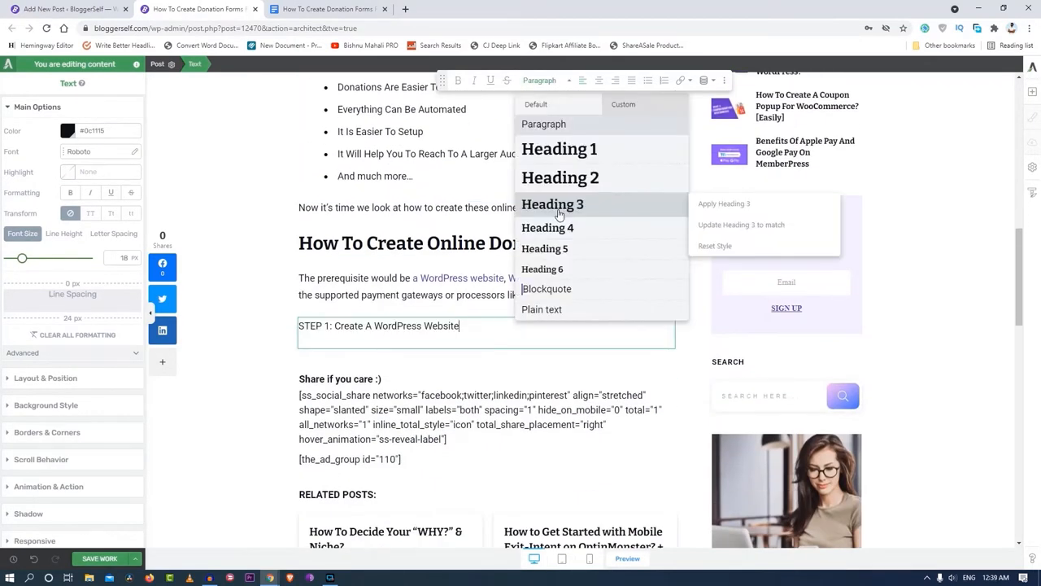
pyautogui.click(329, 10)
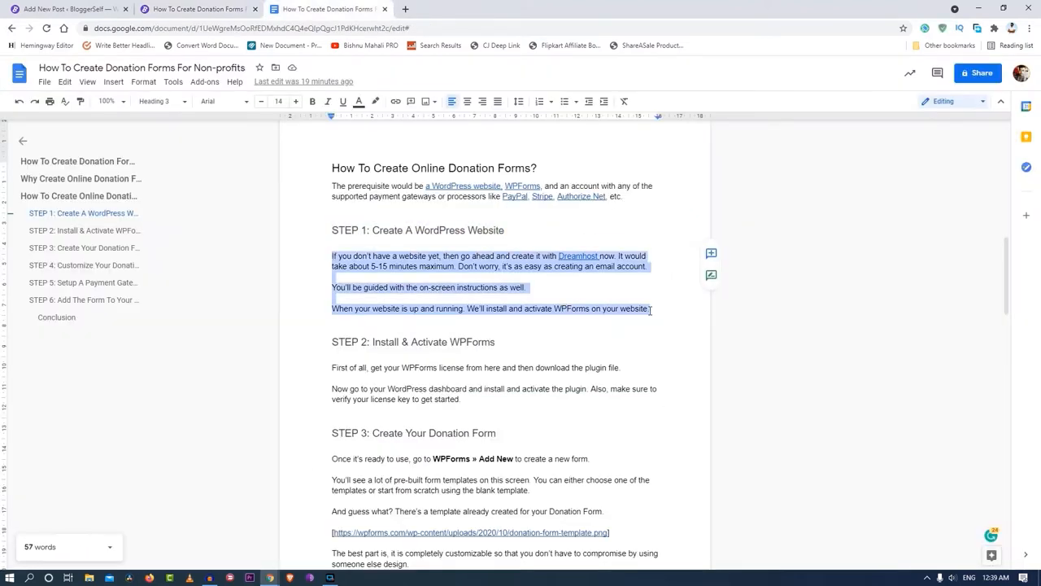
pyautogui.click(65, 10)
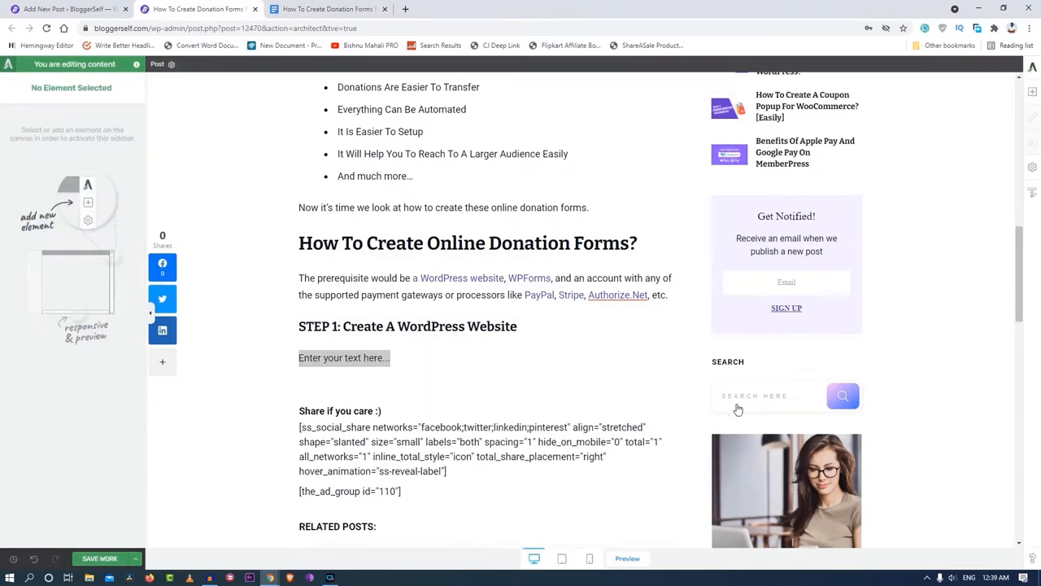
pyautogui.click(345, 358)
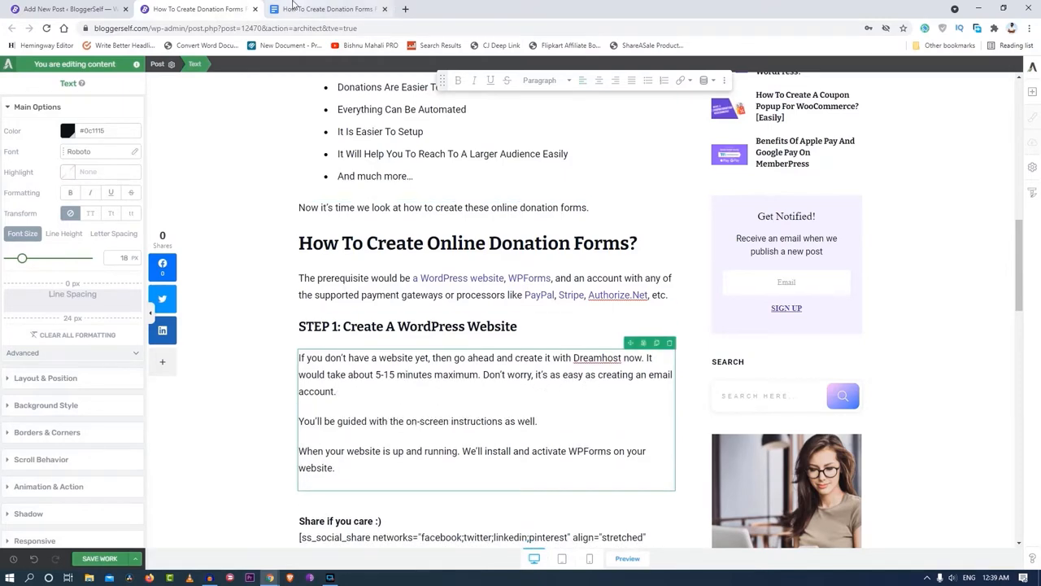
# Step: Paste the Step 3 section and make 'WPForms » Add New' bold, then go to the draft for more content
pyautogui.scroll(-3)
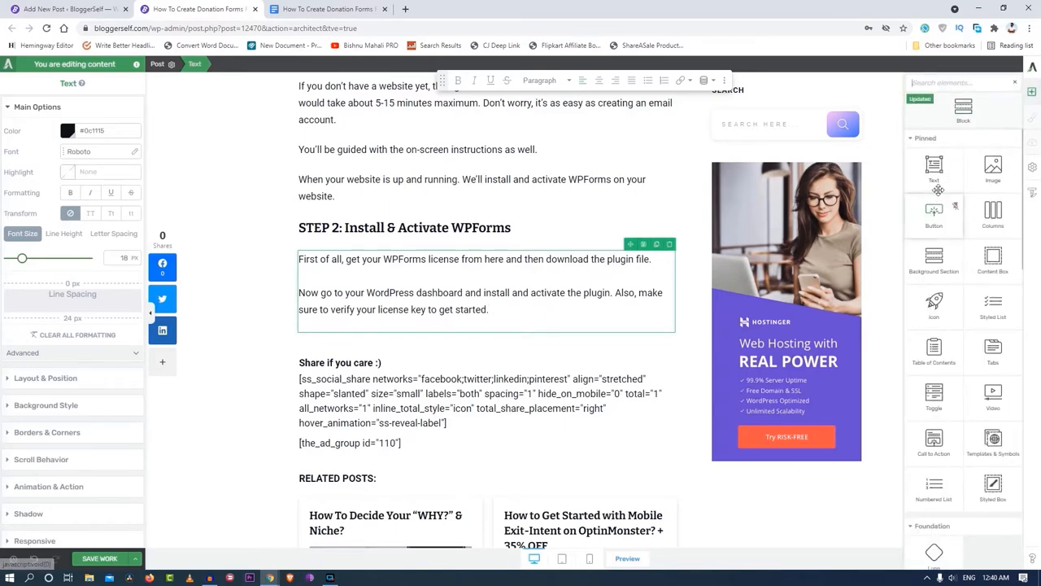
pyautogui.moveTo(634, 283)
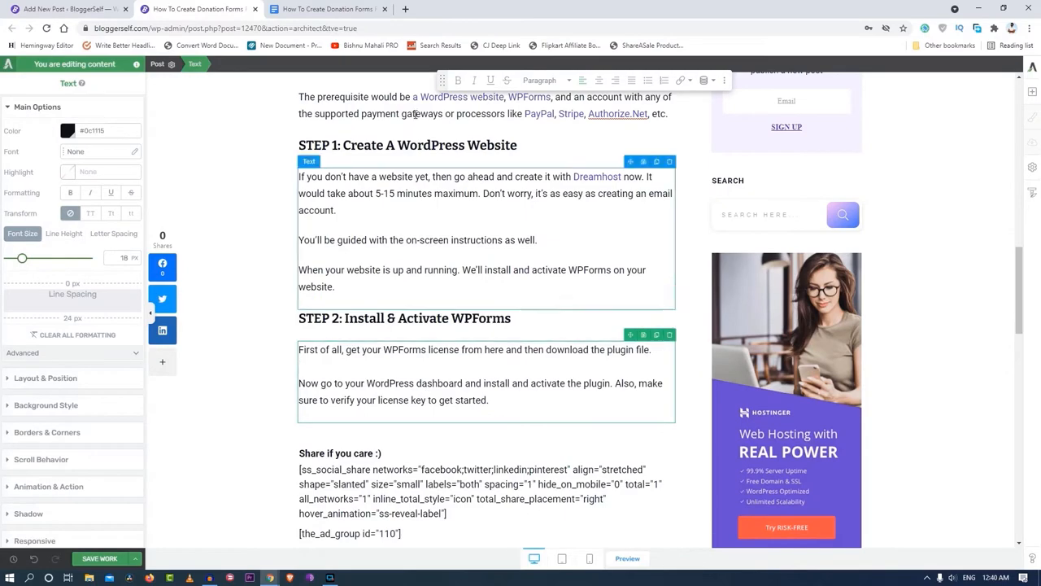
pyautogui.click(326, 9)
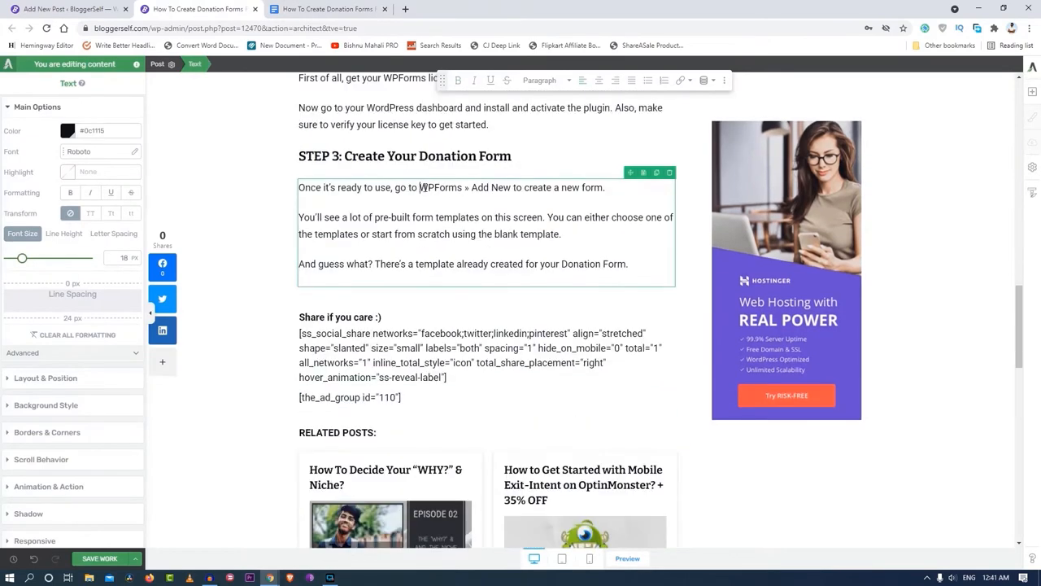
pyautogui.moveTo(420, 187); pyautogui.dragTo(511, 187)
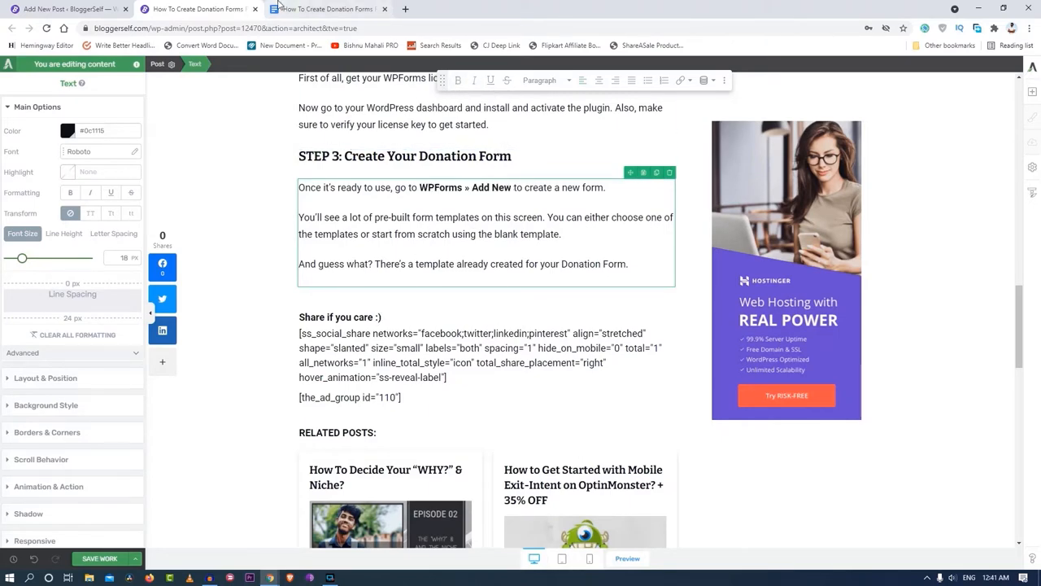
pyautogui.click(322, 10)
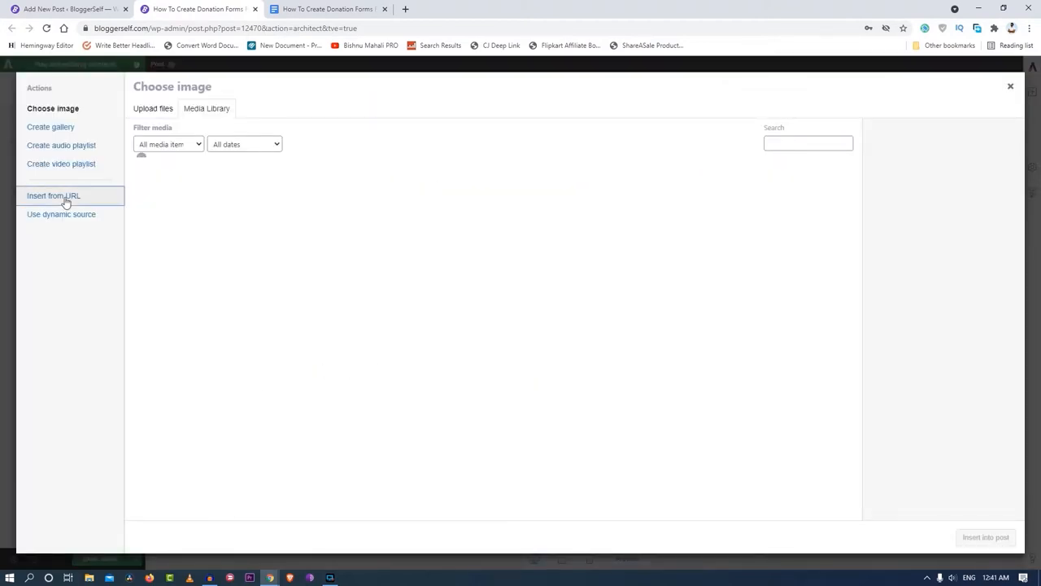
# Step: Insert the donation-form-template.png screenshot from the wpforms.com URL with 'Online' alt text
pyautogui.click(52, 195)
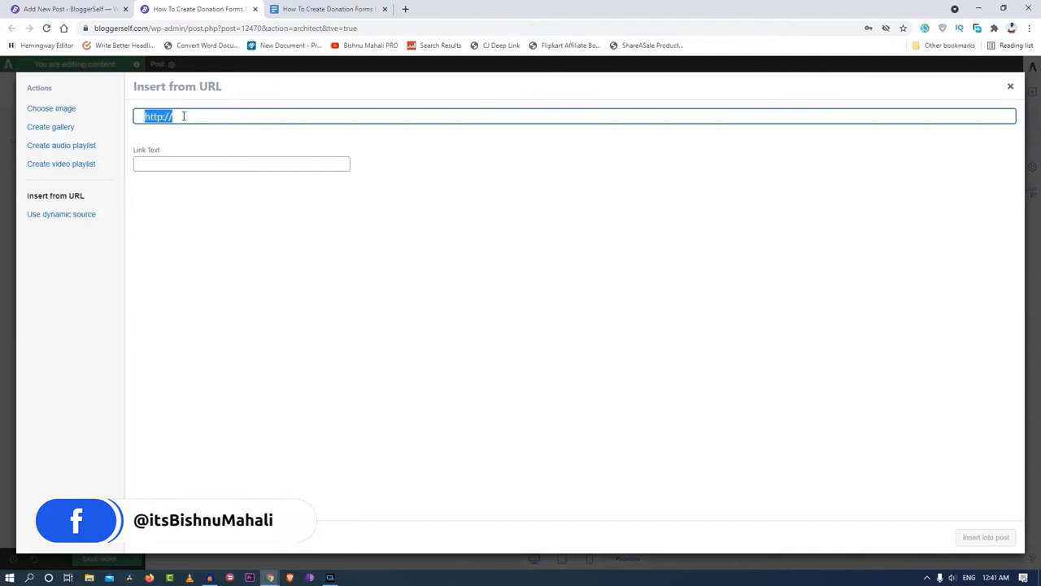
pyautogui.write('https://wpforms.com/wp-content/uploads/2020/10/donation-form-template.png')
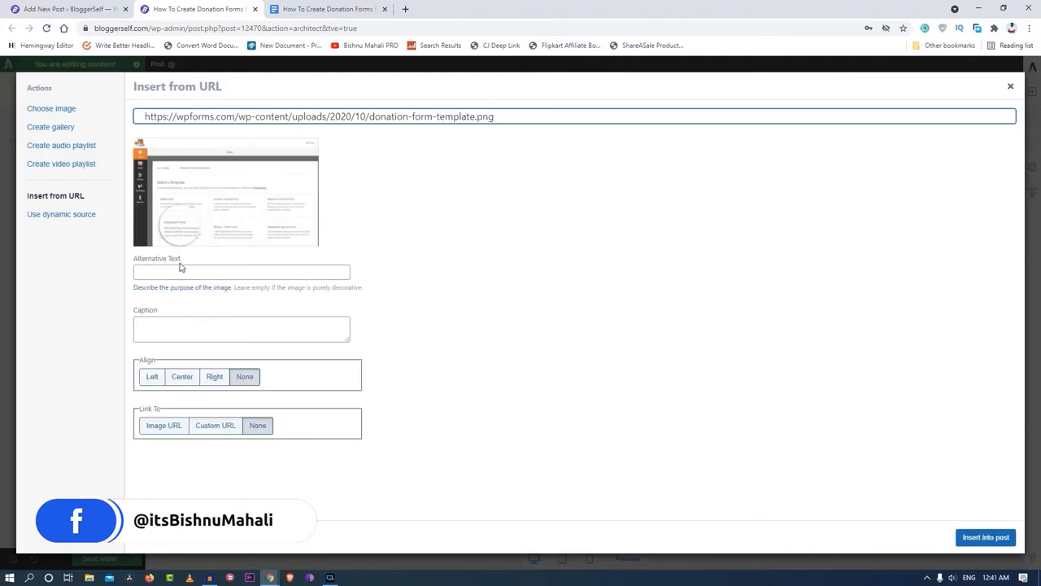
pyautogui.write('Online')
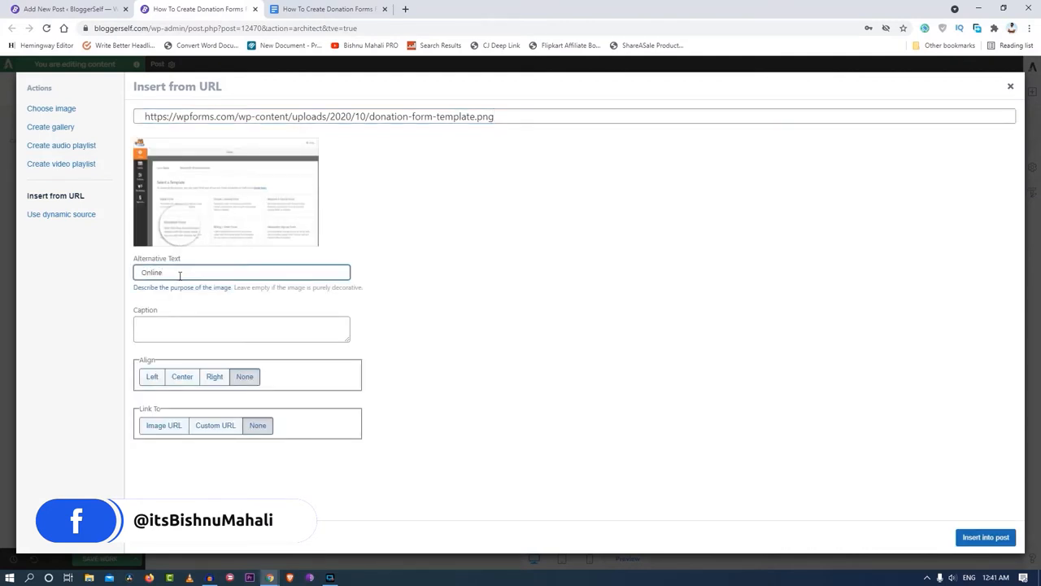
pyautogui.click(986, 537)
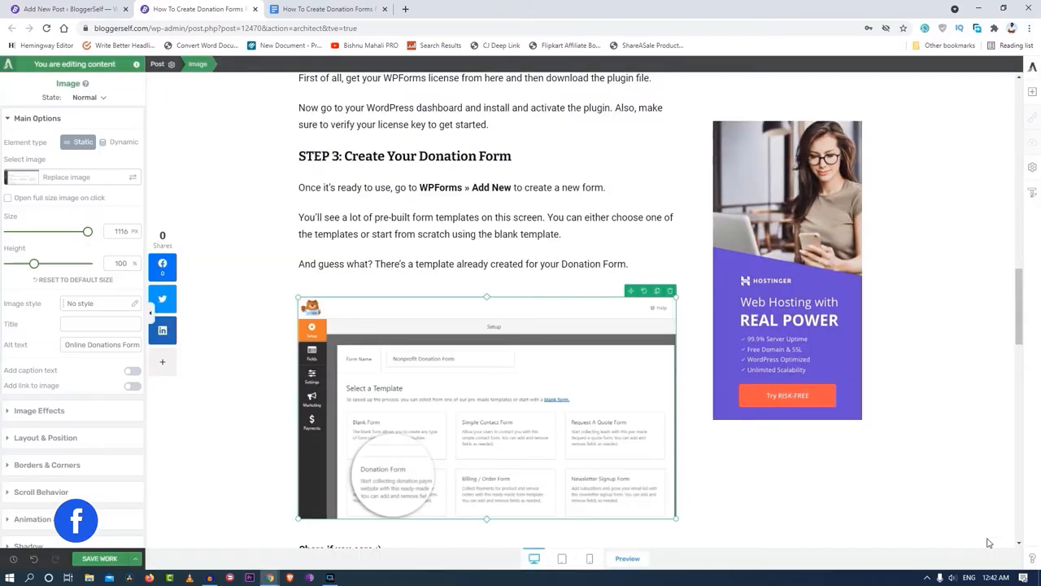
# Step: Give the screenshot a soft drop shadow with adjusted blur and finish editing the image
pyautogui.scroll(-3)
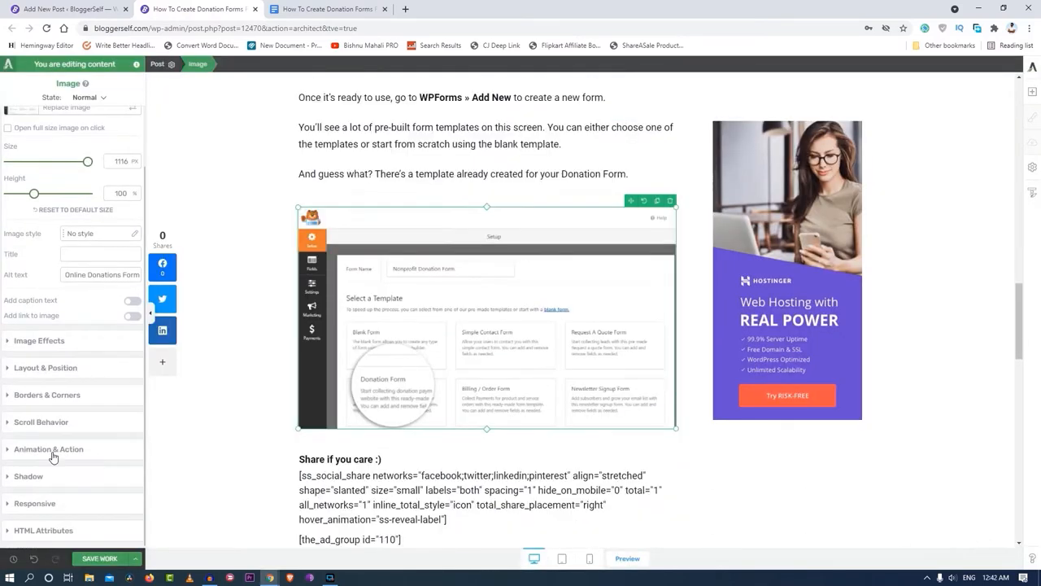
pyautogui.click(30, 280)
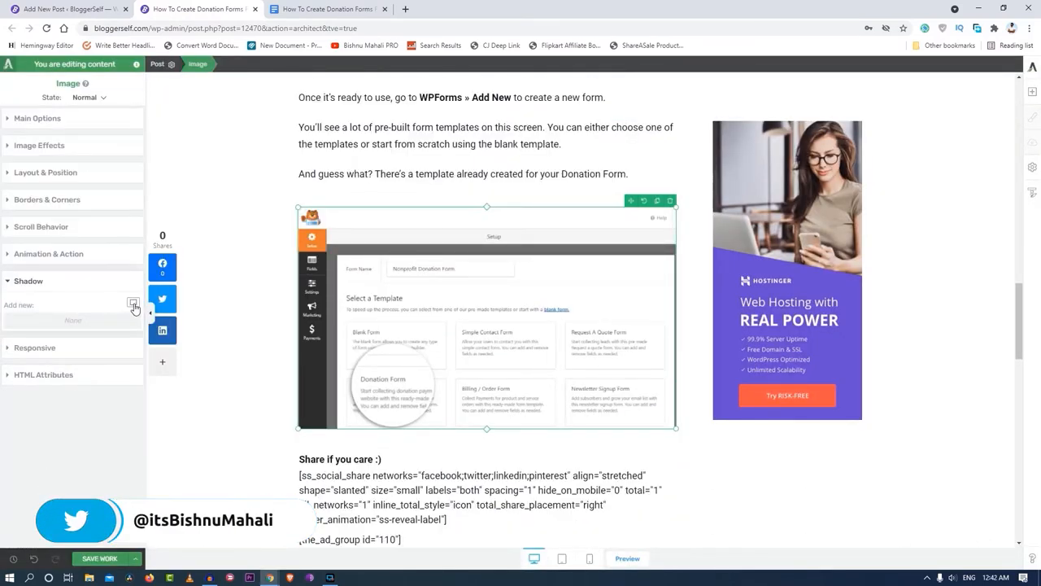
pyautogui.click(134, 304)
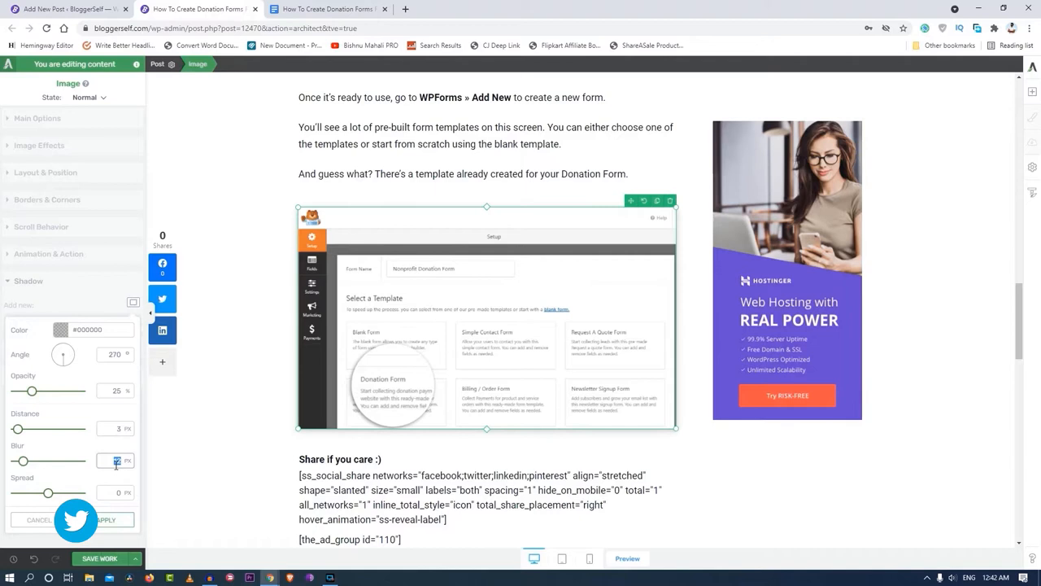
pyautogui.click(106, 520)
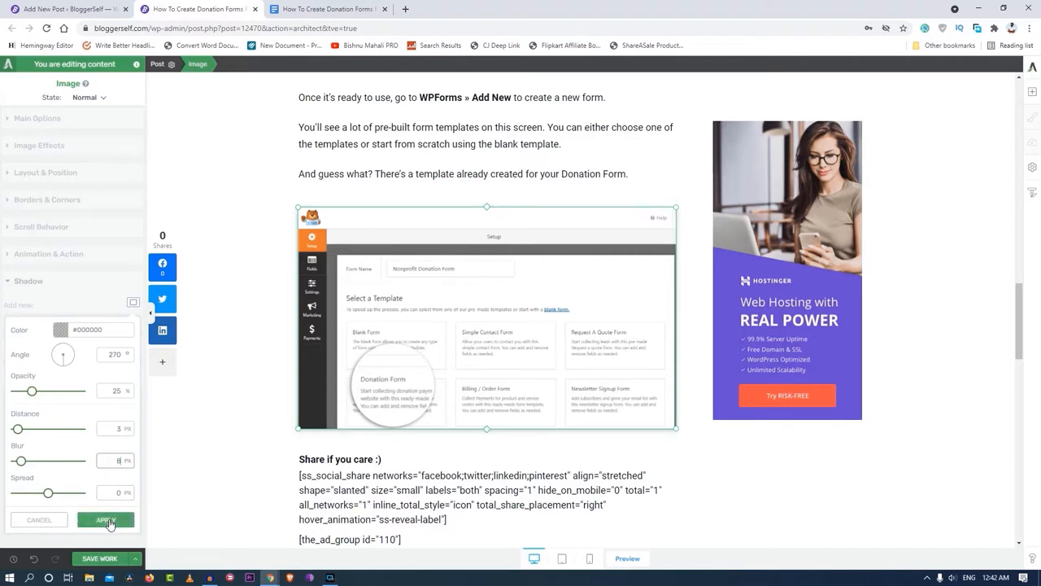
pyautogui.click(104, 521)
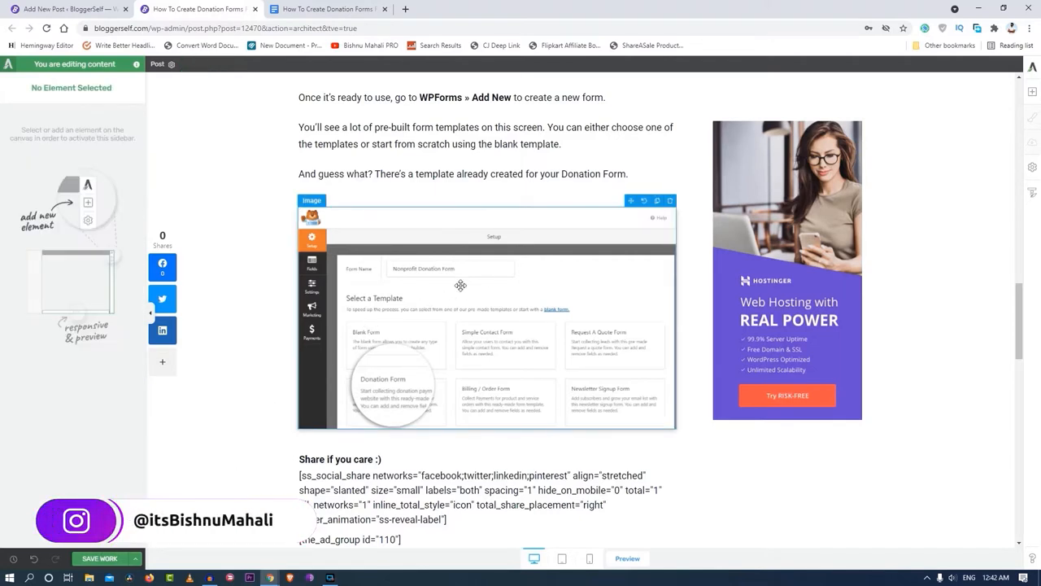
pyautogui.click(482, 285)
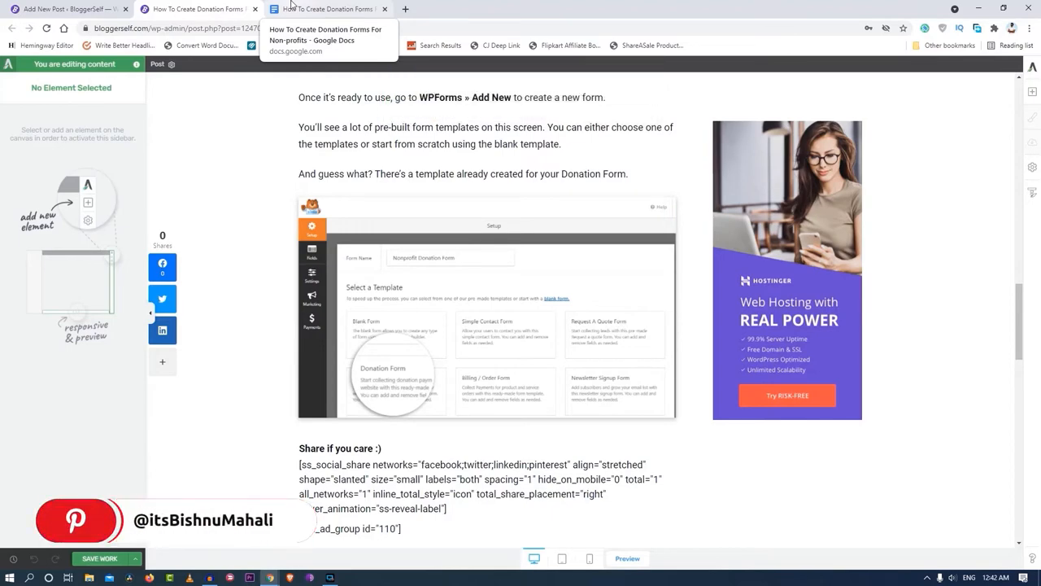
# Step: Add the customizing paragraphs from the draft and the nonprofit-donation-form-template screenshot from its wpforms.com URL
pyautogui.click(334, 10)
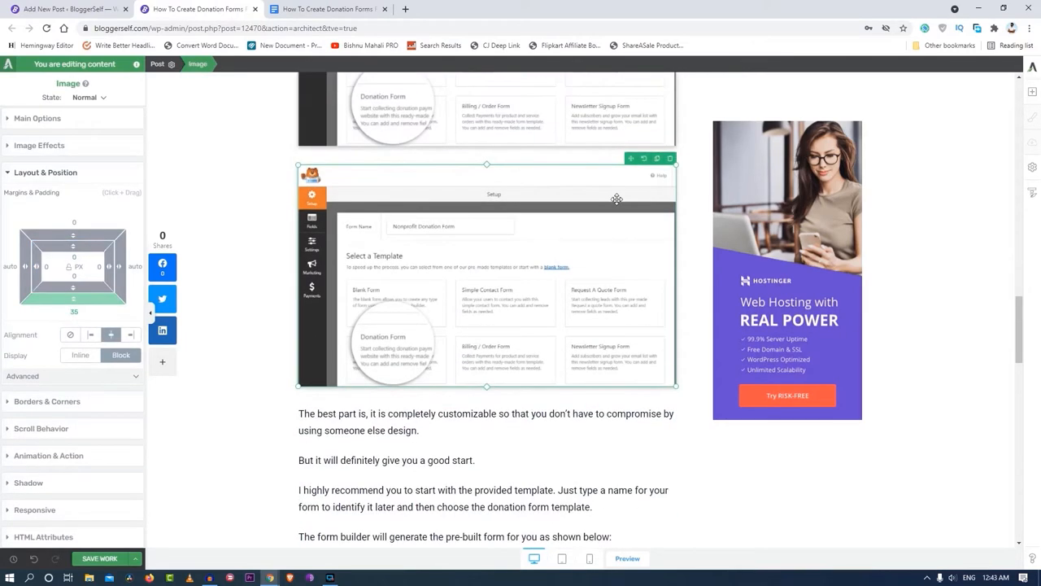
pyautogui.scroll(-3)
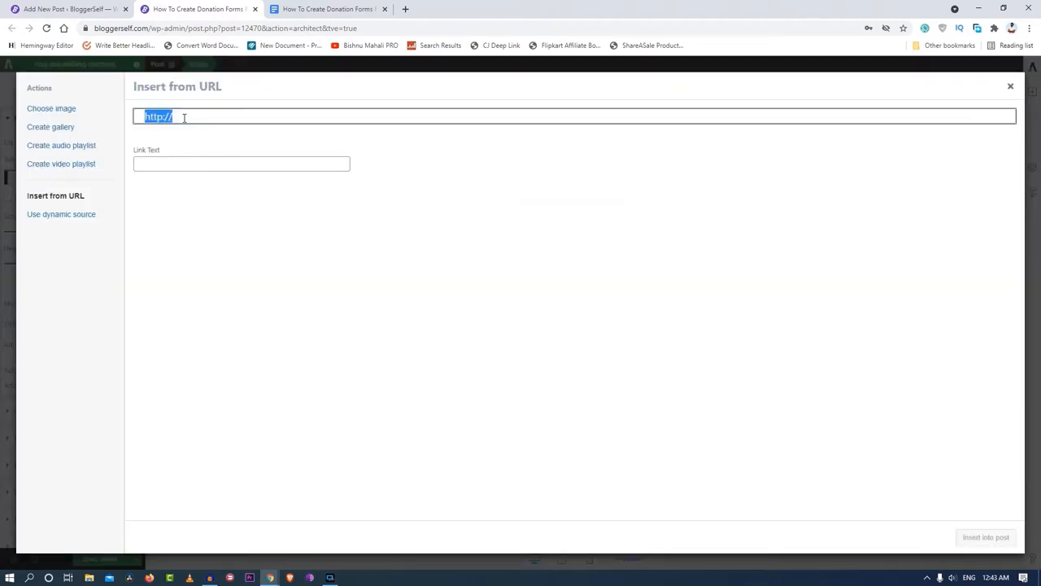
pyautogui.write('https://wpforms.com/wp-content/uploads/2020/10/nonprofit-donation-form-template-in-wordpress.png')
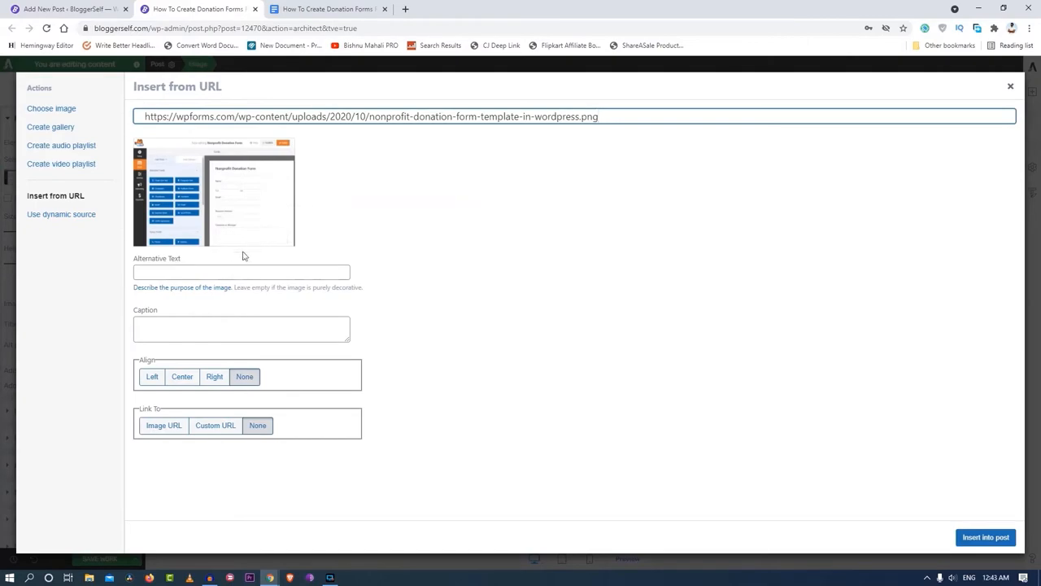
pyautogui.click(986, 537)
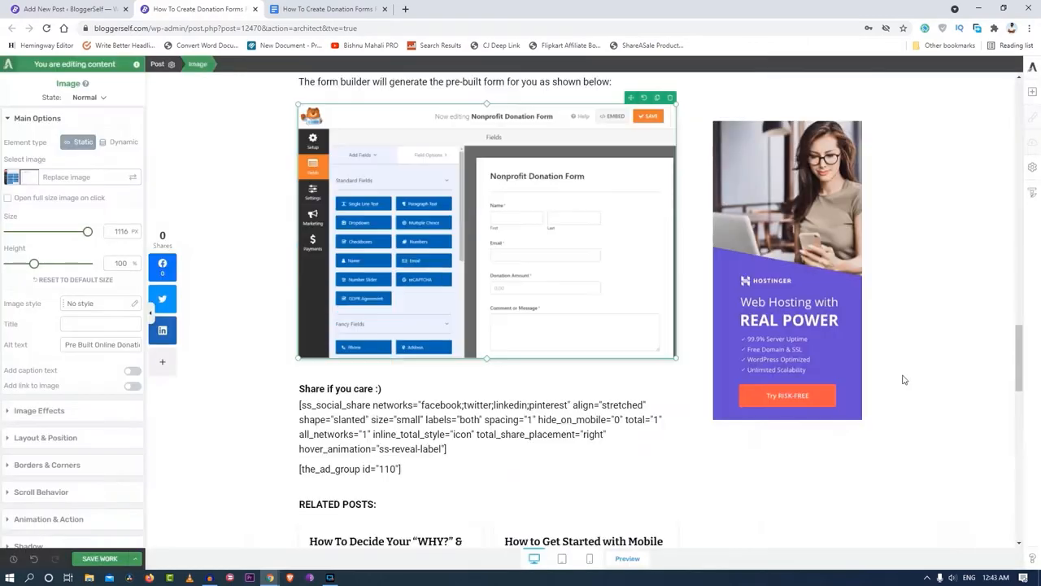
# Step: Paste Step 5's payment setup, Step 6's closing paragraphs and the Conclusion heading from the Google Docs draft
pyautogui.click(325, 10)
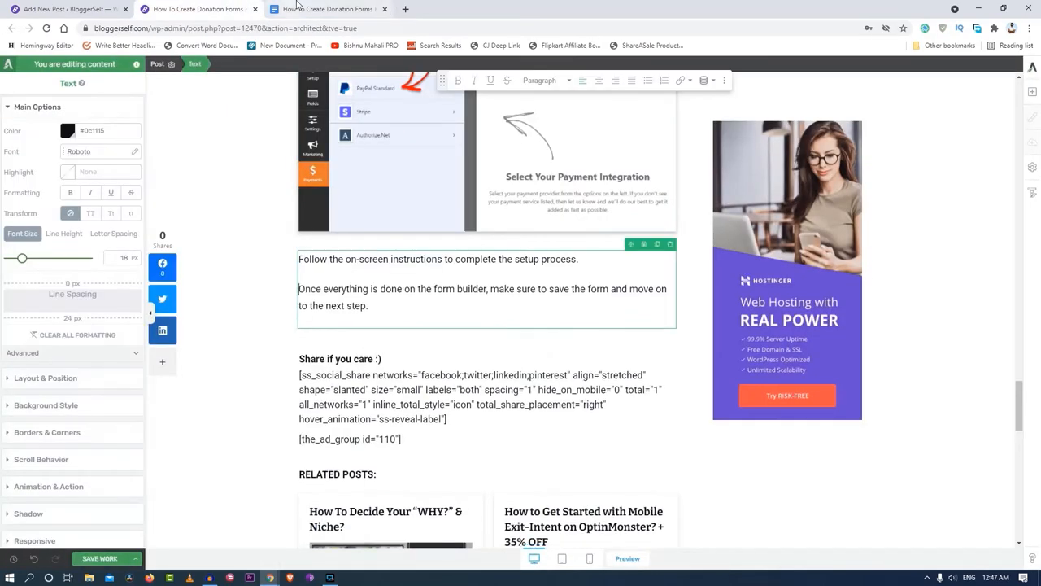
pyautogui.click(326, 9)
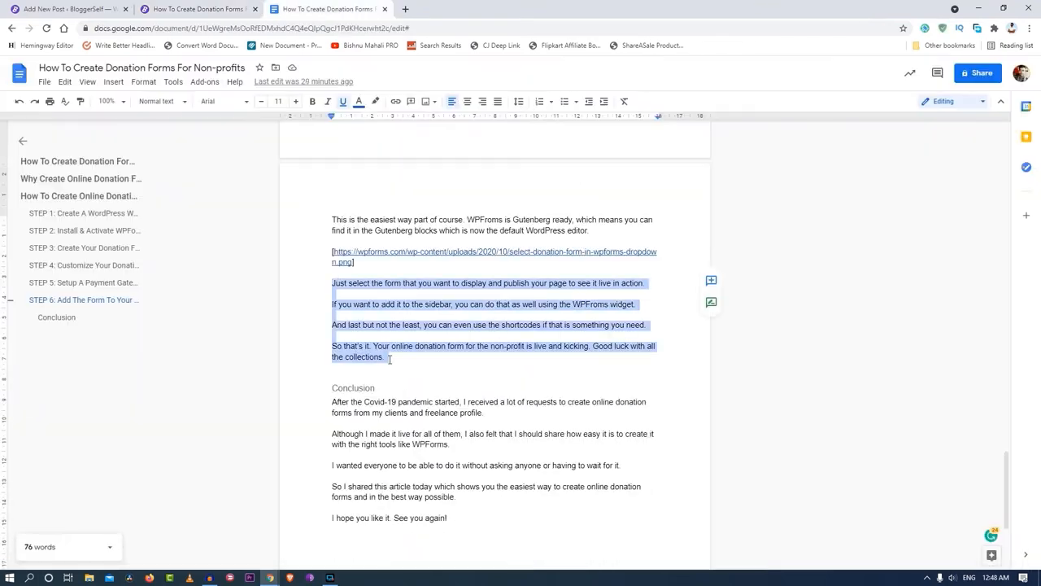
pyautogui.click(68, 10)
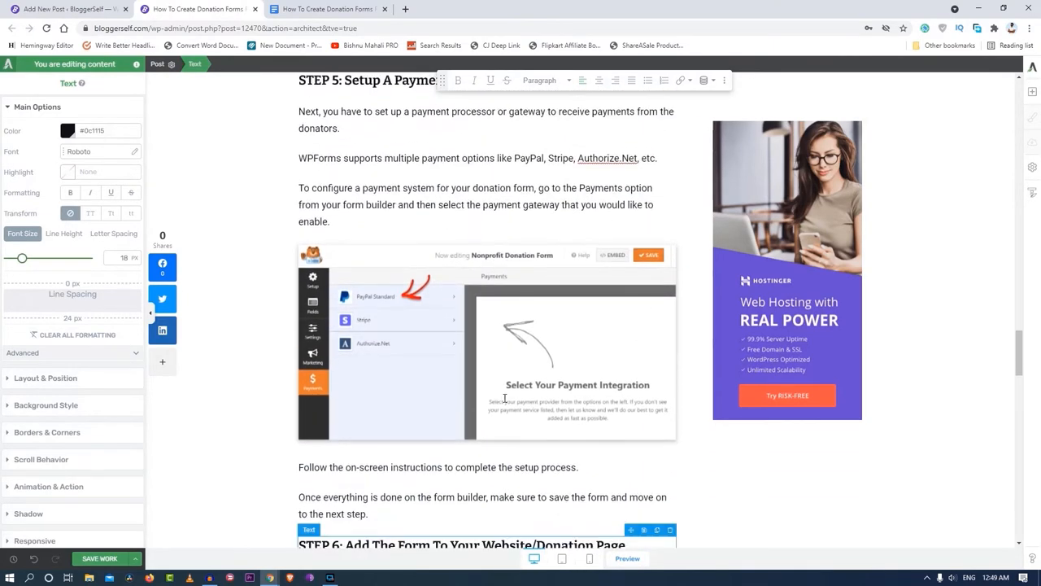
pyautogui.scroll(-3)
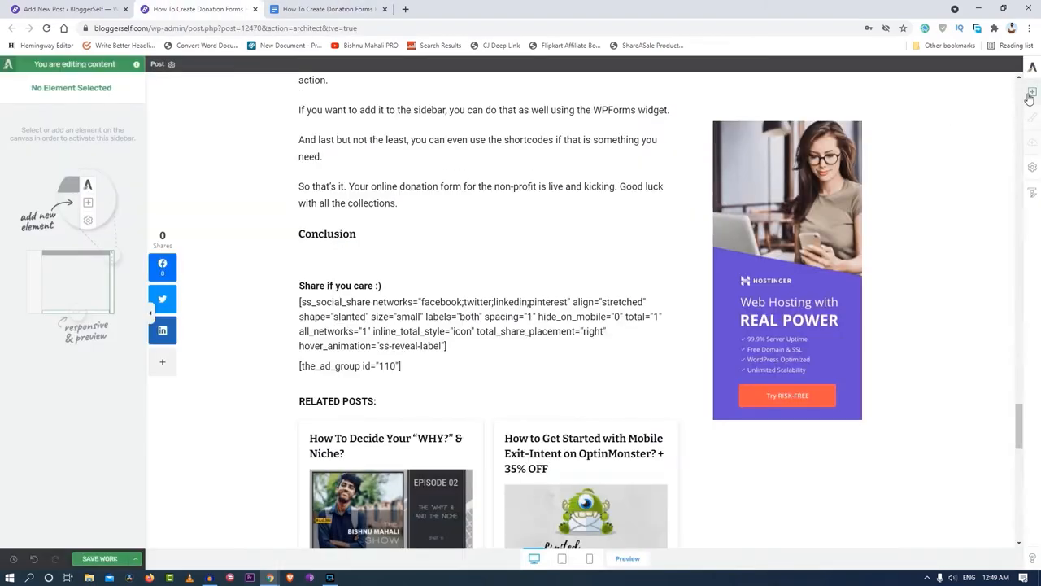
pyautogui.scroll(3)
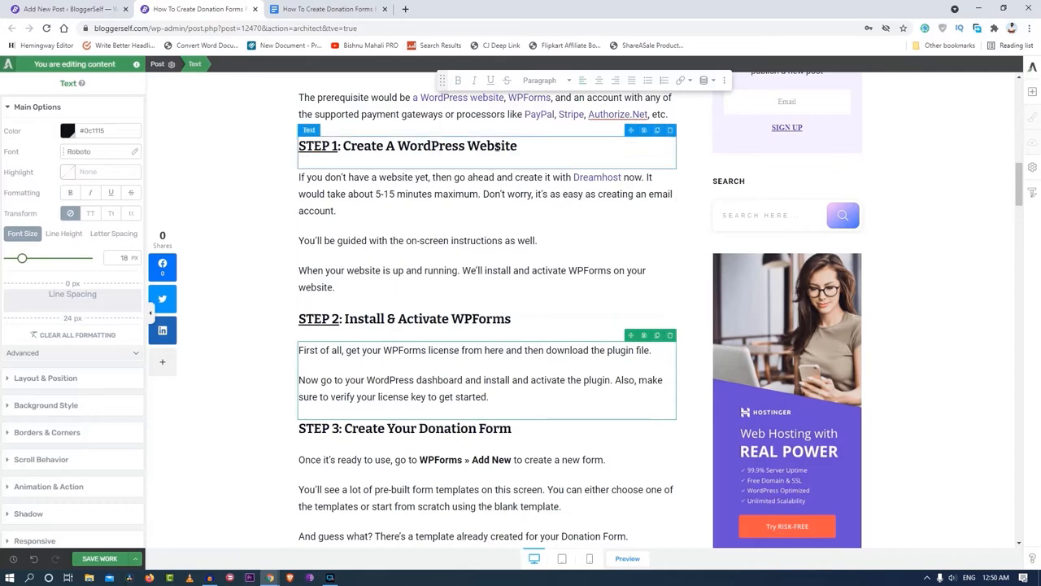
# Step: Scroll through the step headings while underlining the STEP labels down to Step 5
pyautogui.scroll(-3)
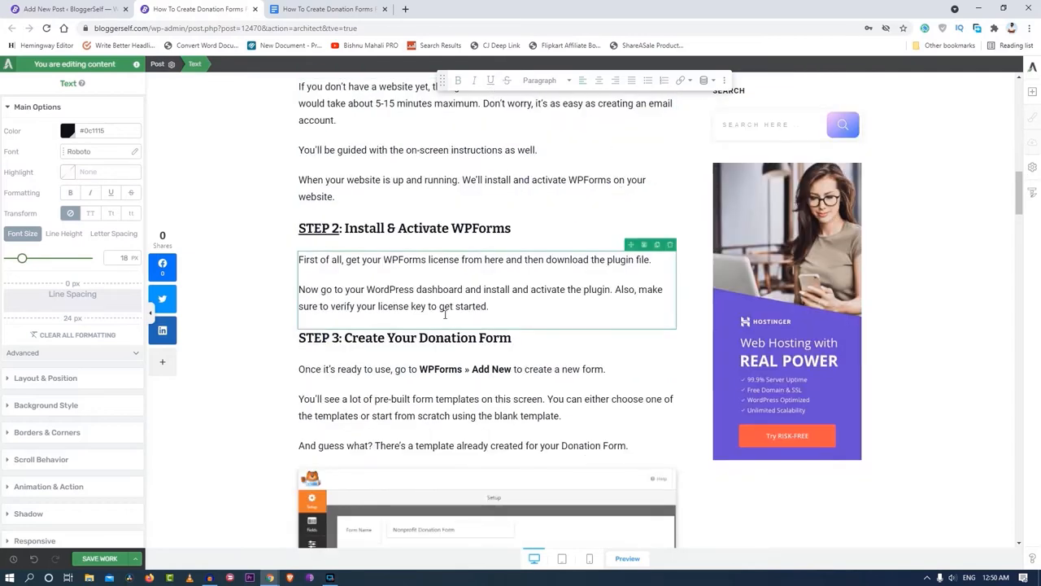
pyautogui.scroll(-3)
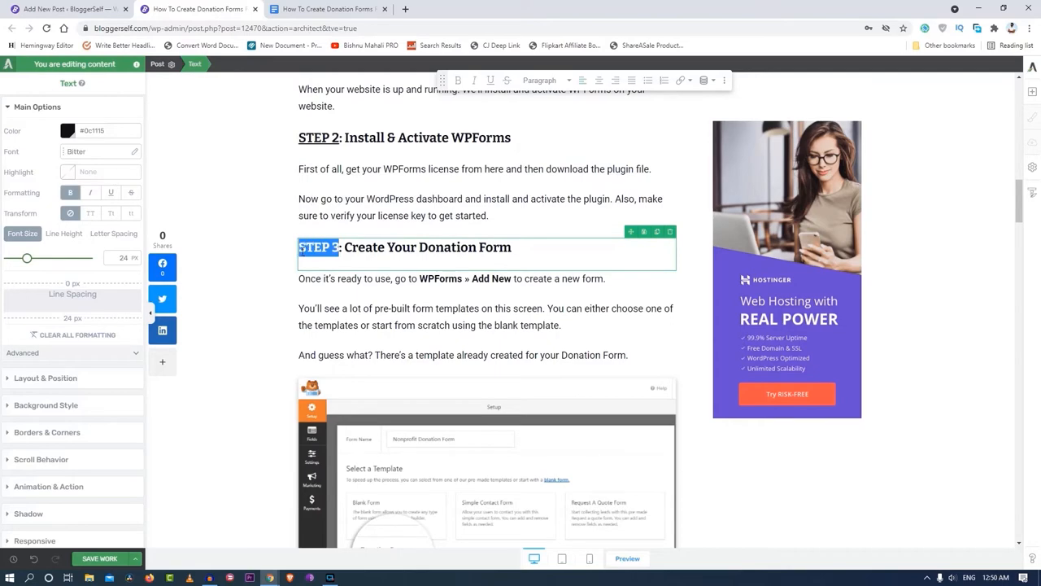
pyautogui.scroll(-3)
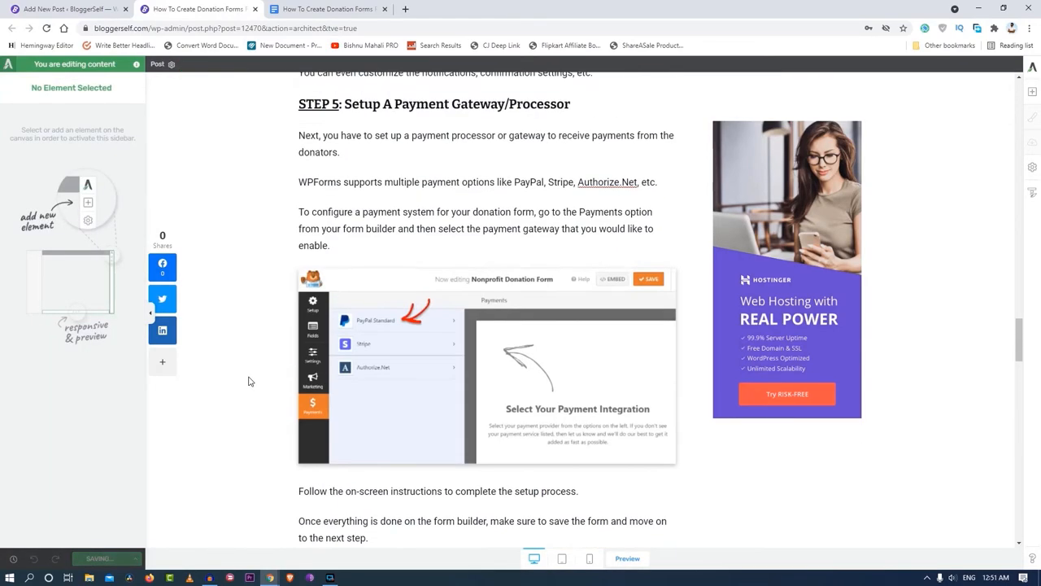
# Step: Scroll the live post preview past the intro box, benefits section and underlined step labels
pyautogui.click(628, 558)
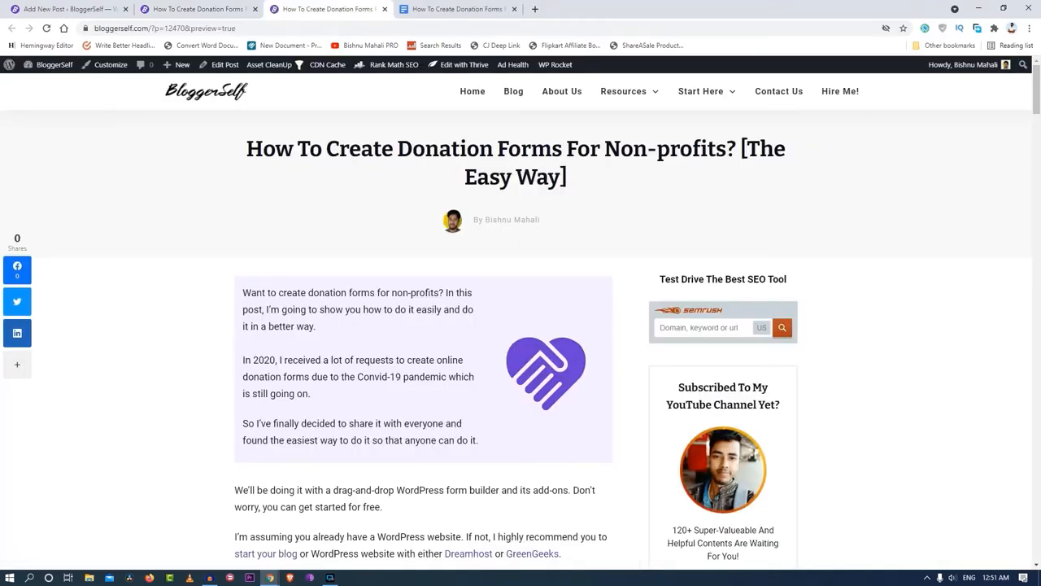
pyautogui.scroll(-3)
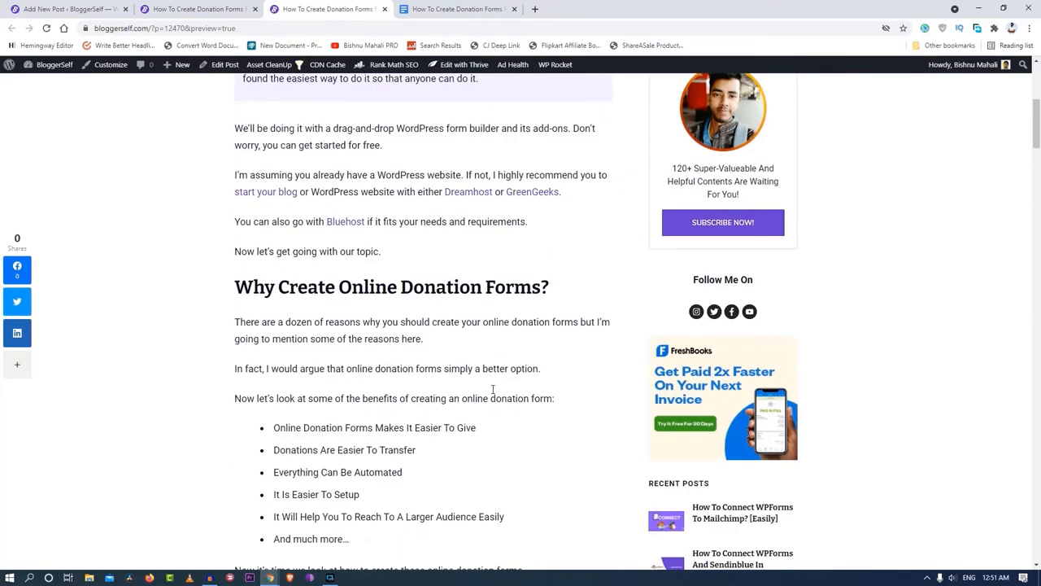
pyautogui.scroll(-3)
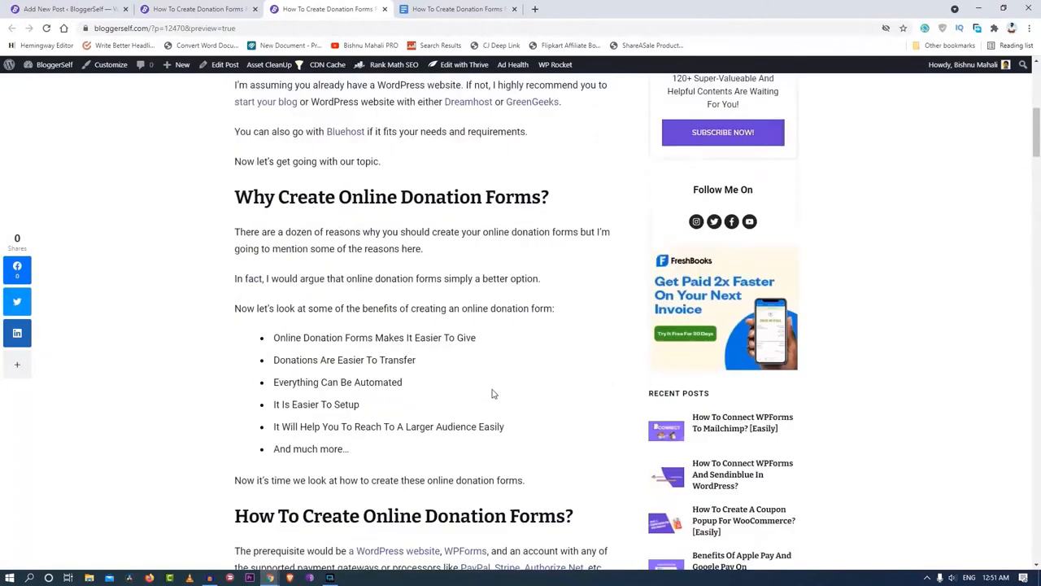
pyautogui.scroll(-3)
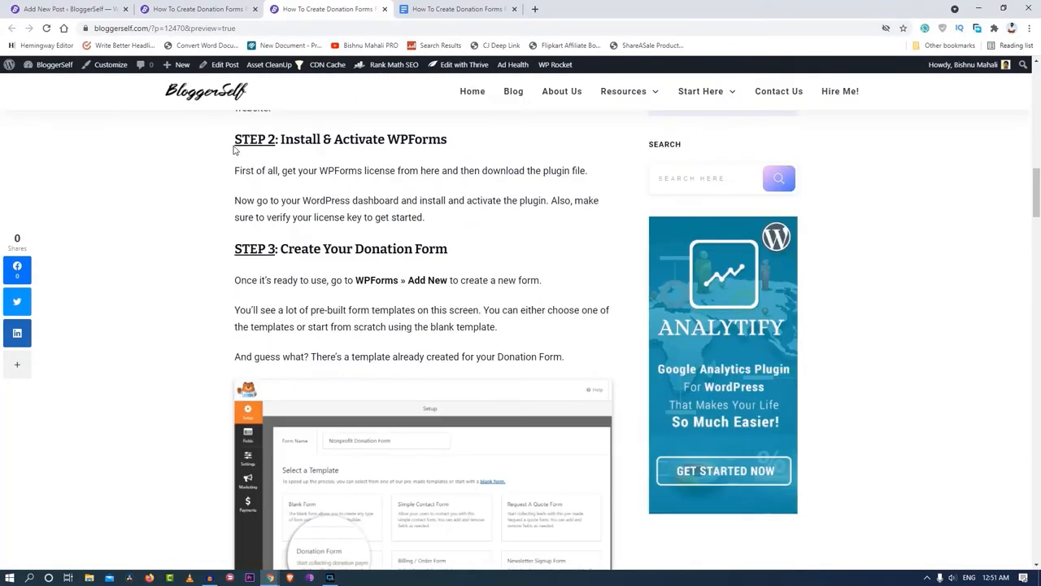
pyautogui.moveTo(309, 325)
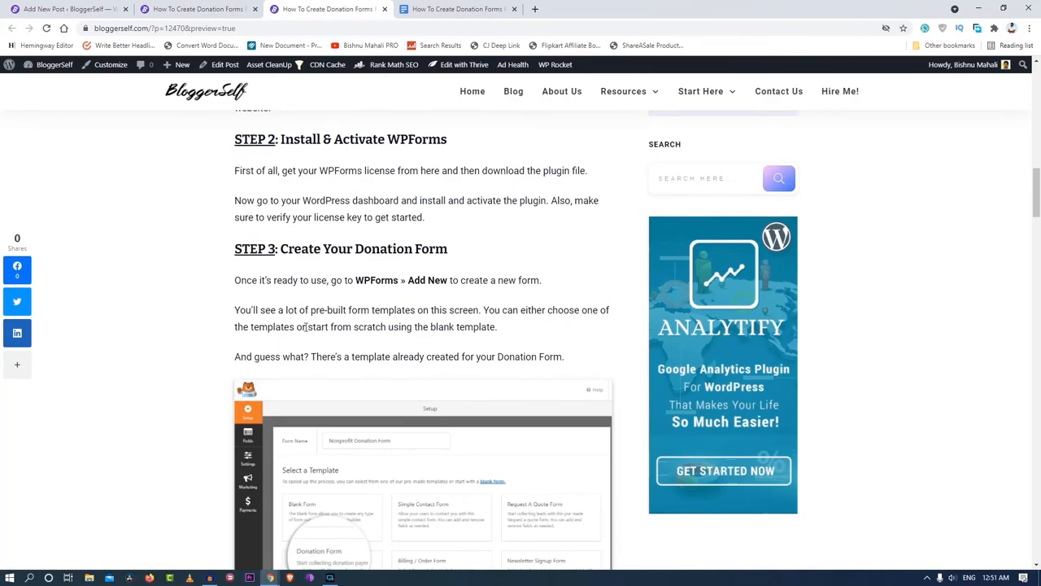
pyautogui.scroll(-3)
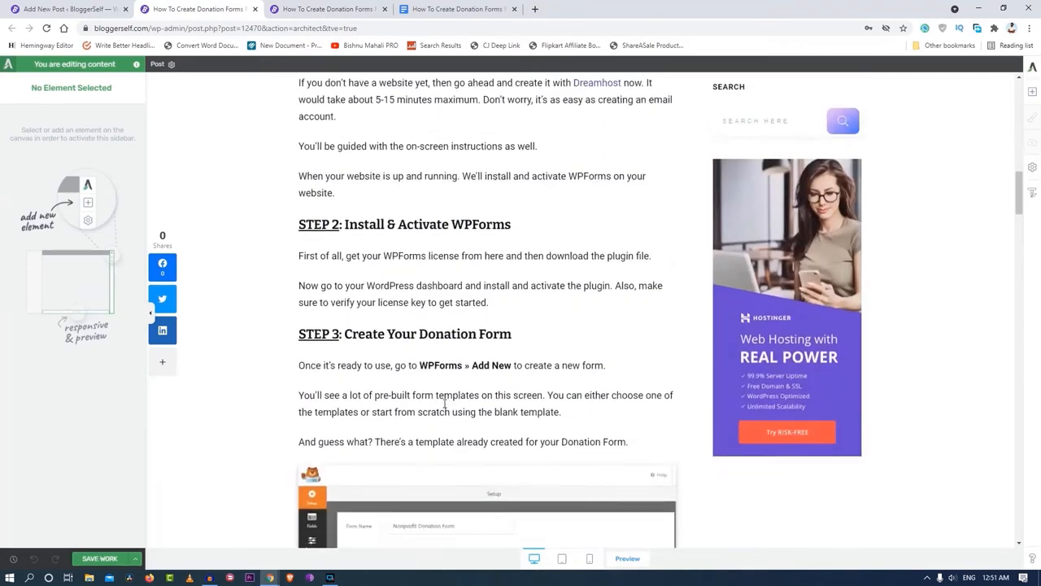
pyautogui.scroll(-3)
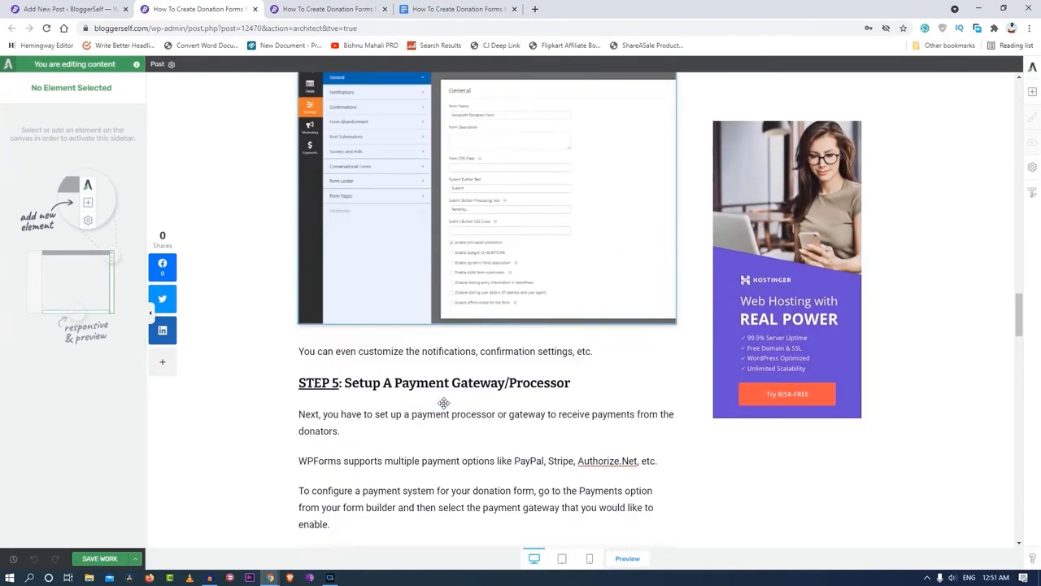
pyautogui.scroll(-3)
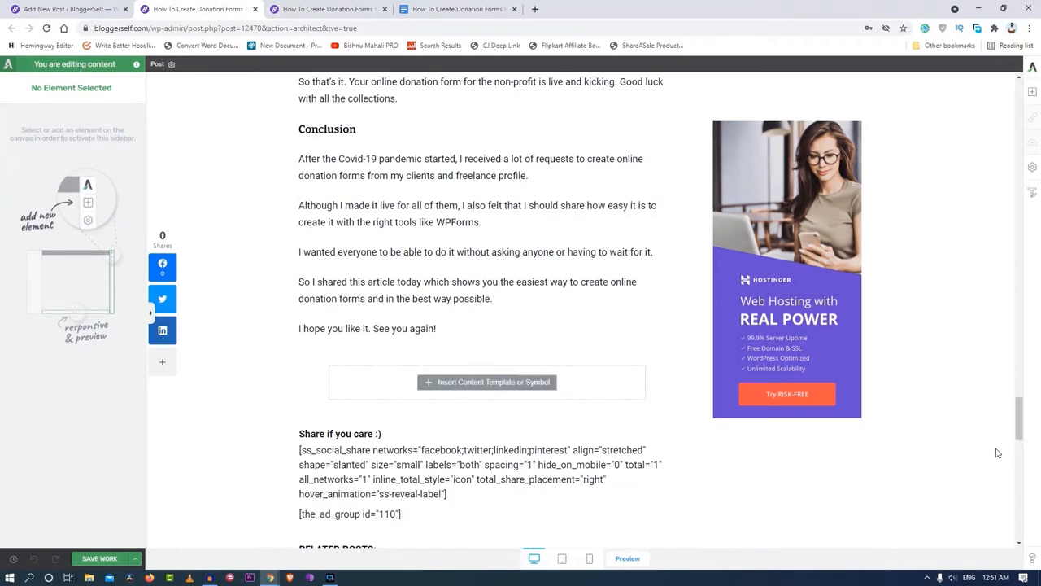
# Step: Insert the saved Try WPForms 'Try it for FREE' symbol into the empty slot below the Conclusion
pyautogui.click(486, 380)
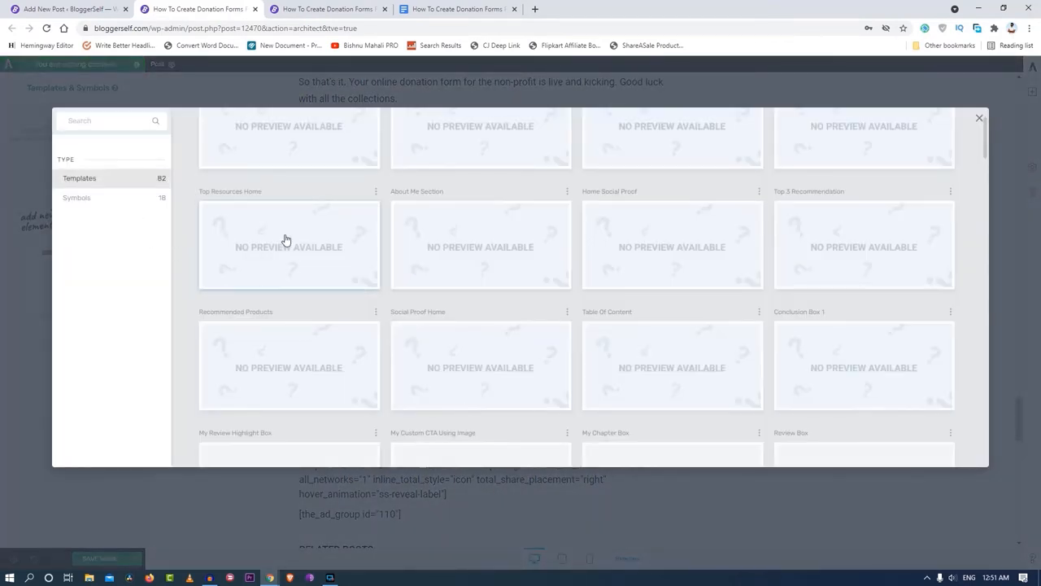
pyautogui.click(76, 197)
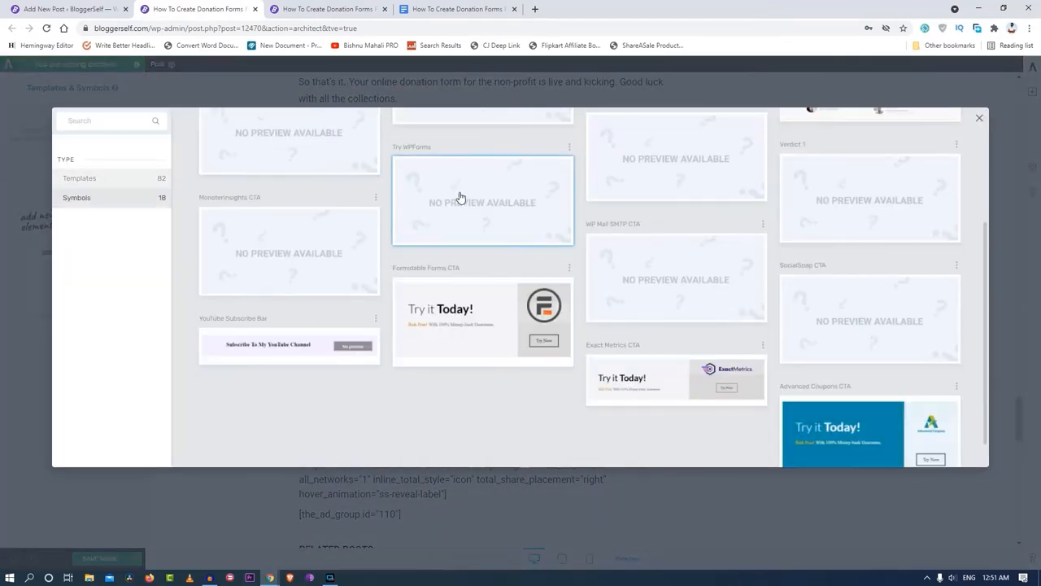
pyautogui.click(979, 117)
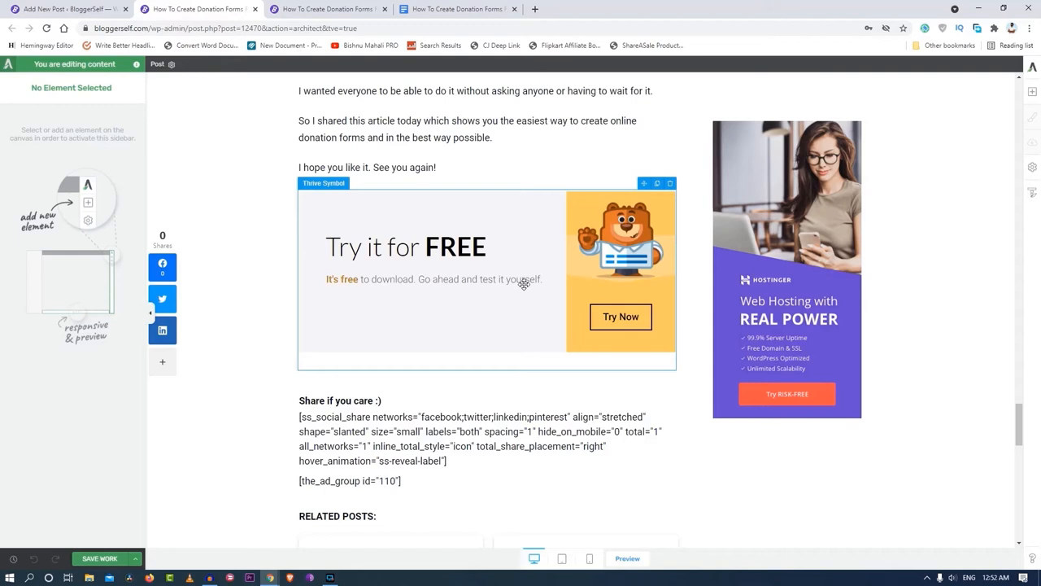
pyautogui.moveTo(451, 283)
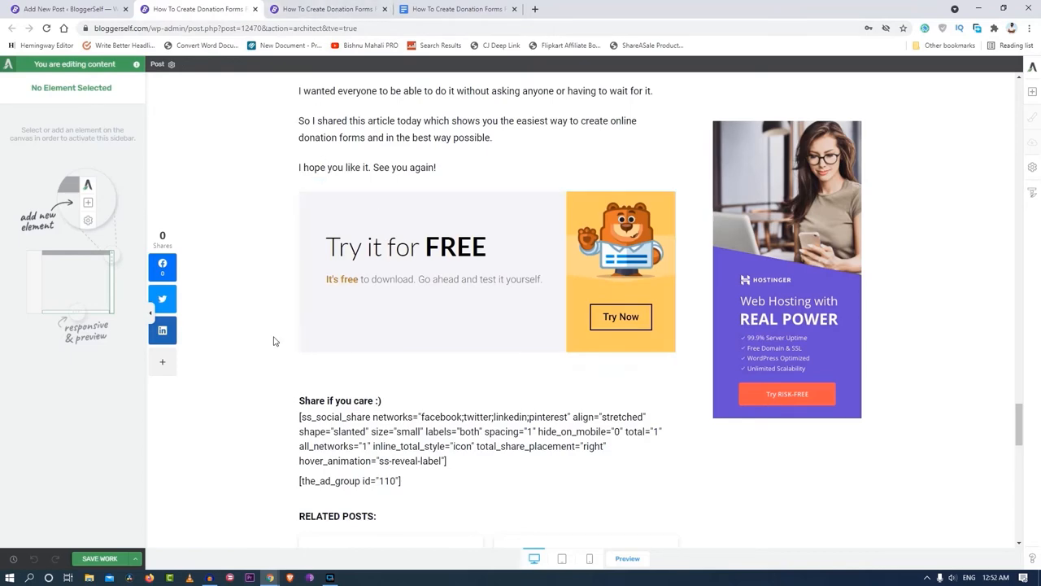
# Step: Add a Related Resources content template below the new WPForms banner
pyautogui.scroll(3)
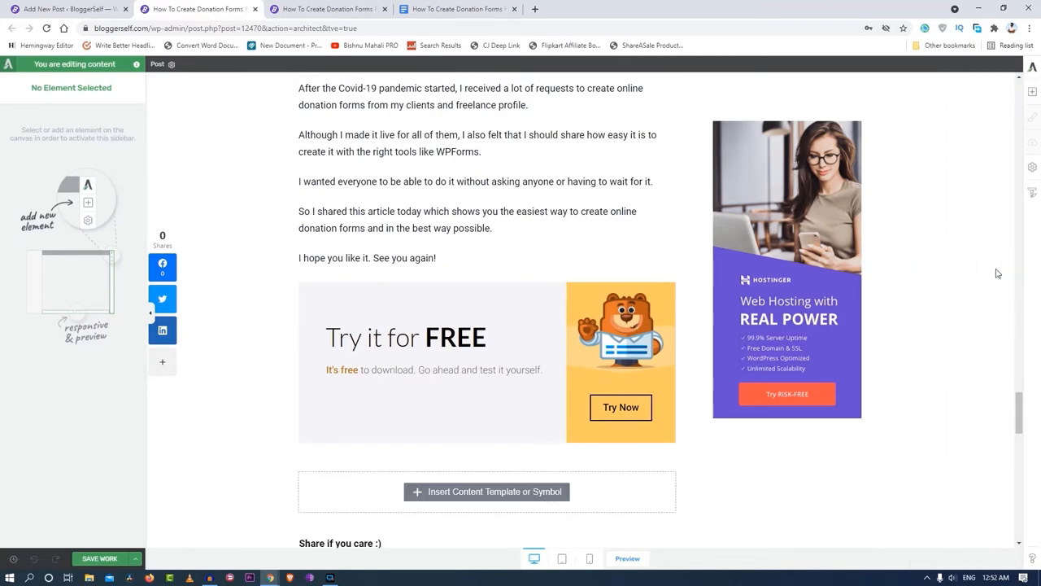
pyautogui.click(487, 491)
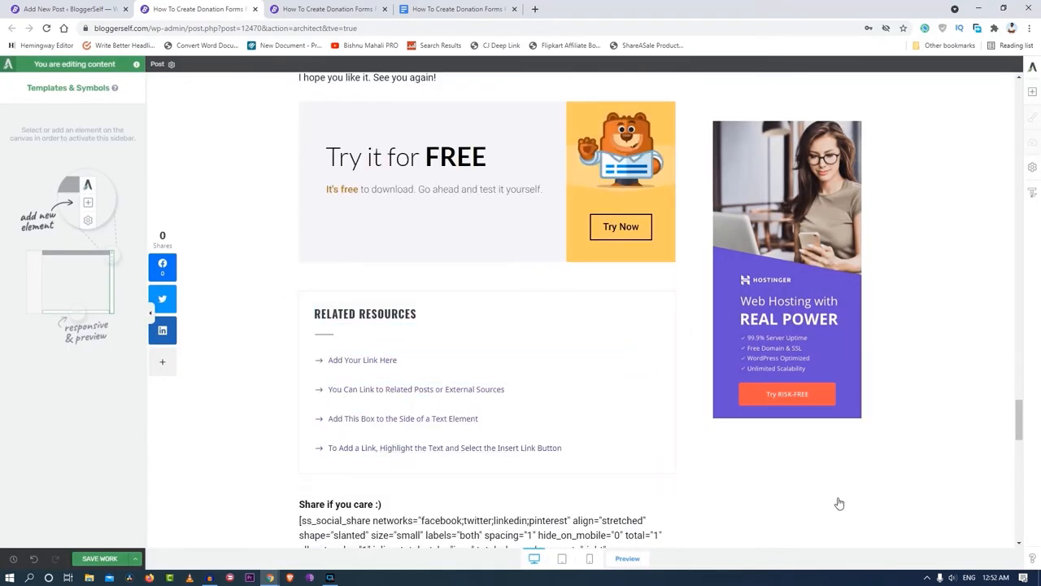
pyautogui.moveTo(680, 469)
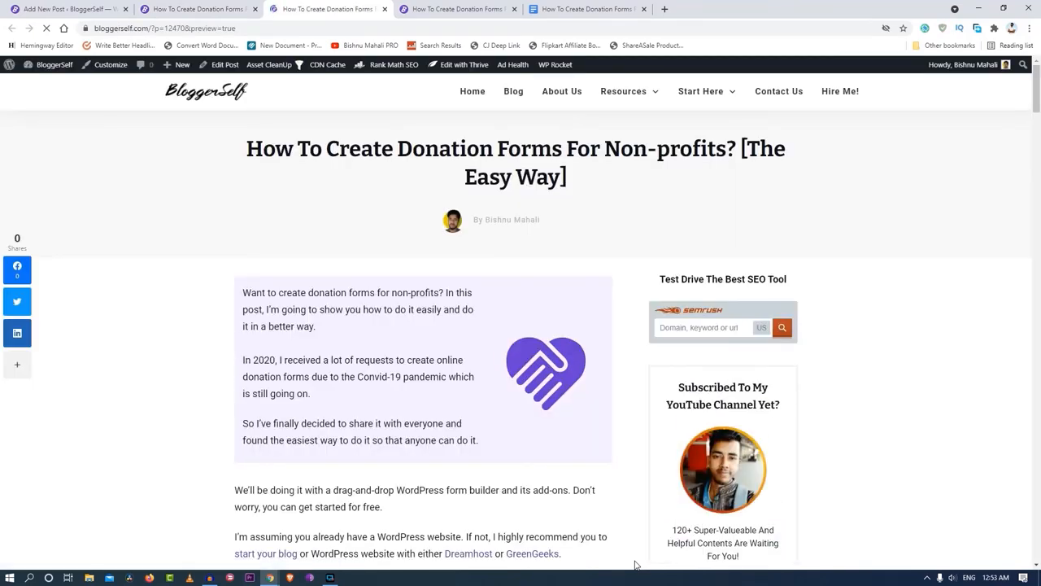
pyautogui.moveTo(523, 318)
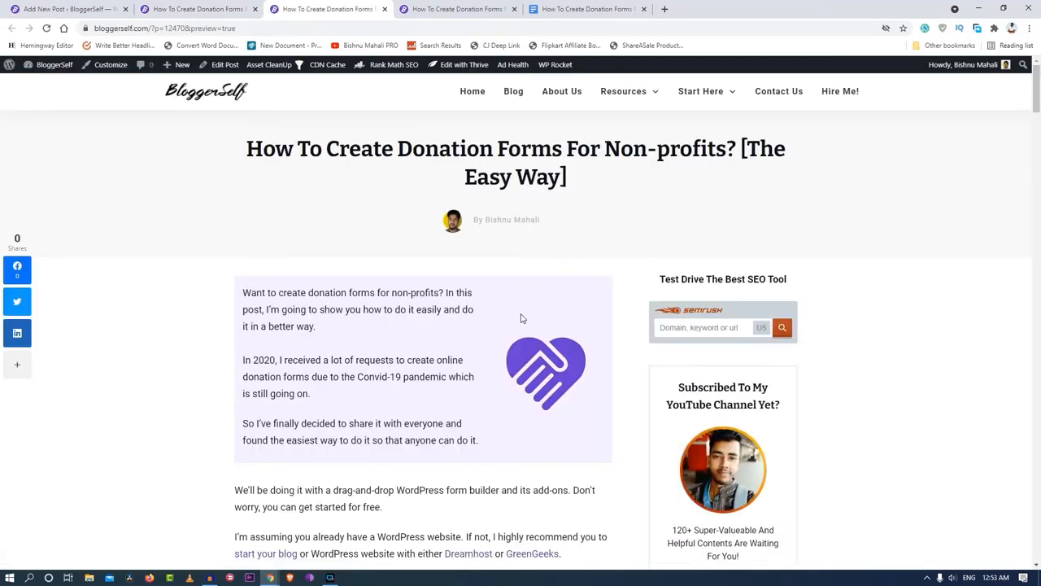
# Step: Scroll the donation forms post down past its intro box and benefits list, then back up over them
pyautogui.scroll(-3)
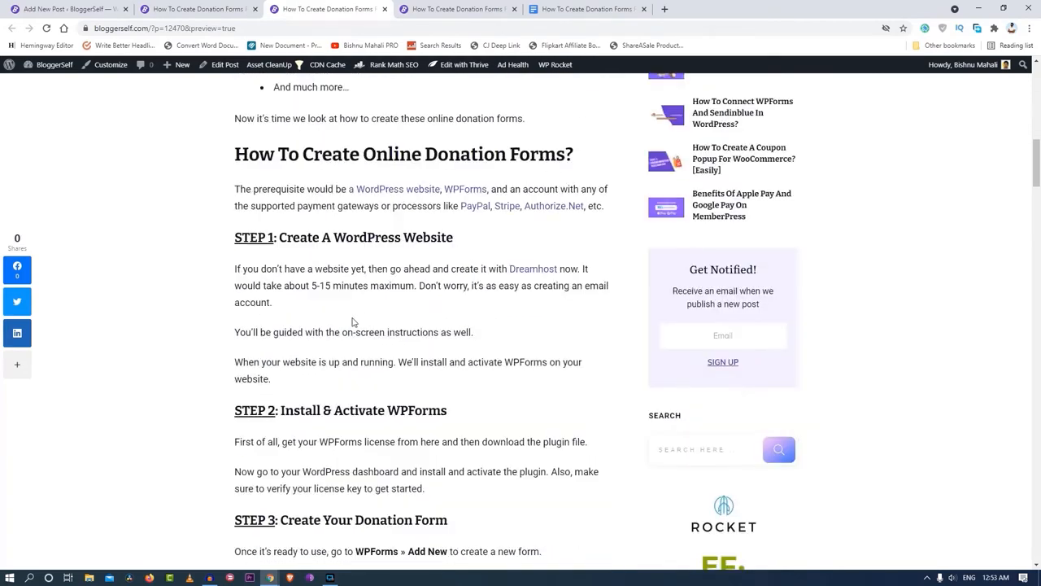
pyautogui.scroll(-3)
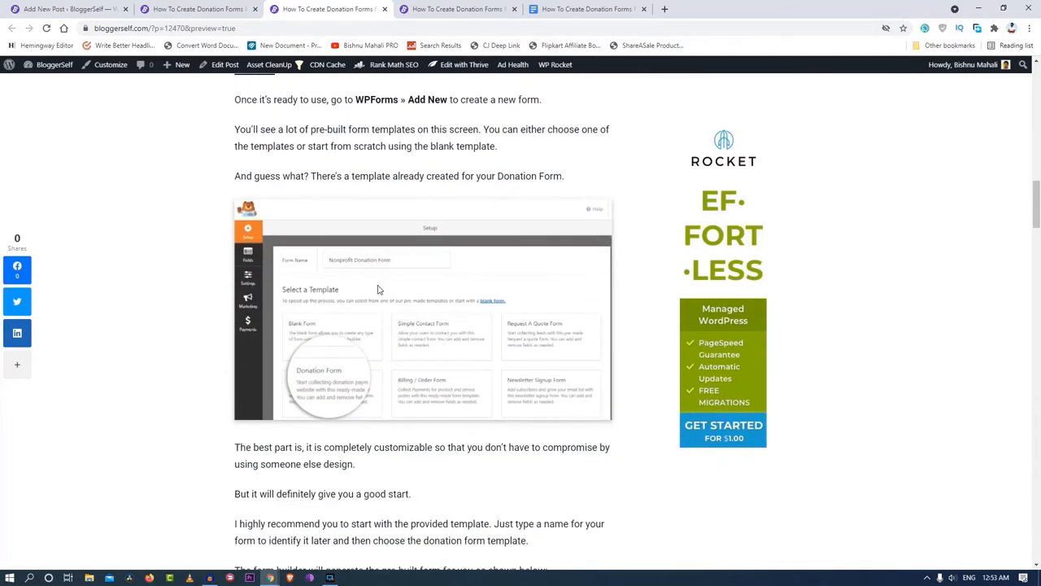
pyautogui.scroll(-3)
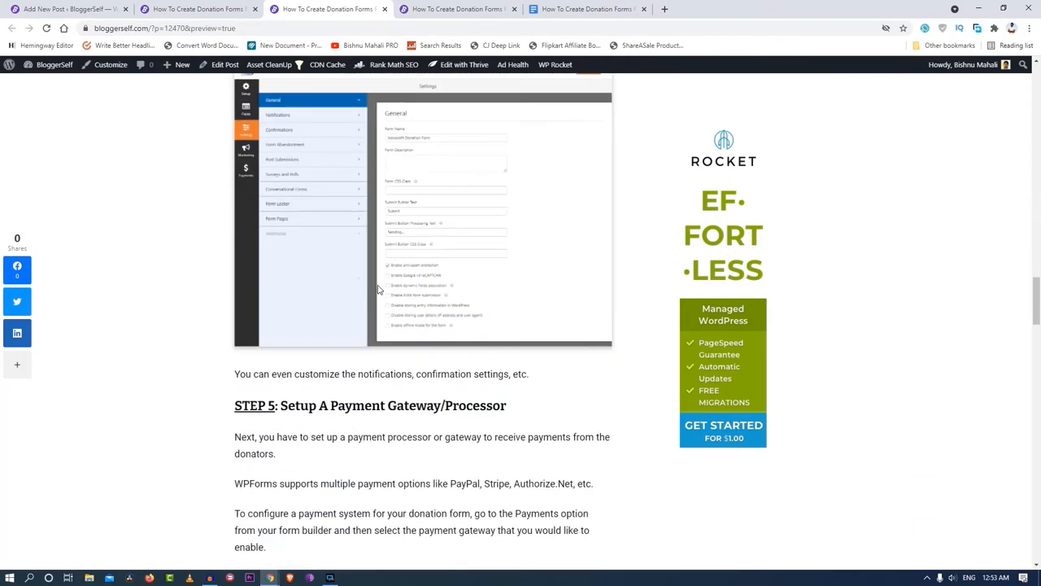
pyautogui.scroll(-3)
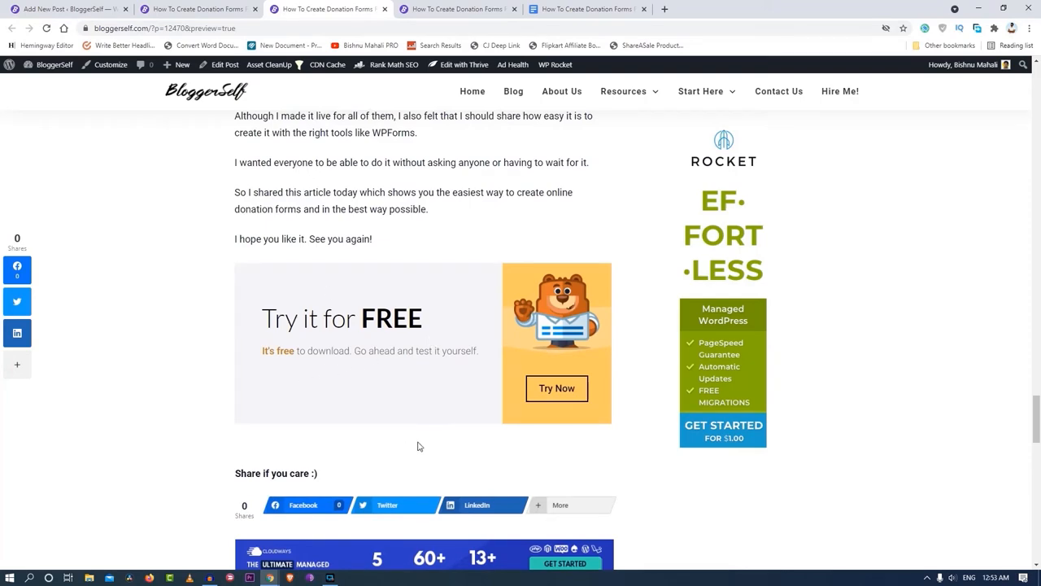
pyautogui.moveTo(417, 446)
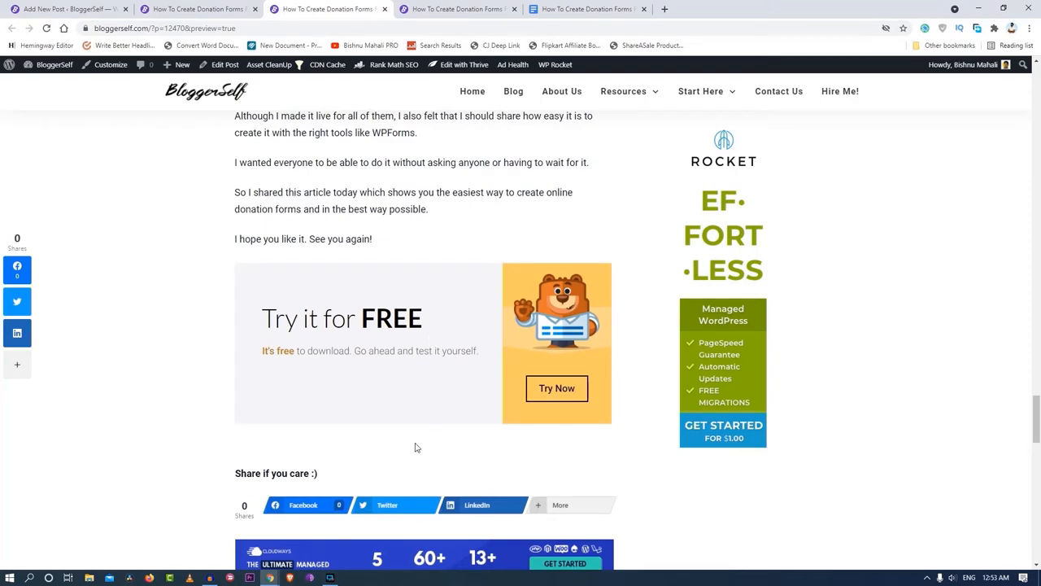
pyautogui.scroll(3)
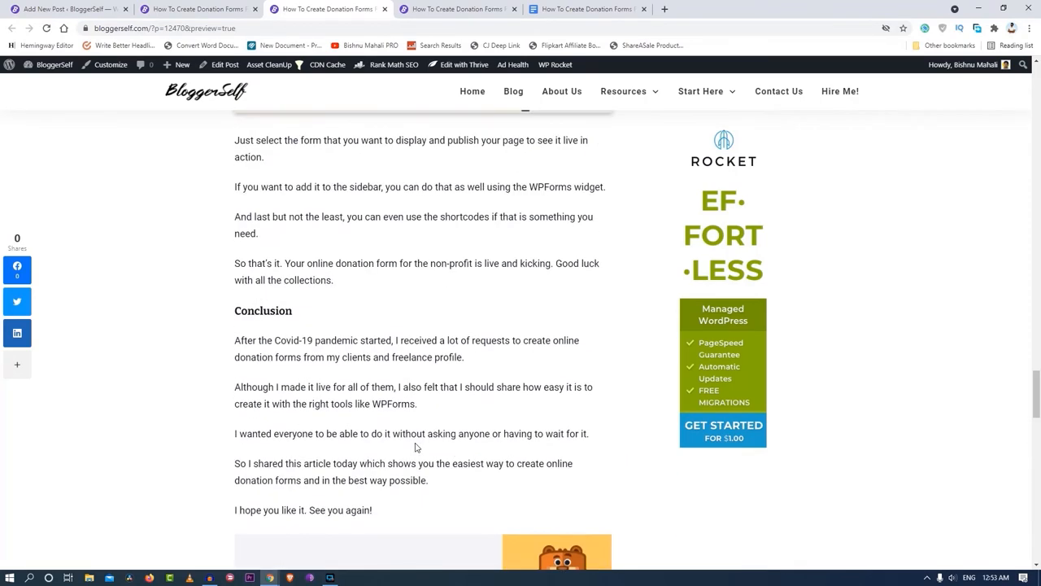
pyautogui.scroll(3)
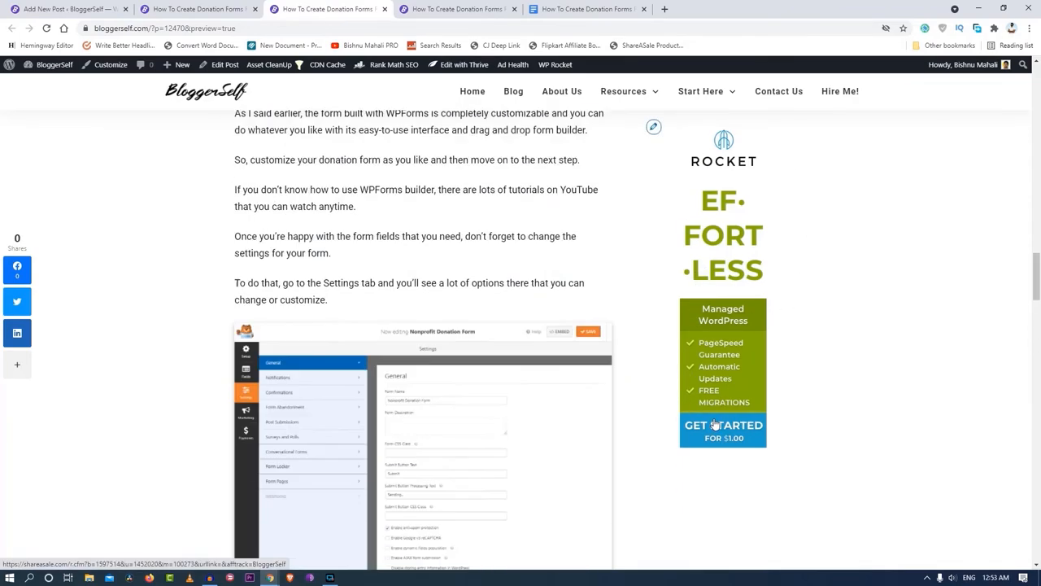
pyautogui.scroll(3)
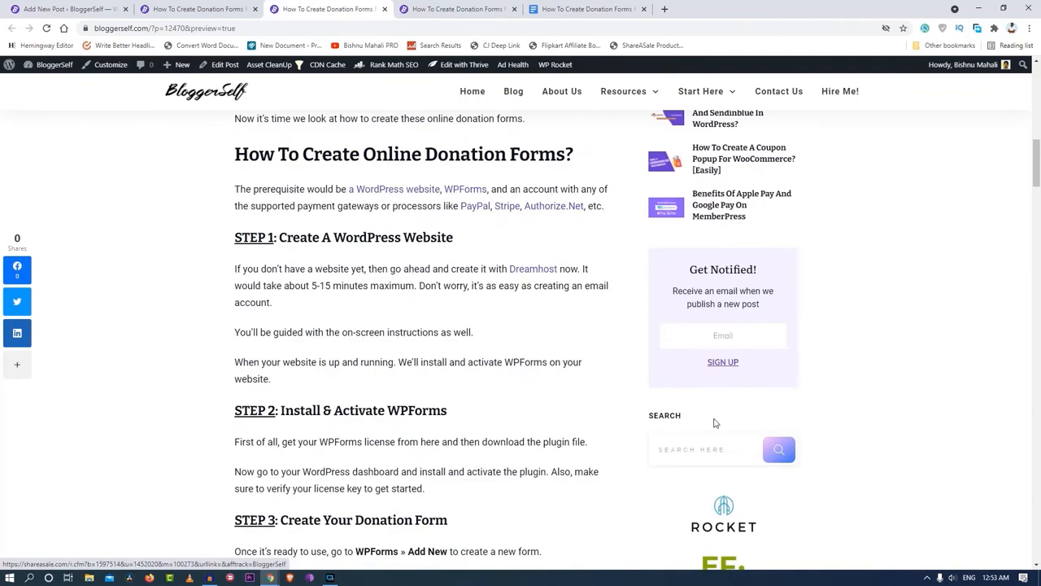
# Step: Scroll down to the 'How To Create Online Donation Forms?' section and its first setup step
pyautogui.scroll(-3)
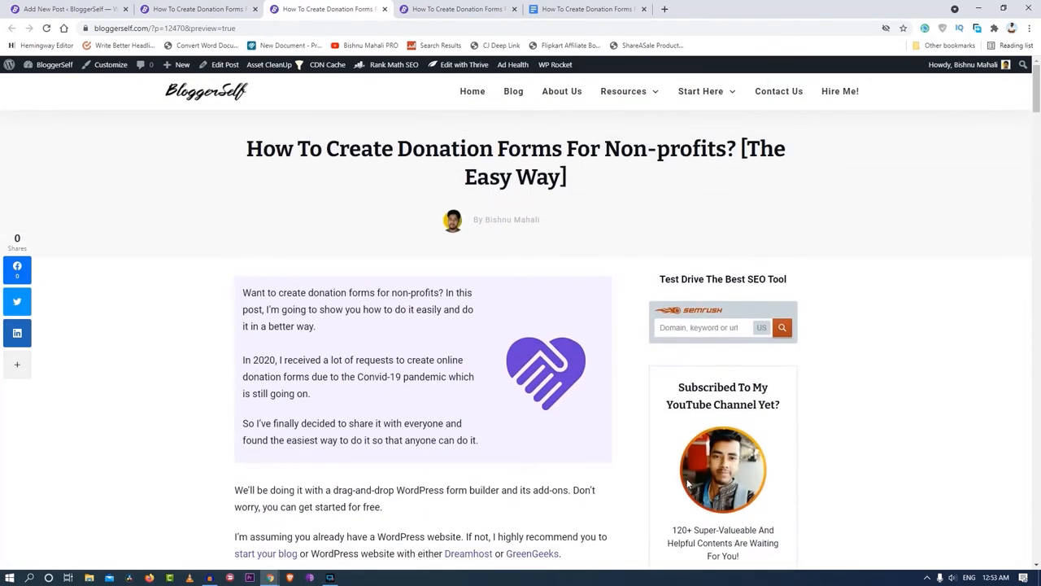
pyautogui.scroll(-3)
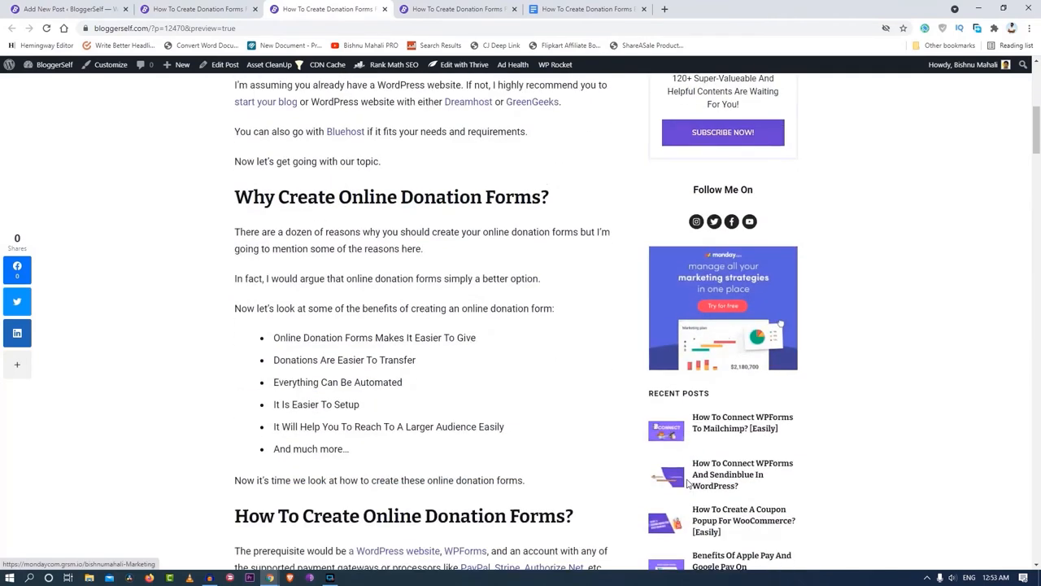
pyautogui.scroll(-3)
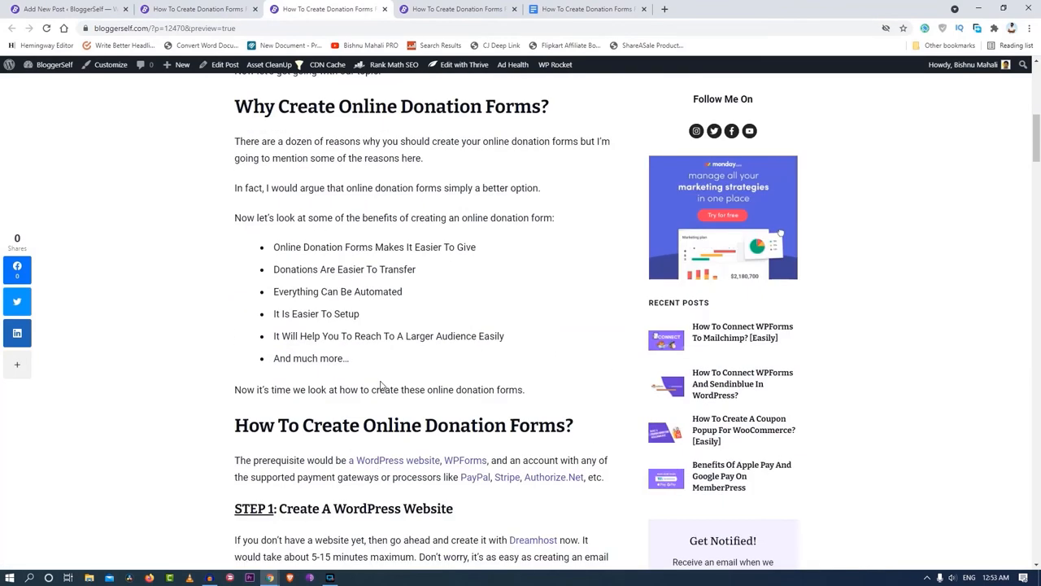
pyautogui.scroll(3)
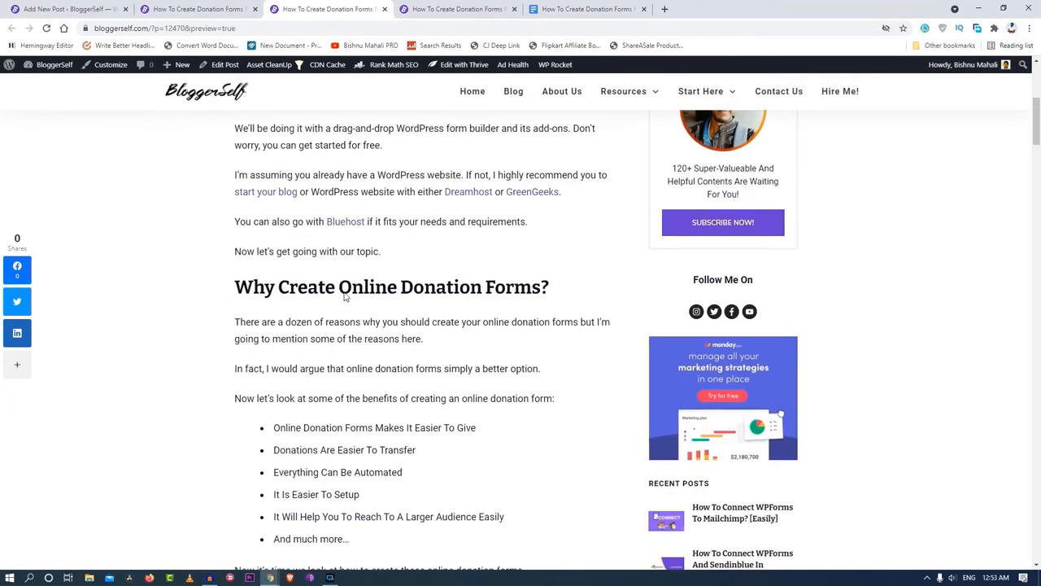
pyautogui.scroll(3)
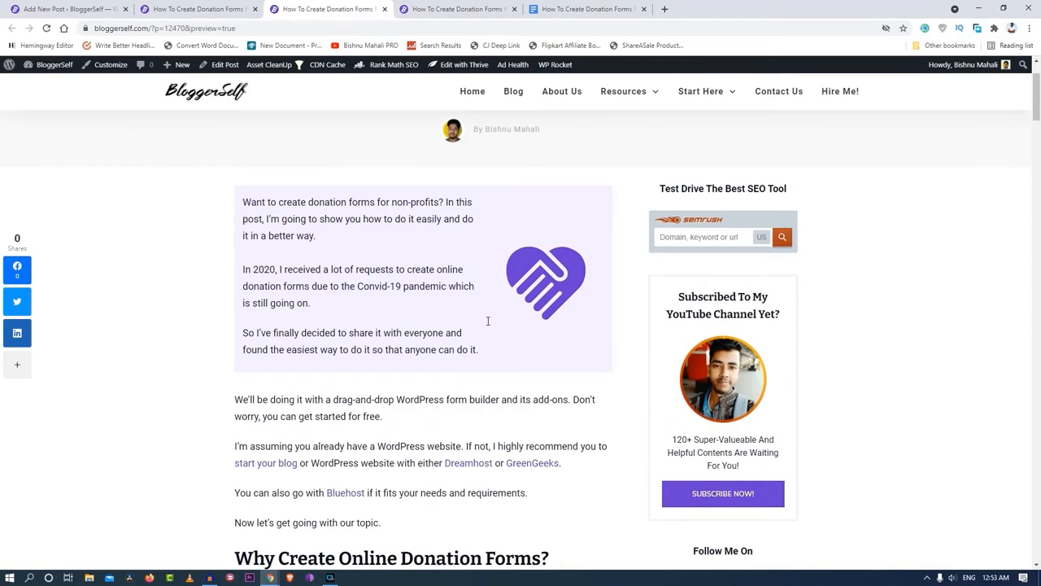
pyautogui.scroll(-3)
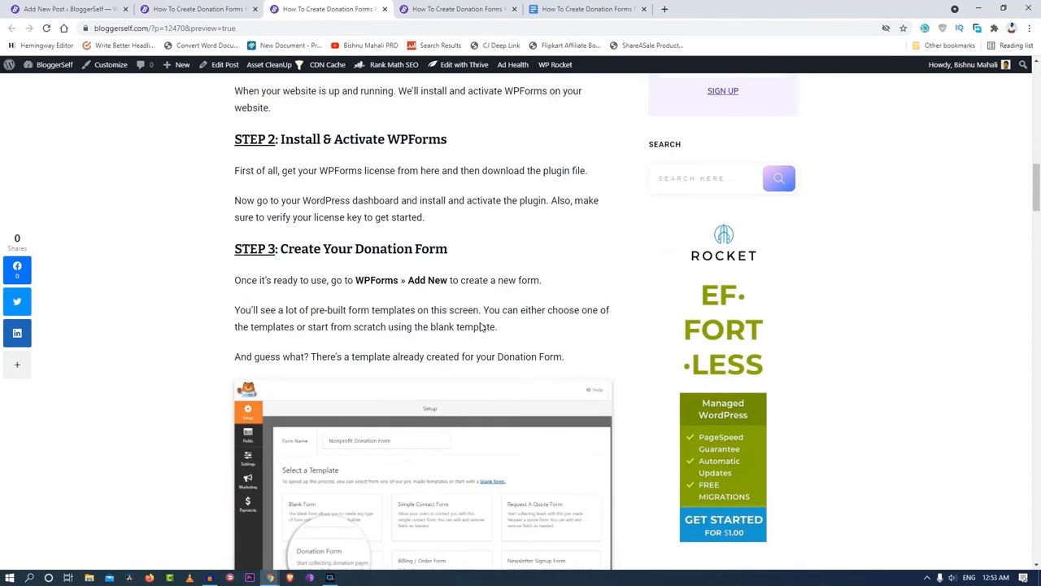
pyautogui.scroll(-3)
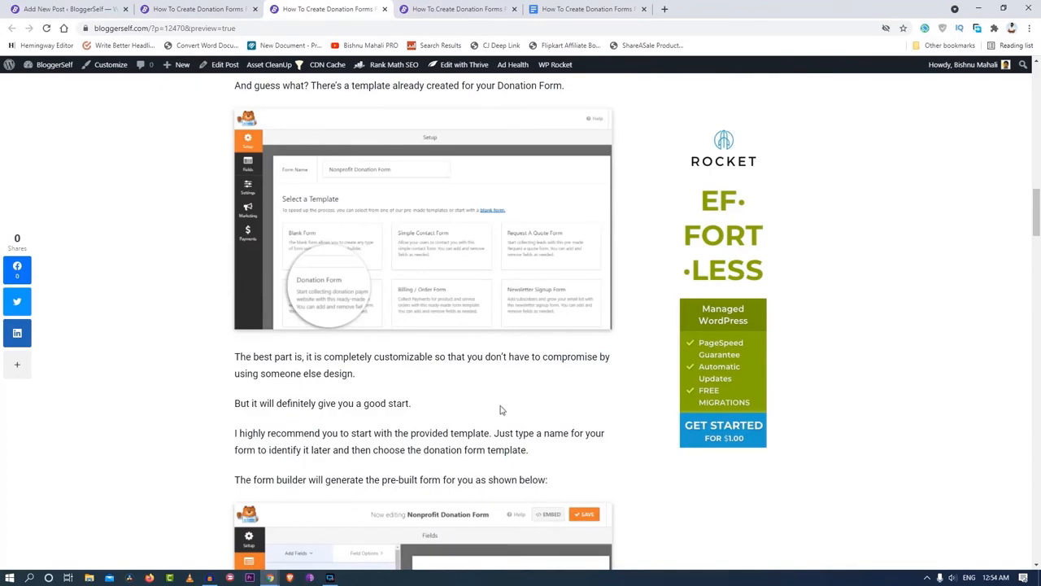
pyautogui.scroll(3)
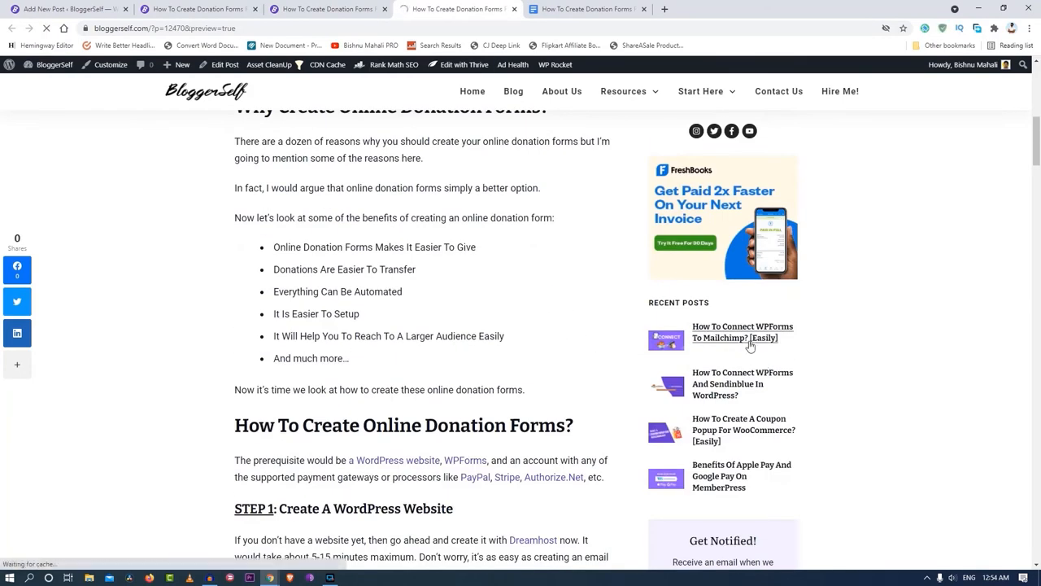
# Step: Open the How To Connect WPForms To Mailchimp post from Recent Posts and scroll down through its connection steps
pyautogui.click(742, 332)
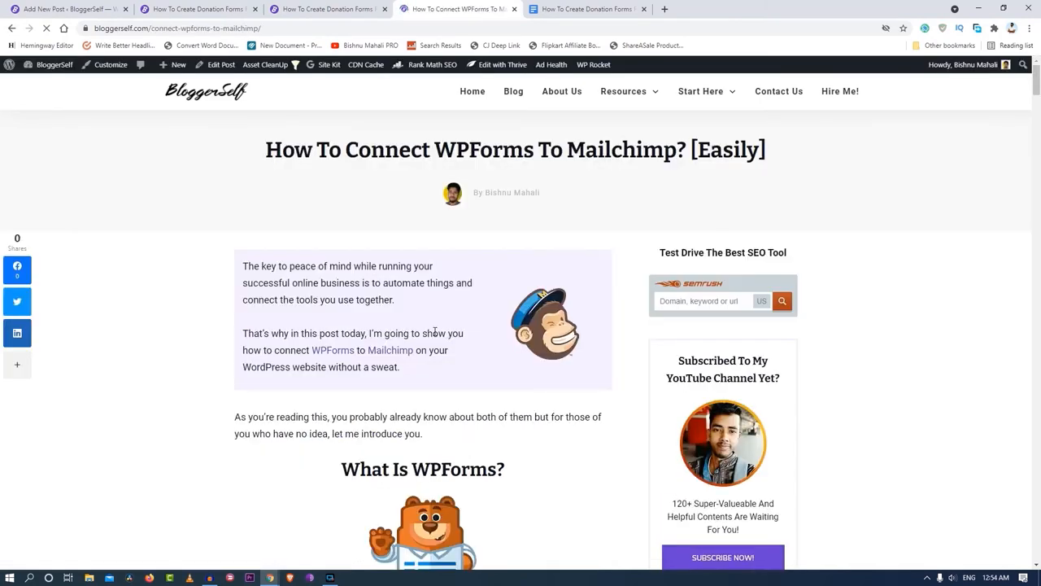
pyautogui.scroll(-3)
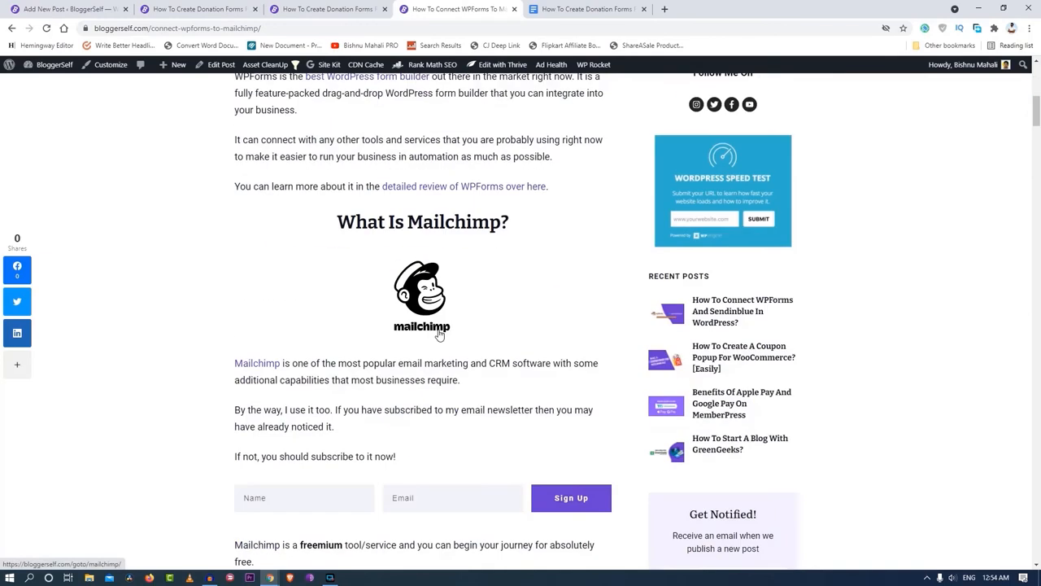
pyautogui.scroll(-3)
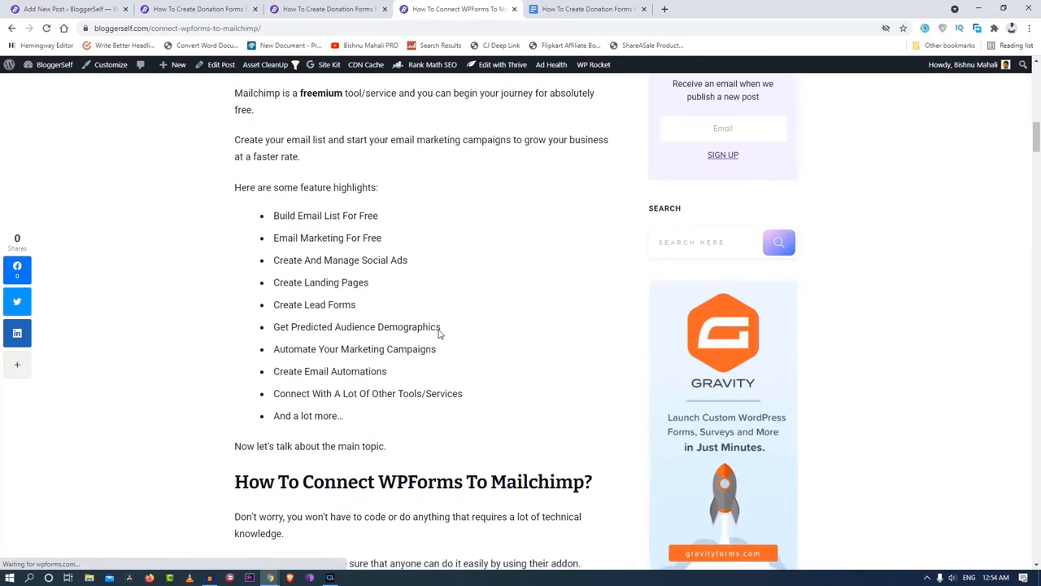
pyautogui.scroll(-3)
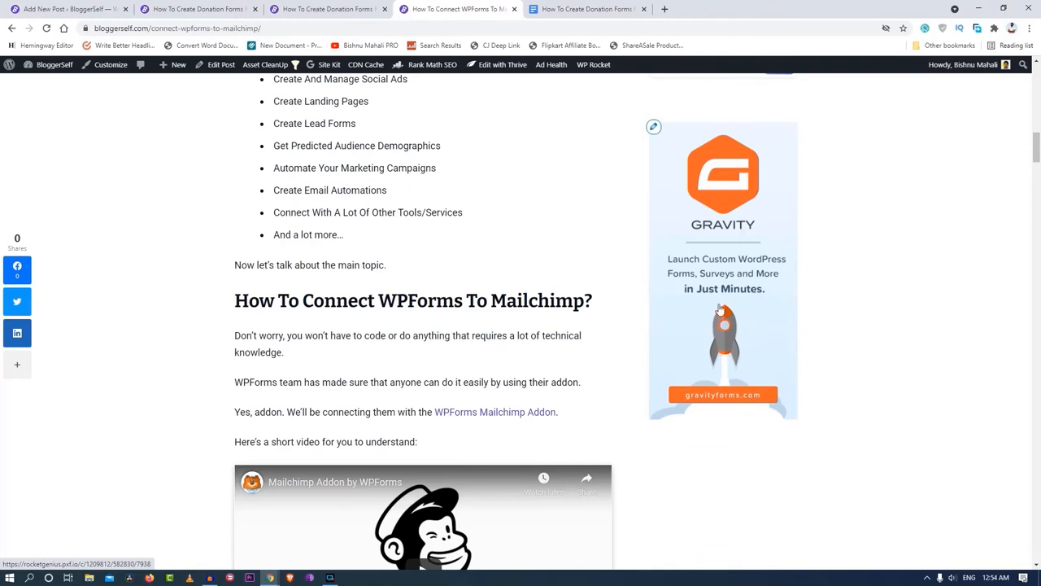
pyautogui.scroll(-3)
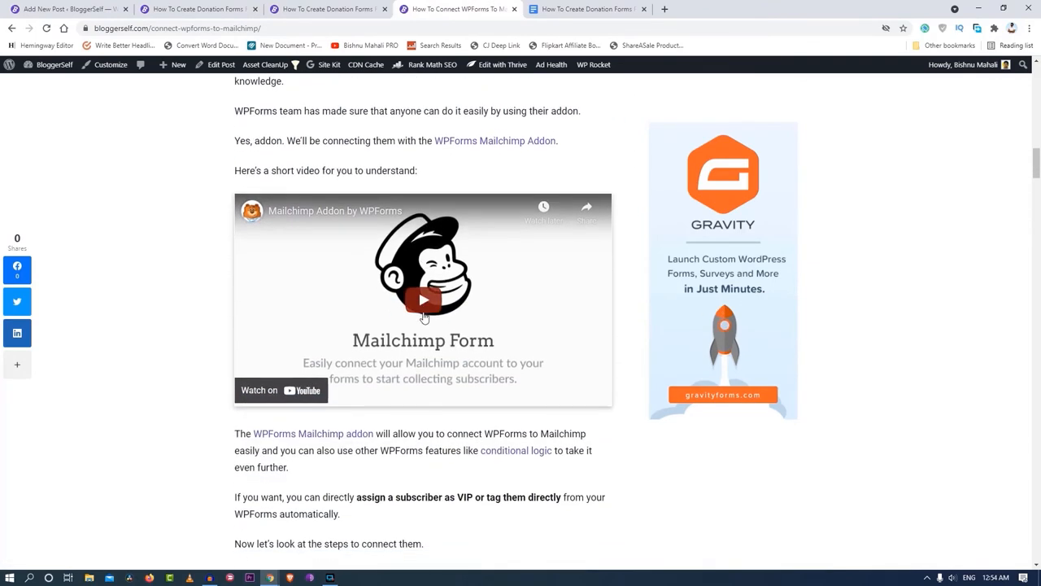
pyautogui.scroll(-3)
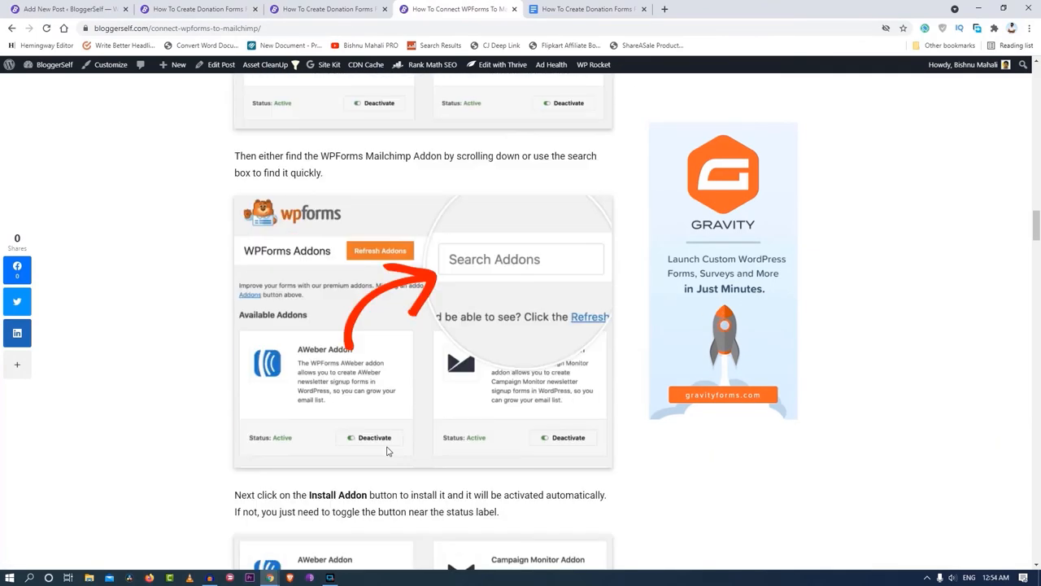
pyautogui.scroll(-3)
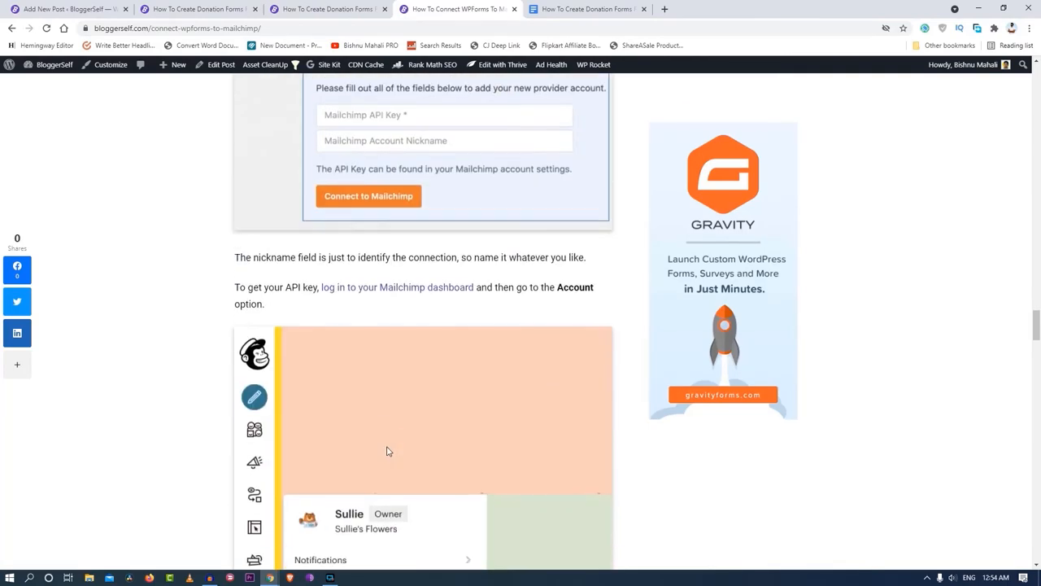
pyautogui.scroll(-3)
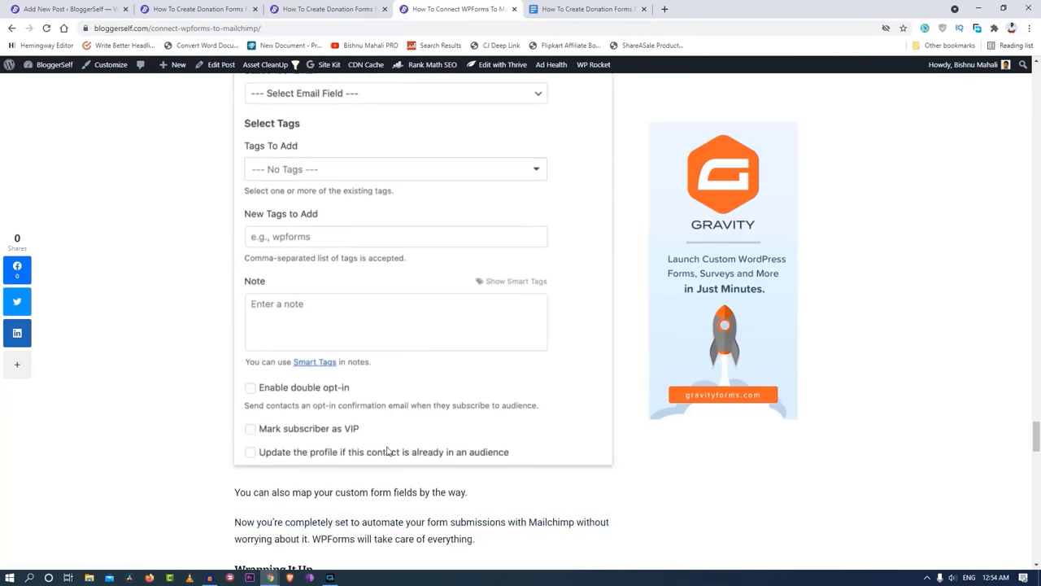
pyautogui.scroll(-3)
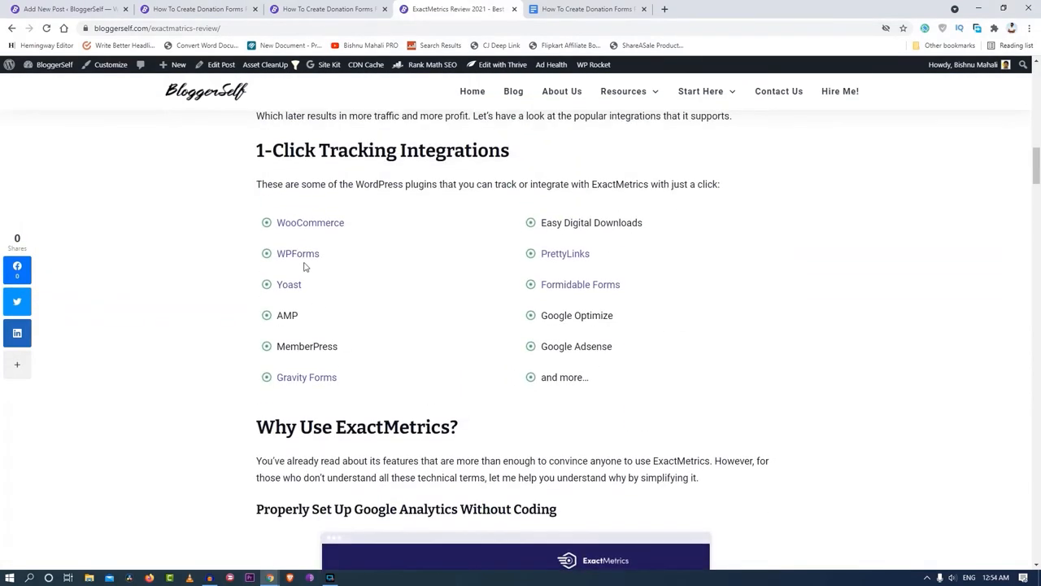
pyautogui.moveTo(526, 265)
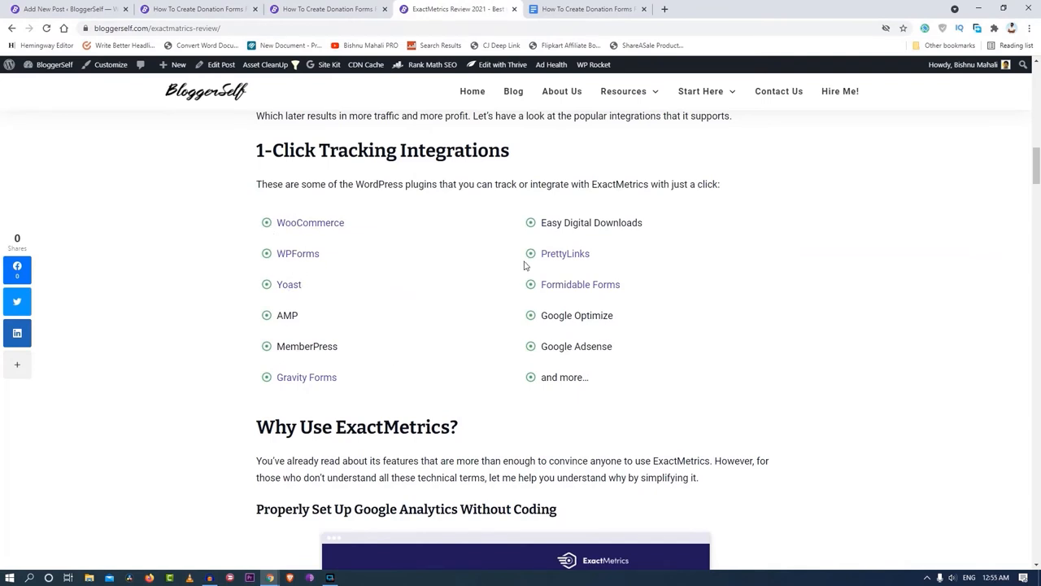
# Step: Scroll the ExactMetrics review to its footer and open '111 Blogging Tools For You To Blog Smartly' under Editor's Pick
pyautogui.scroll(-3)
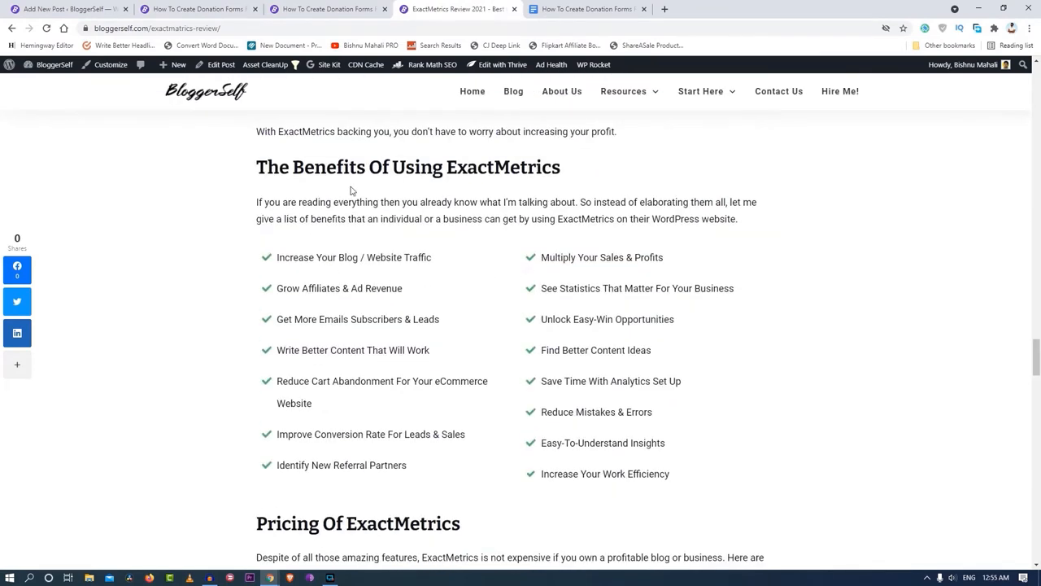
pyautogui.moveTo(267, 273)
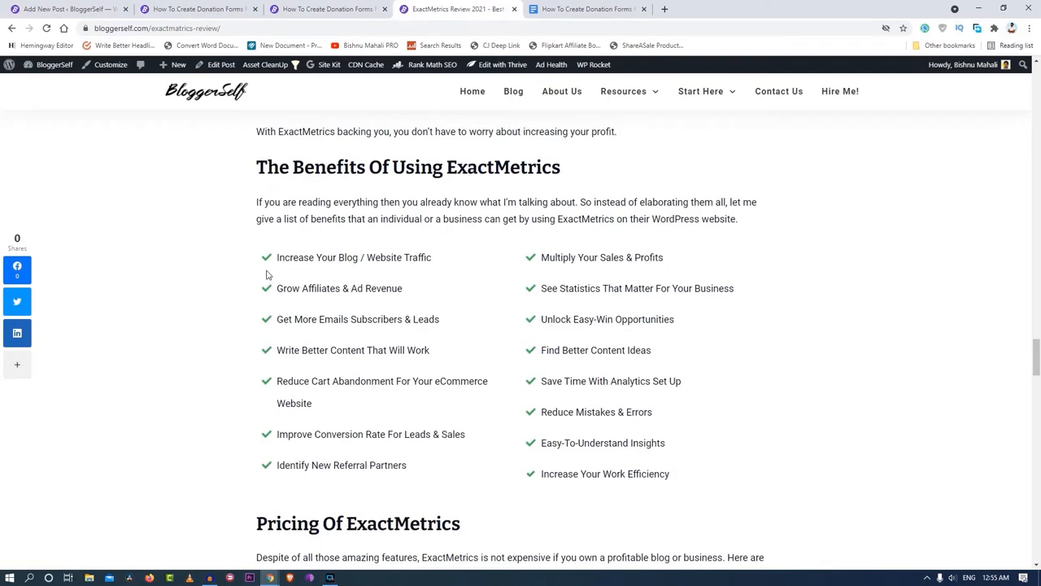
pyautogui.moveTo(599, 410)
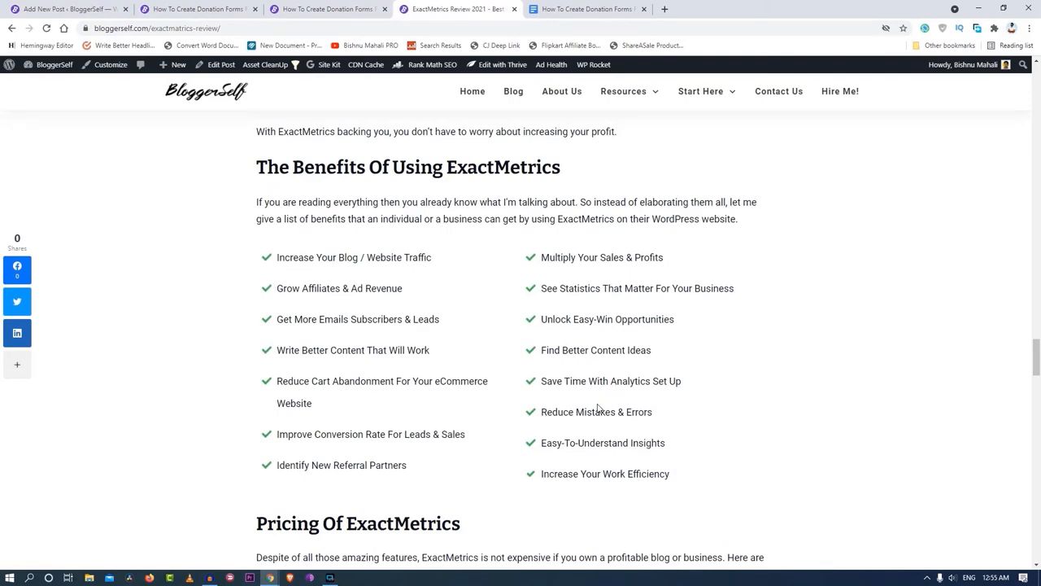
pyautogui.scroll(-3)
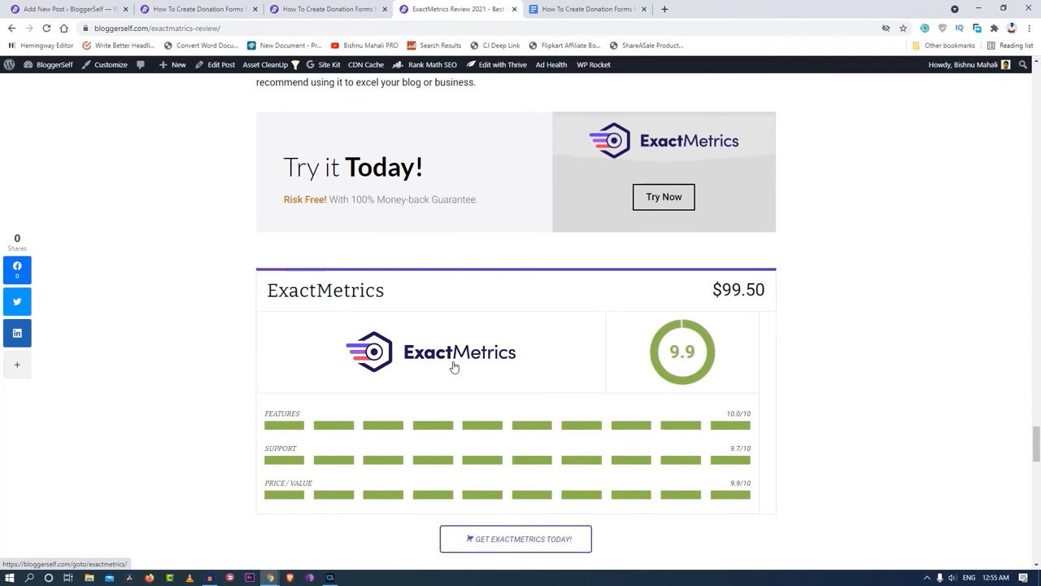
pyautogui.scroll(-3)
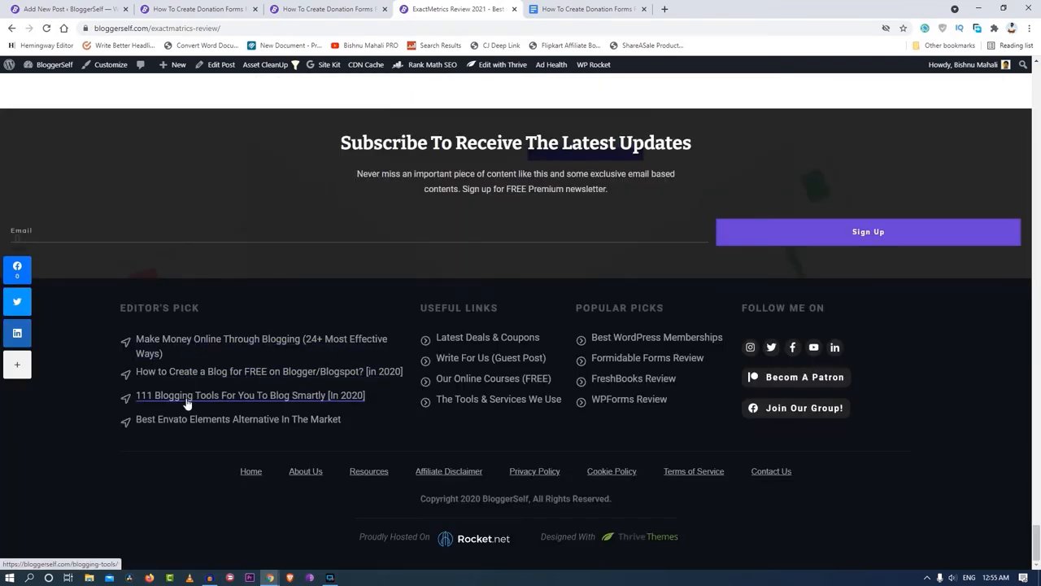
pyautogui.click(251, 395)
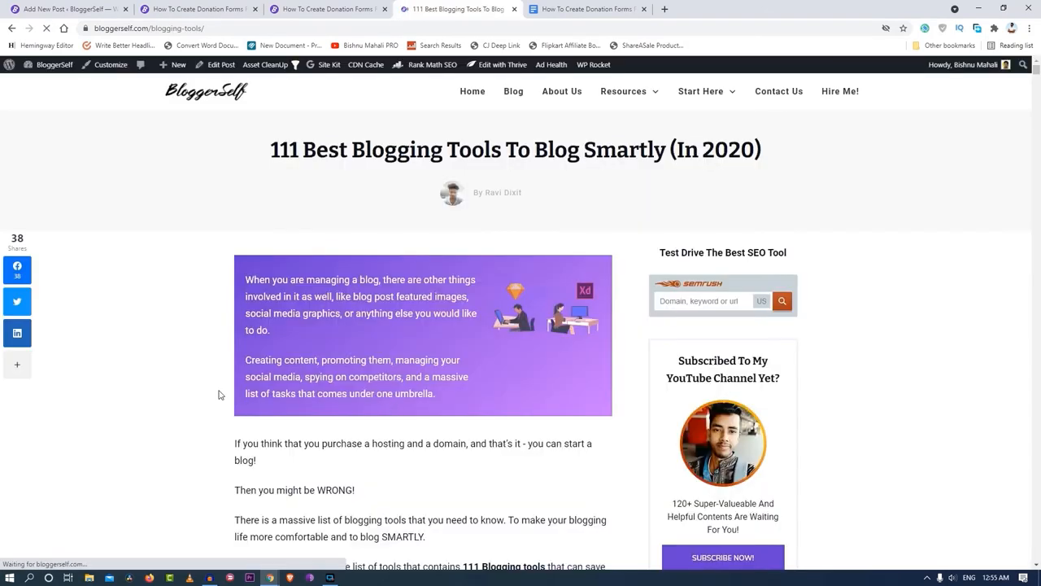
# Step: Scroll through the 111 blogging tools list past the author box into the reader comments
pyautogui.scroll(-3)
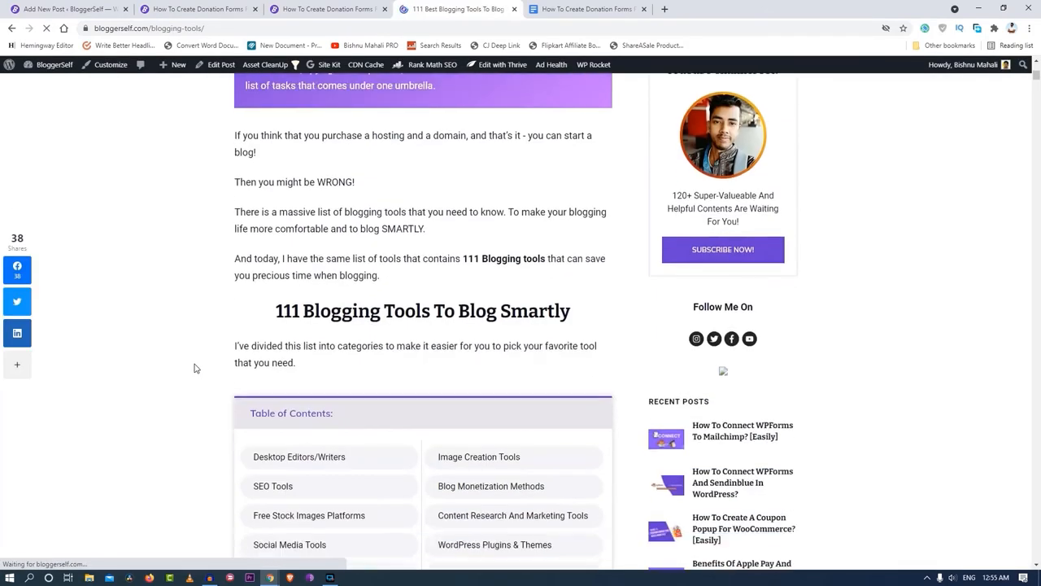
pyautogui.scroll(3)
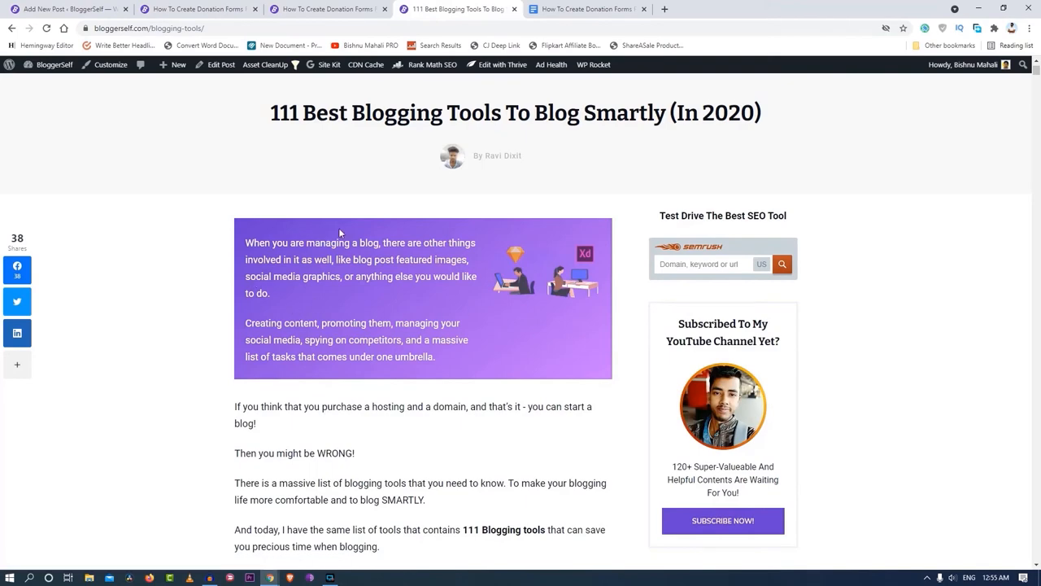
pyautogui.scroll(-3)
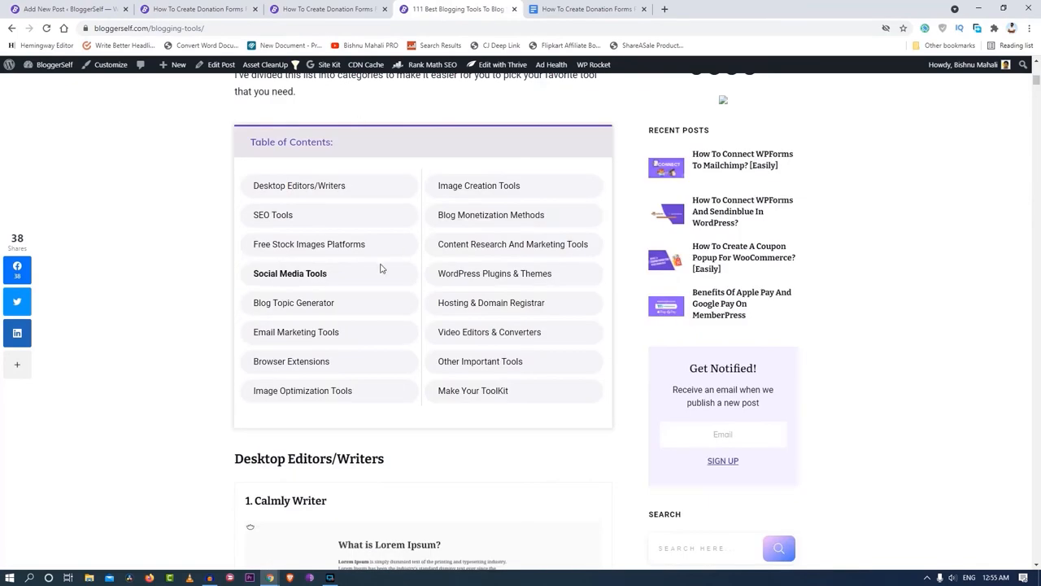
pyautogui.moveTo(286, 215)
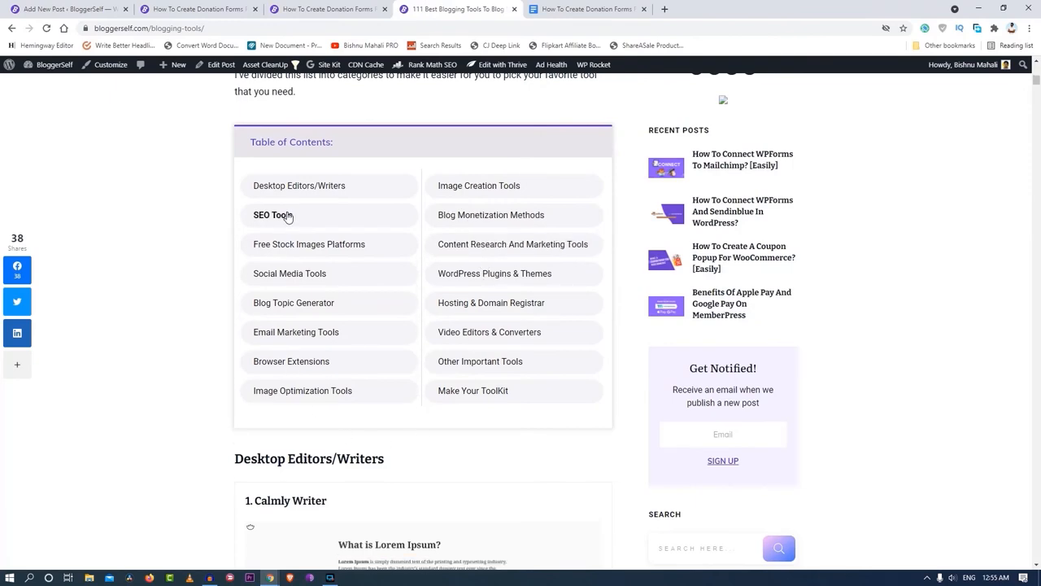
pyautogui.scroll(3)
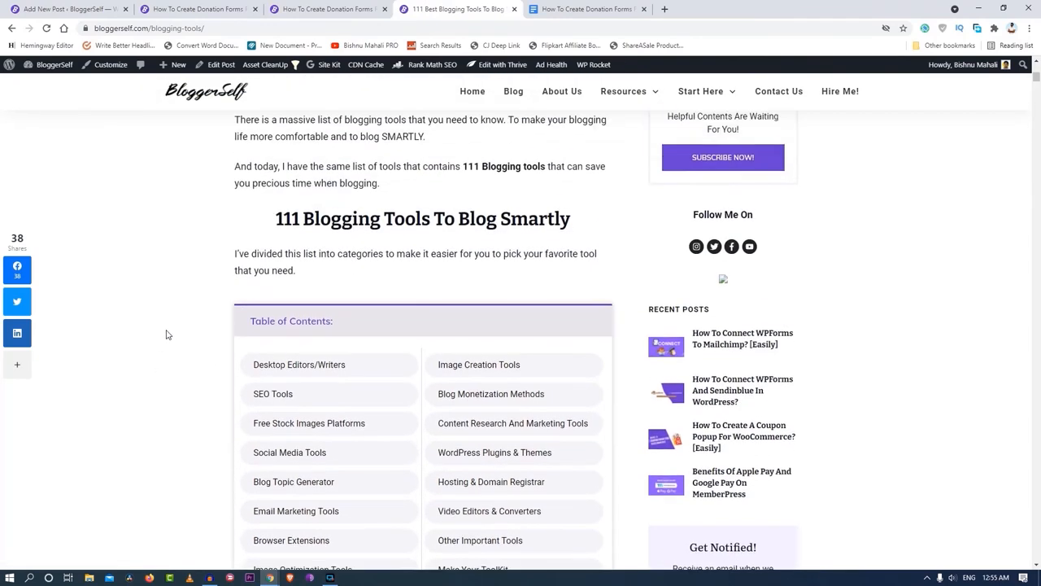
pyautogui.scroll(-3)
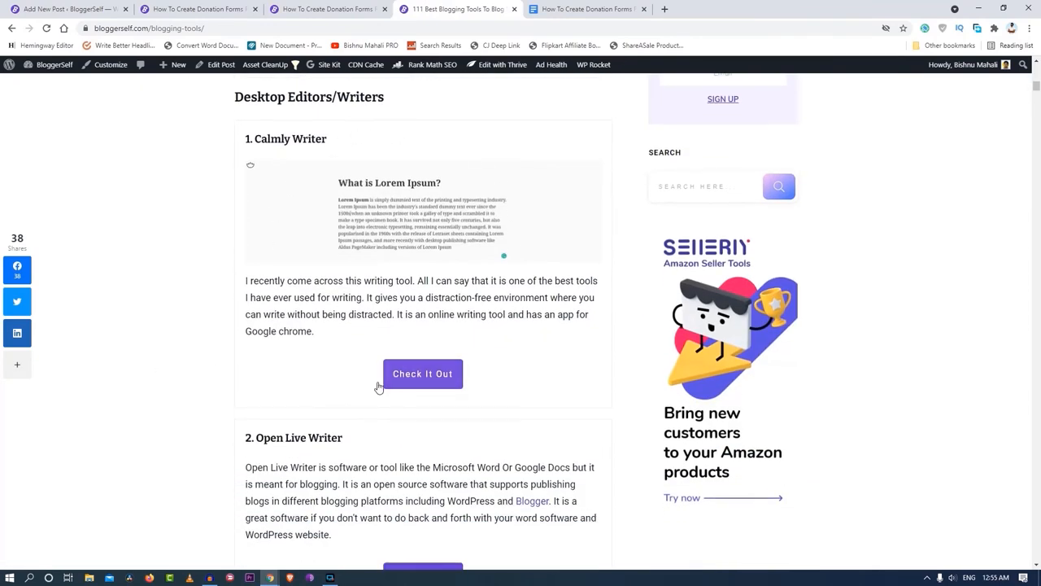
pyautogui.scroll(-3)
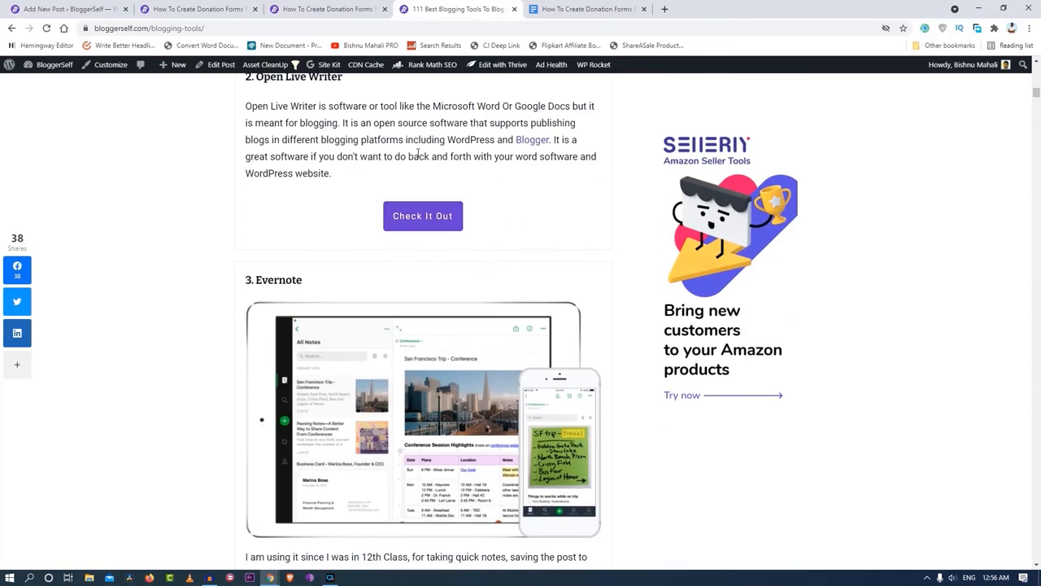
pyautogui.scroll(-3)
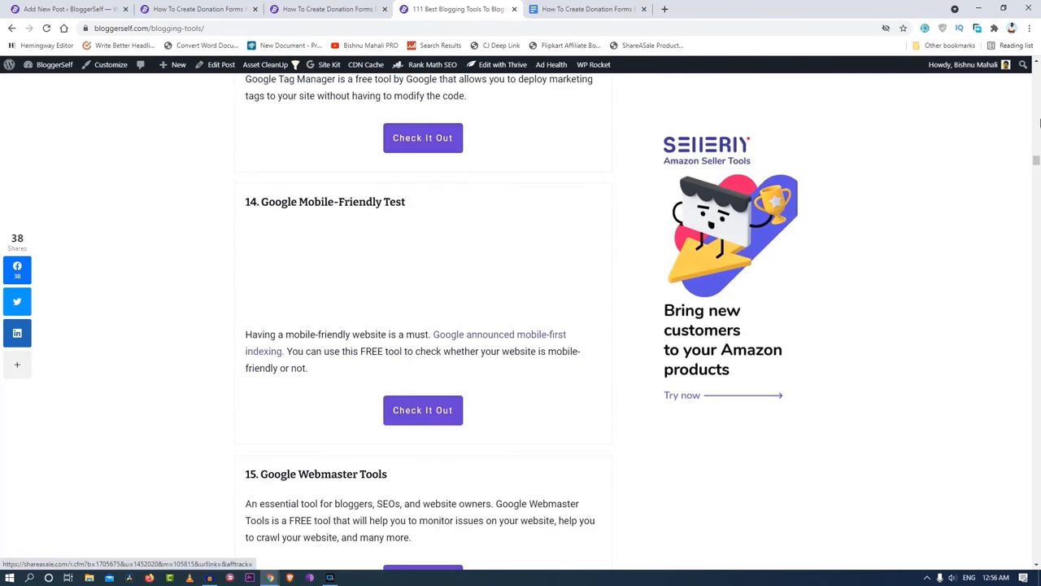
# Step: Continue down past the comments and the subscribe box to the site footer
pyautogui.scroll(-3)
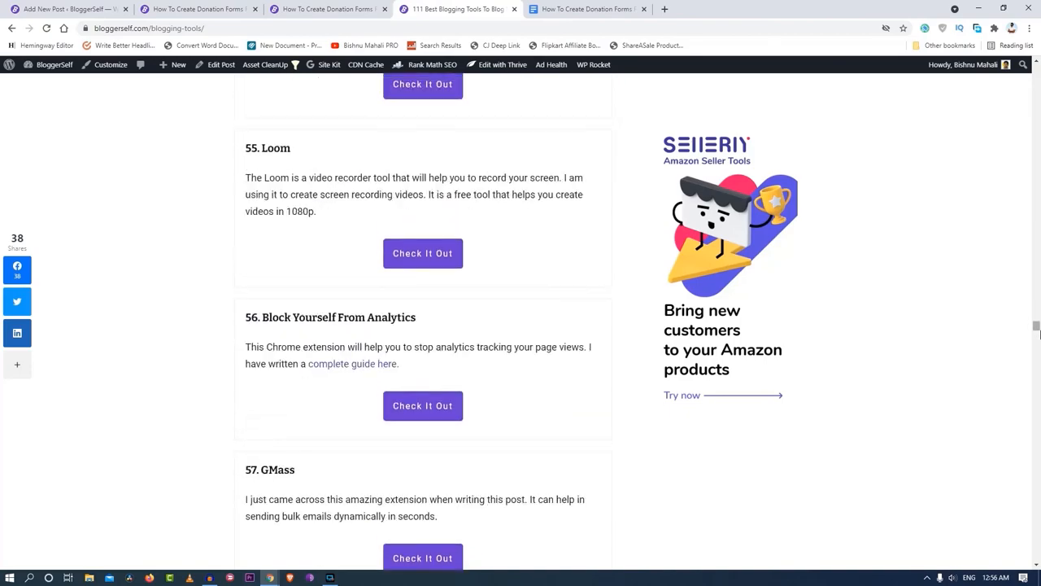
pyautogui.scroll(-3)
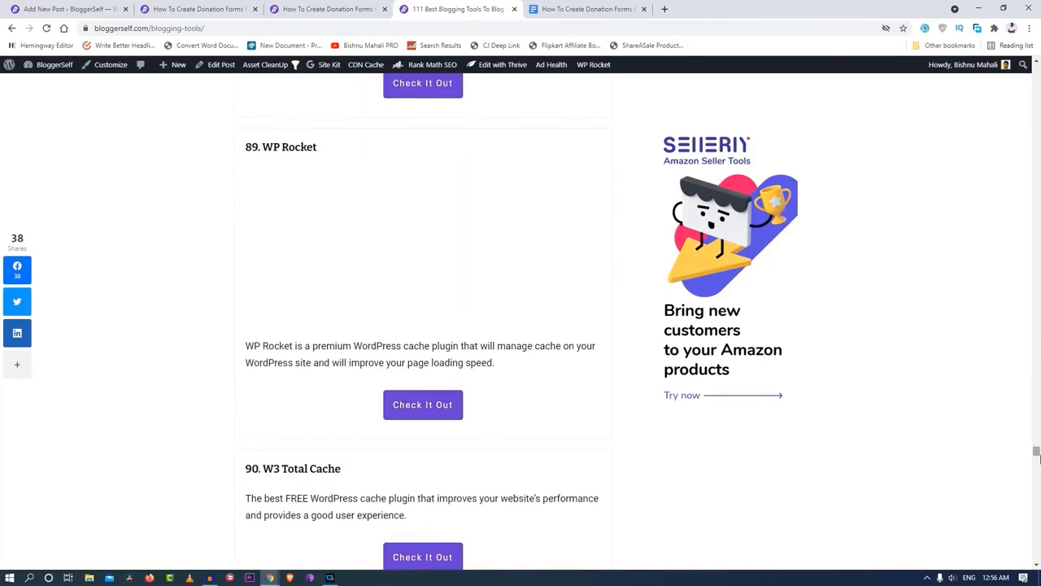
pyautogui.scroll(-3)
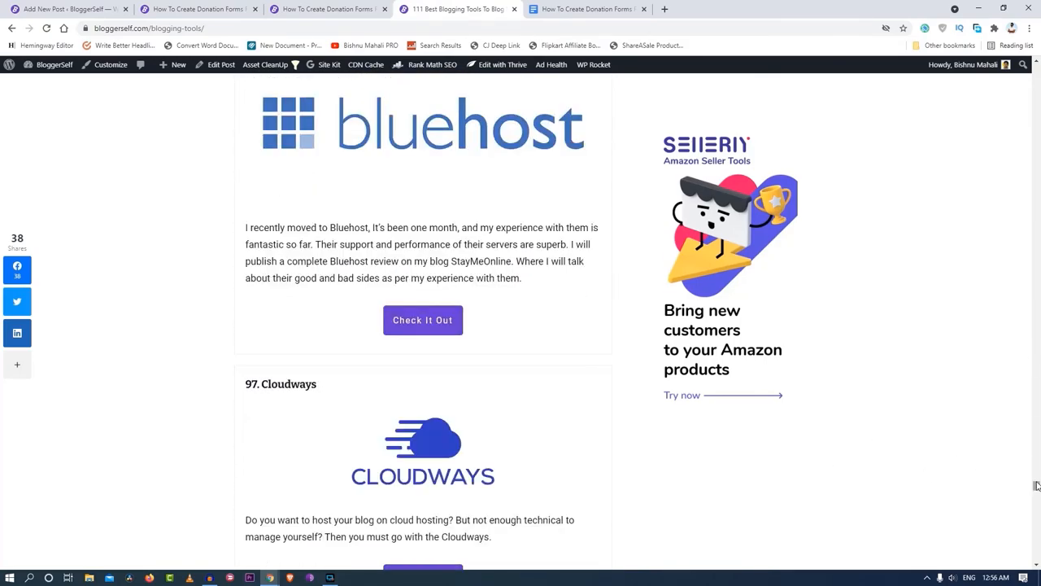
pyautogui.scroll(-3)
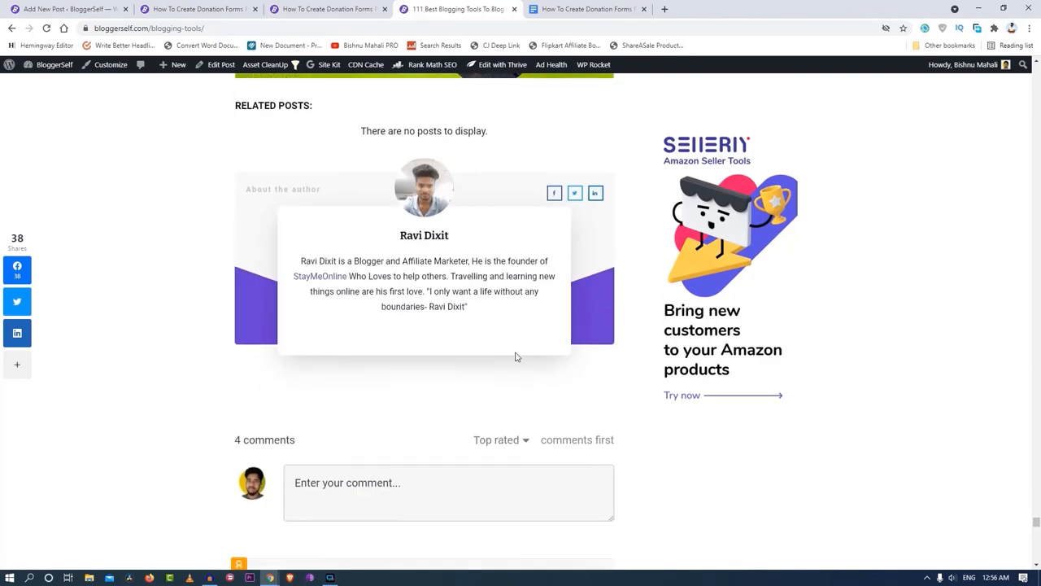
pyautogui.scroll(-3)
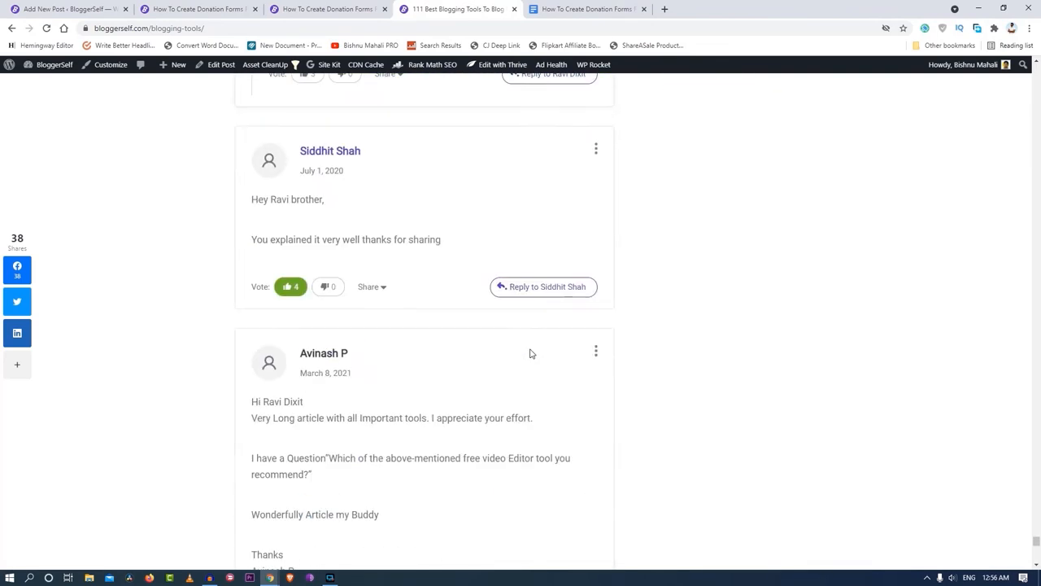
pyautogui.scroll(-3)
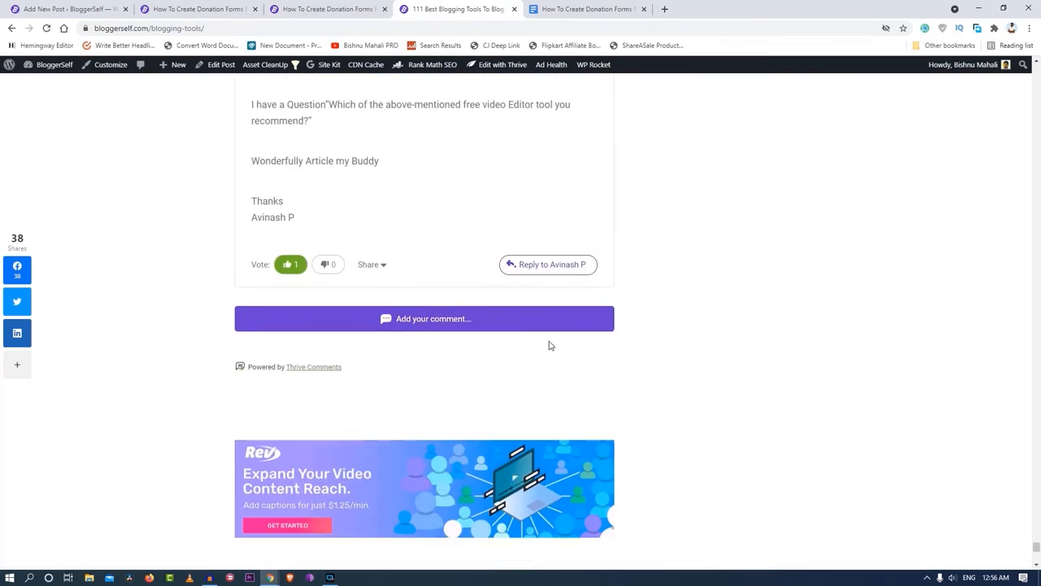
pyautogui.scroll(-3)
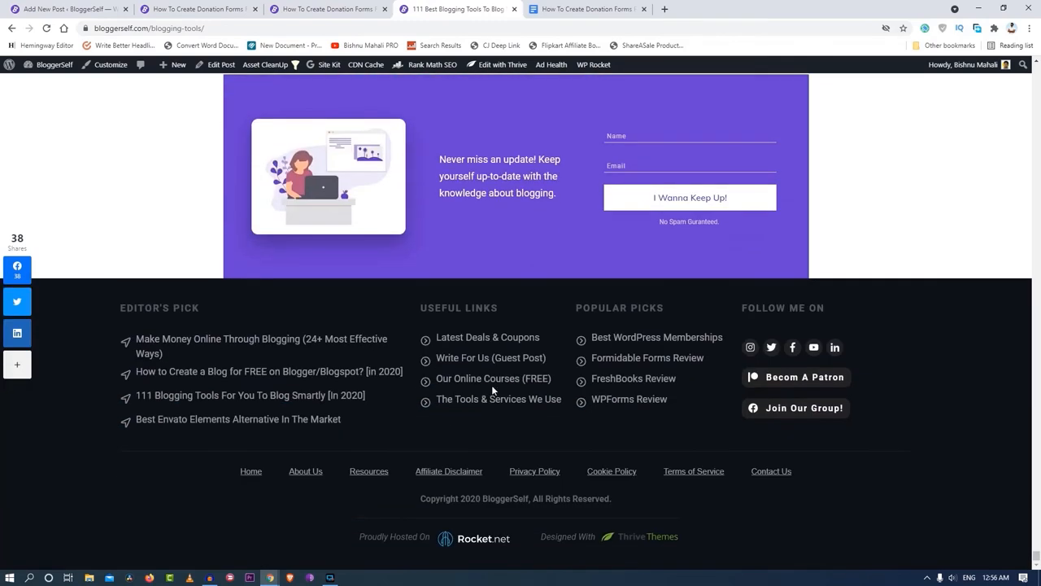
pyautogui.moveTo(637, 366)
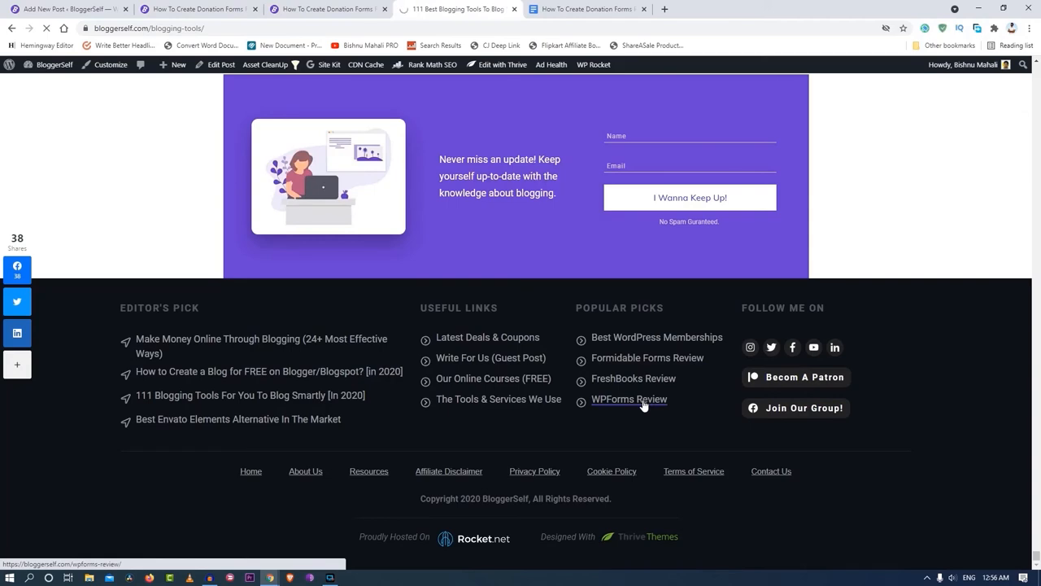
# Step: Open the WPForms Review post from the footer's Popular Picks and scroll its introduction down to the summary ratings
pyautogui.click(628, 401)
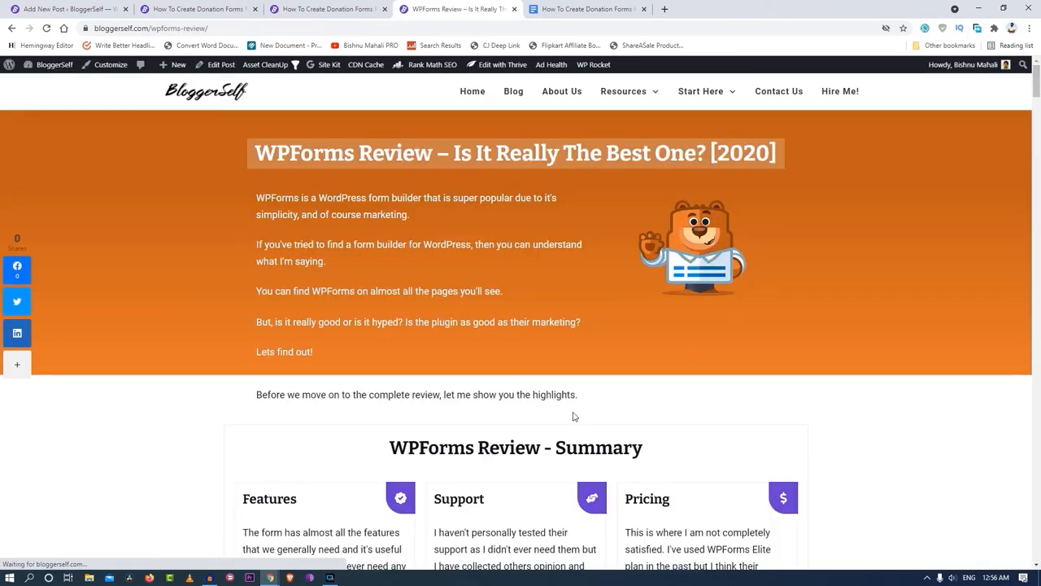
pyautogui.moveTo(449, 213)
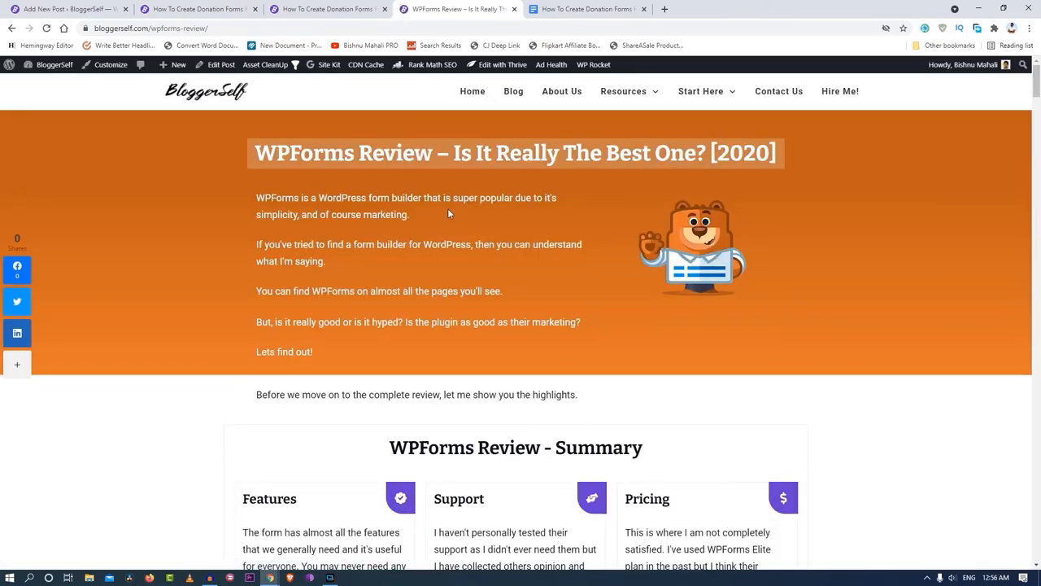
pyautogui.scroll(-3)
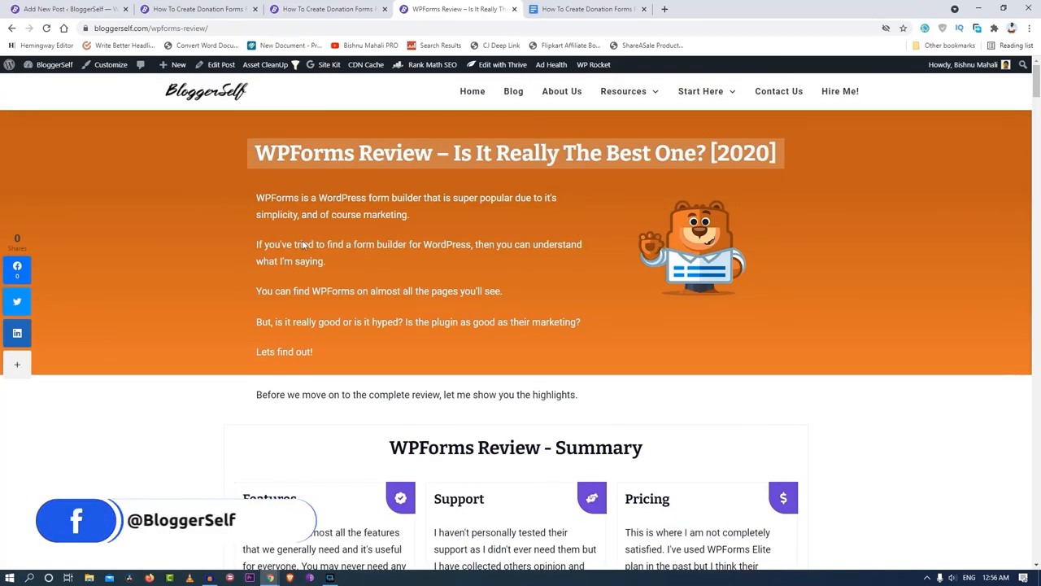
pyautogui.moveTo(254, 142)
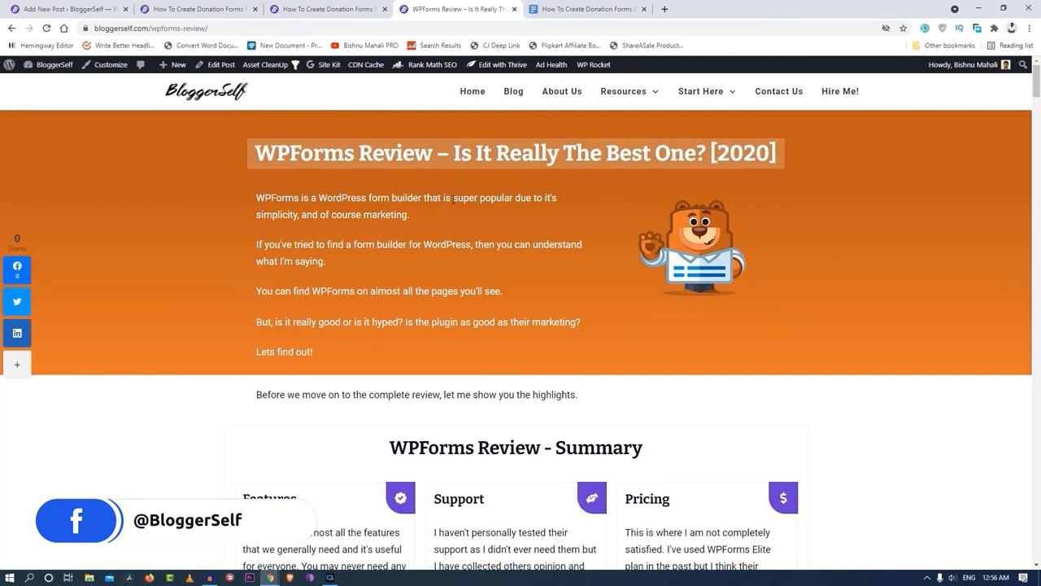
pyautogui.scroll(-3)
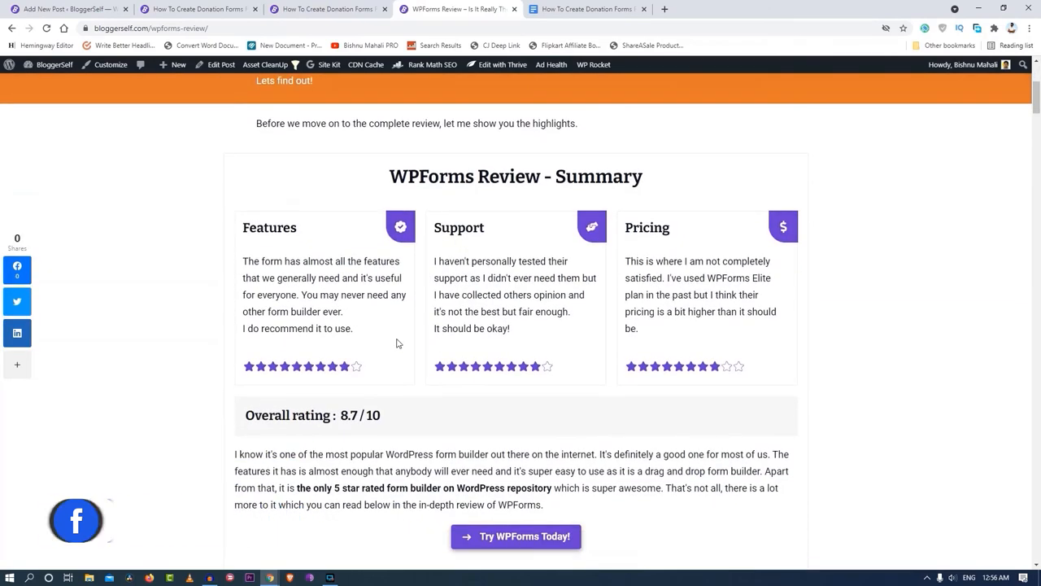
pyautogui.scroll(-3)
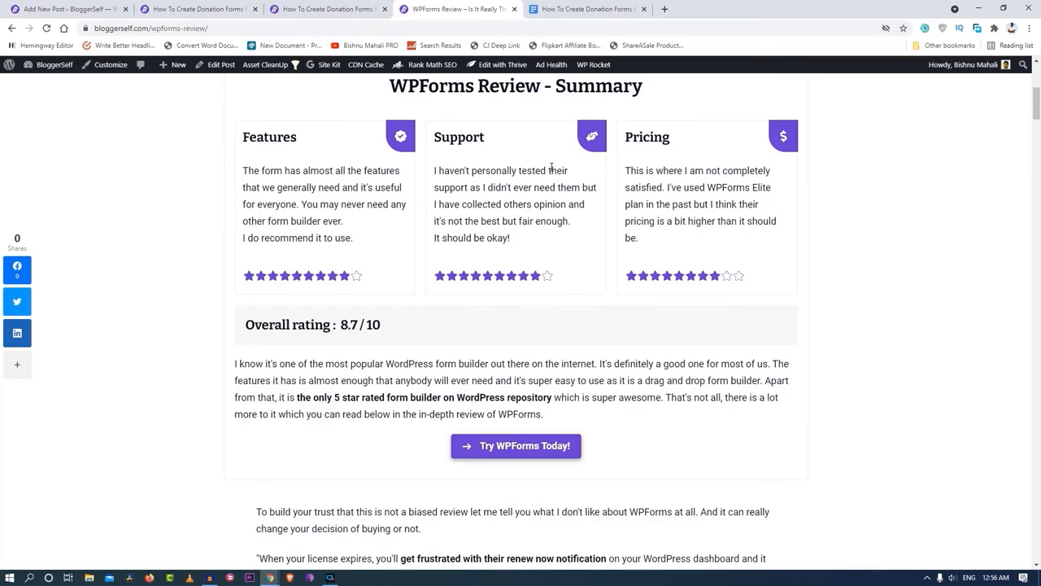
pyautogui.scroll(-3)
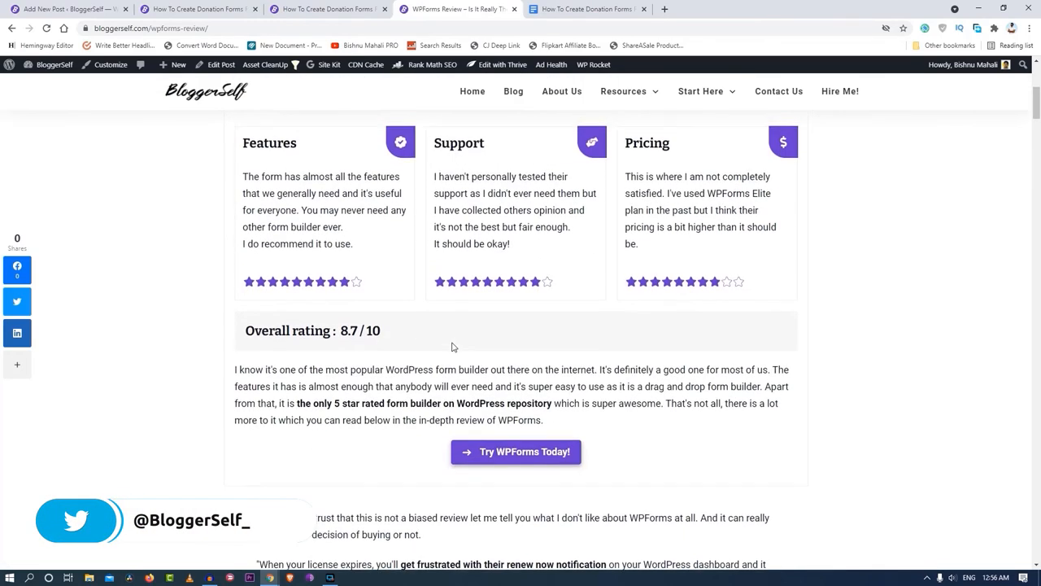
pyautogui.scroll(3)
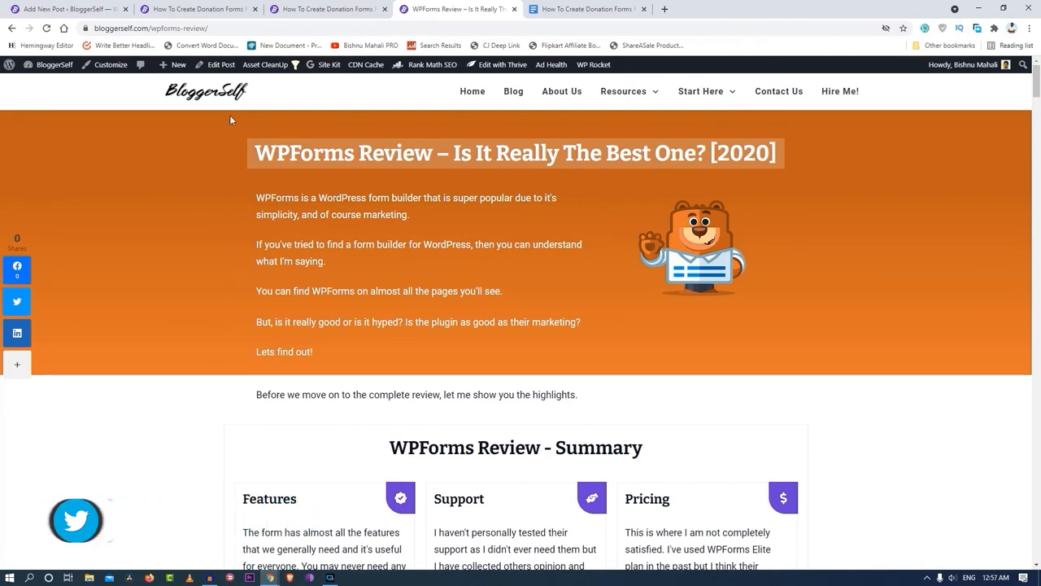
pyautogui.moveTo(279, 120)
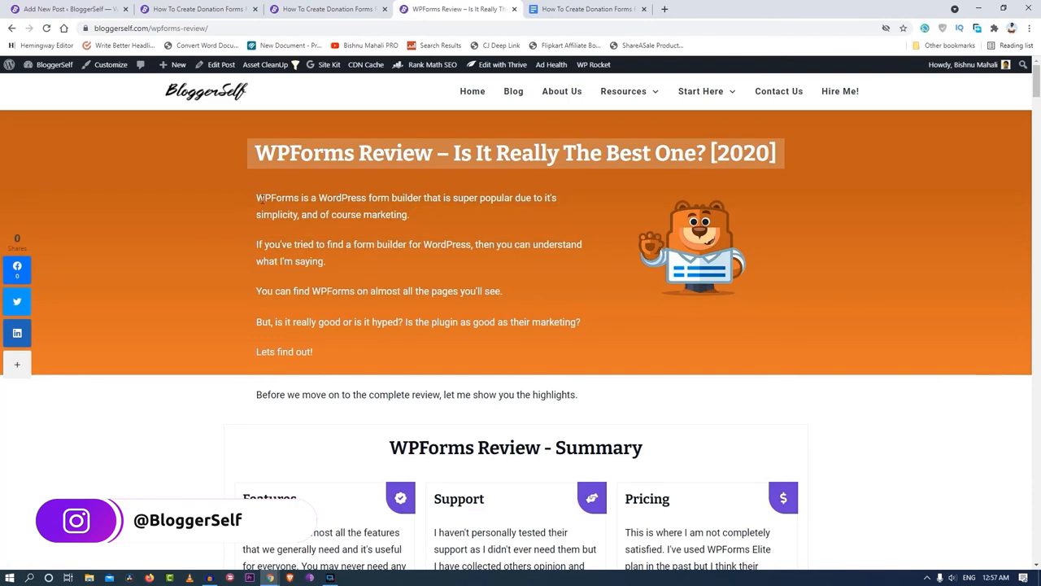
pyautogui.moveTo(257, 196); pyautogui.dragTo(602, 335)
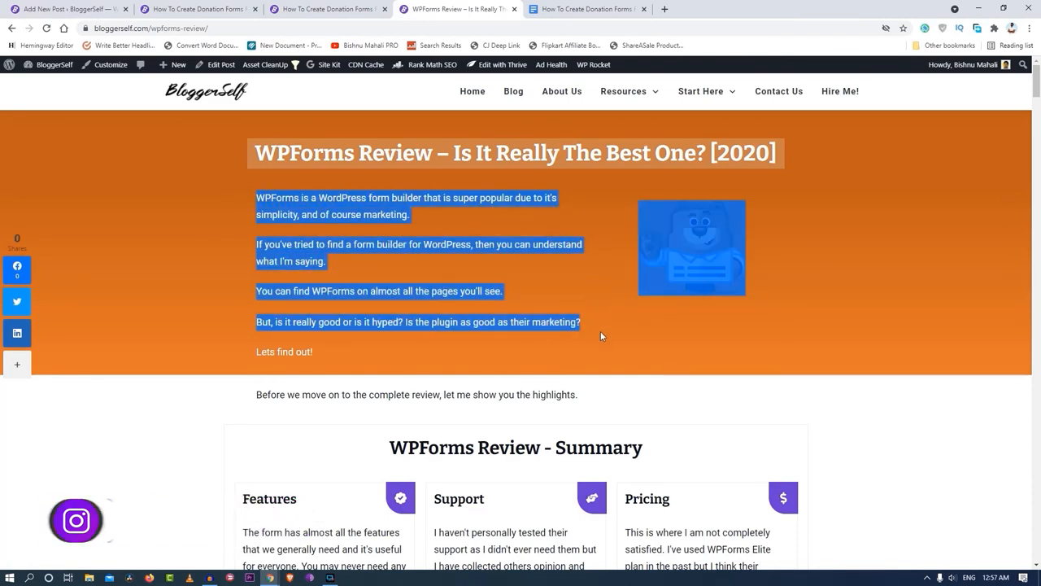
pyautogui.click(194, 143)
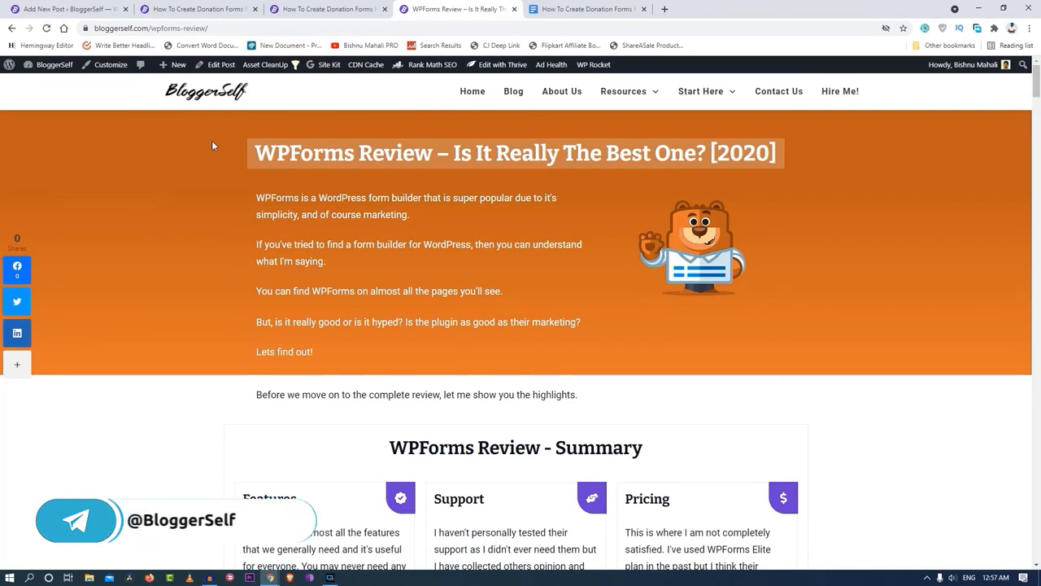
pyautogui.moveTo(556, 197)
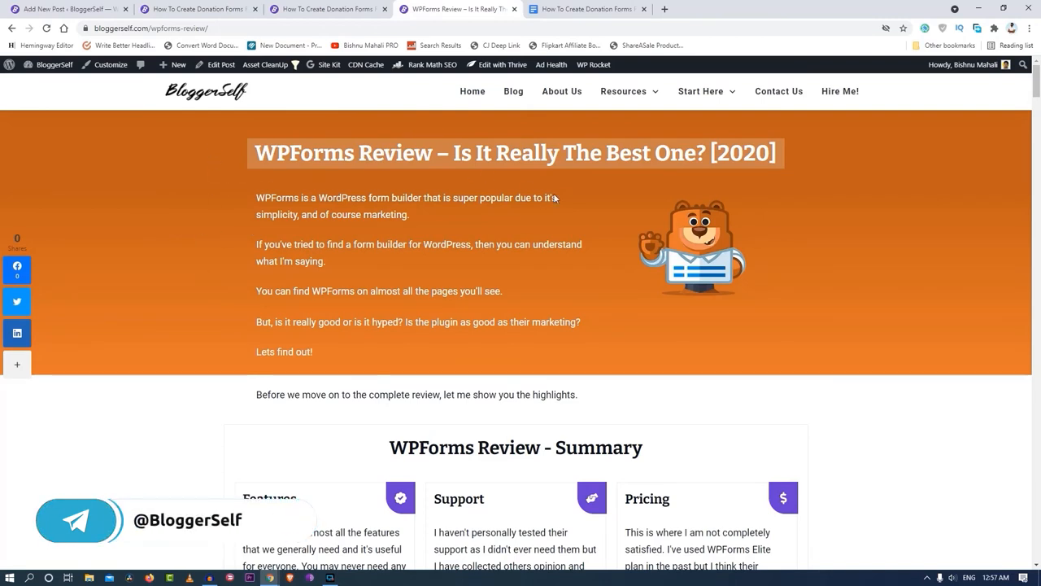
pyautogui.moveTo(836, 368)
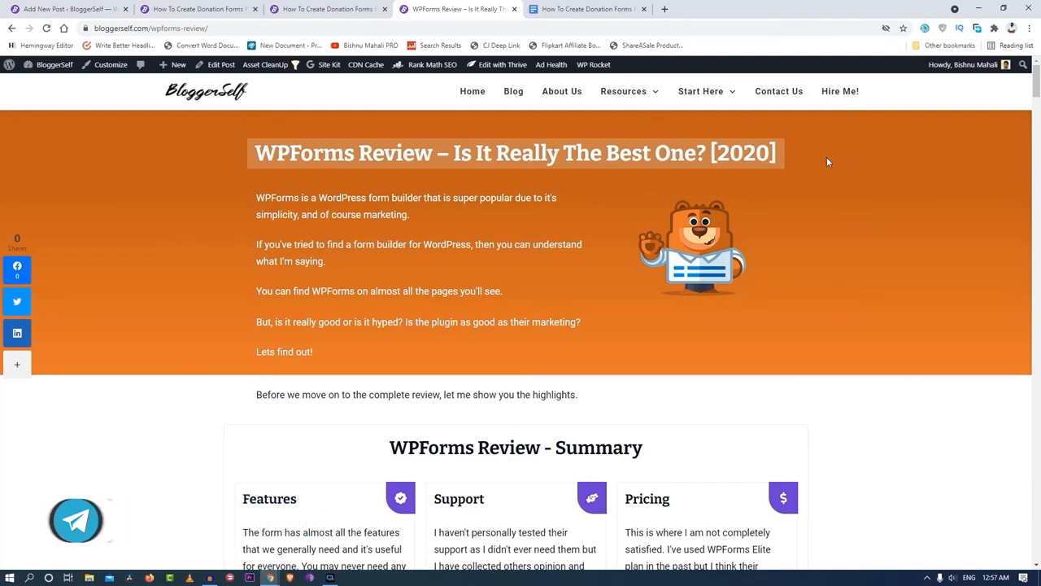
pyautogui.tripleClick(514, 153)
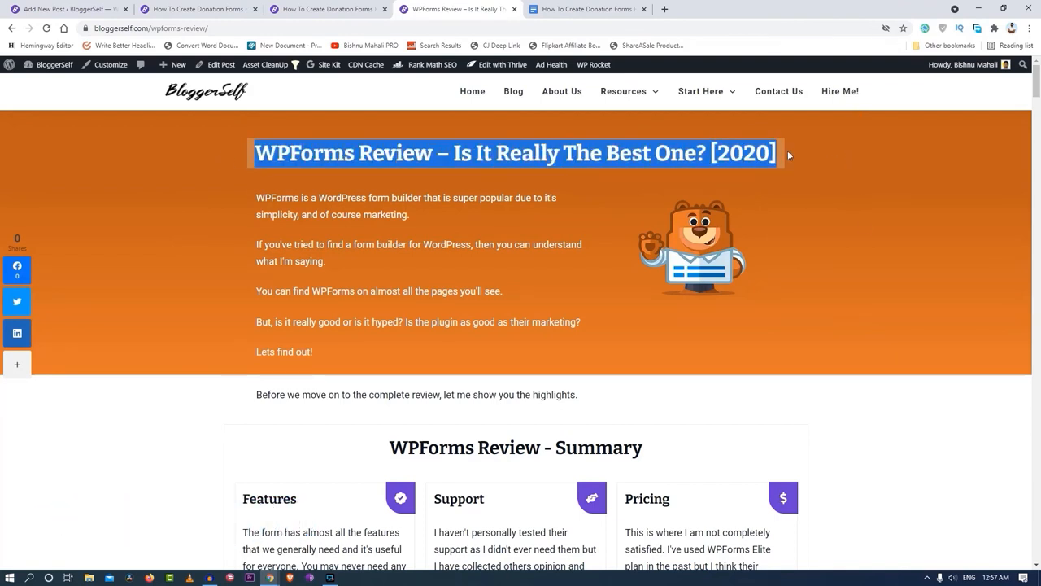
pyautogui.doubleClick(275, 199)
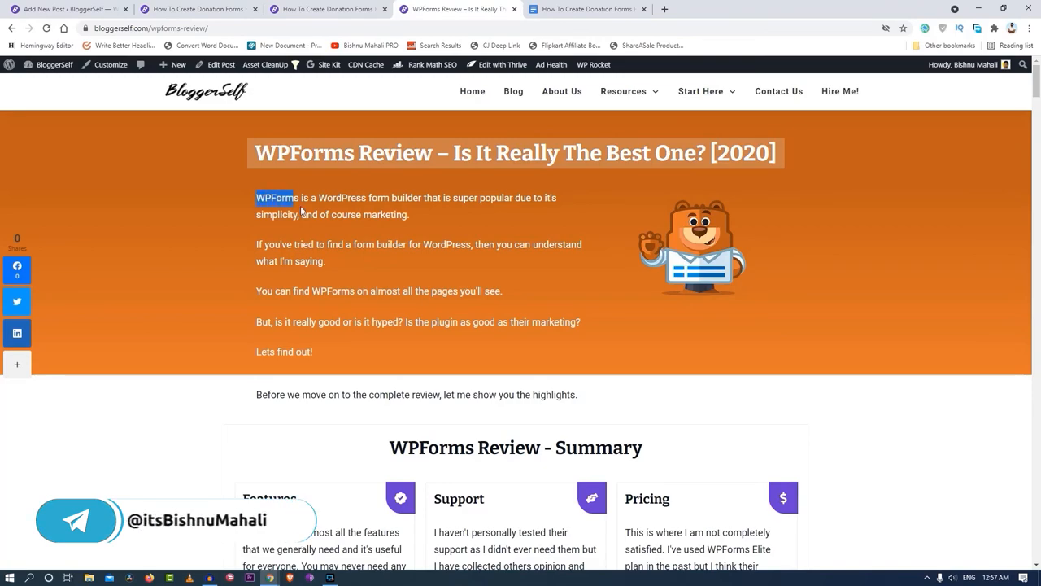
# Step: Scroll the WPForms review past related posts, the rating box and pros/cons down to the footer
pyautogui.scroll(-3)
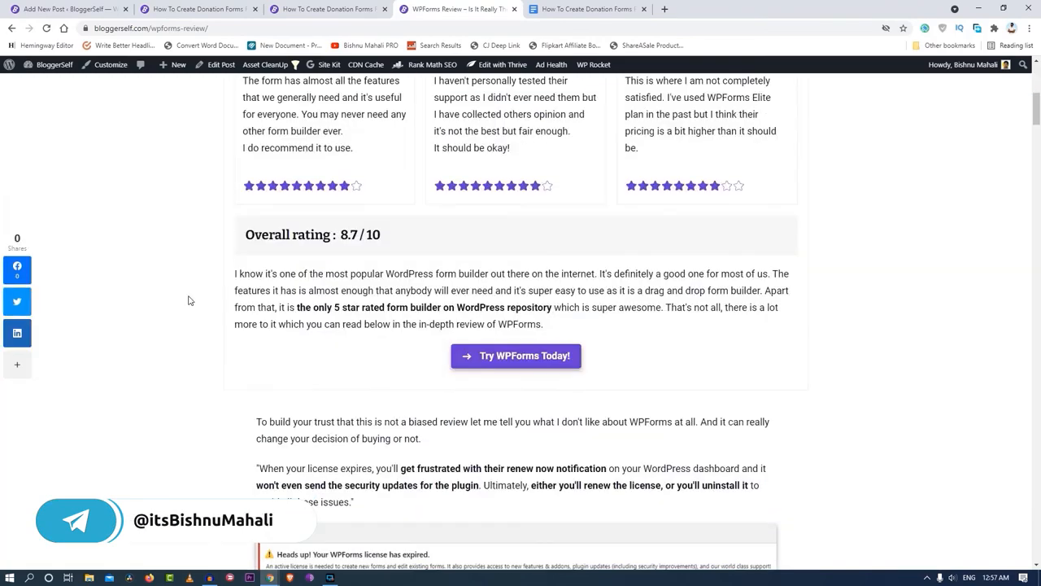
pyautogui.scroll(-3)
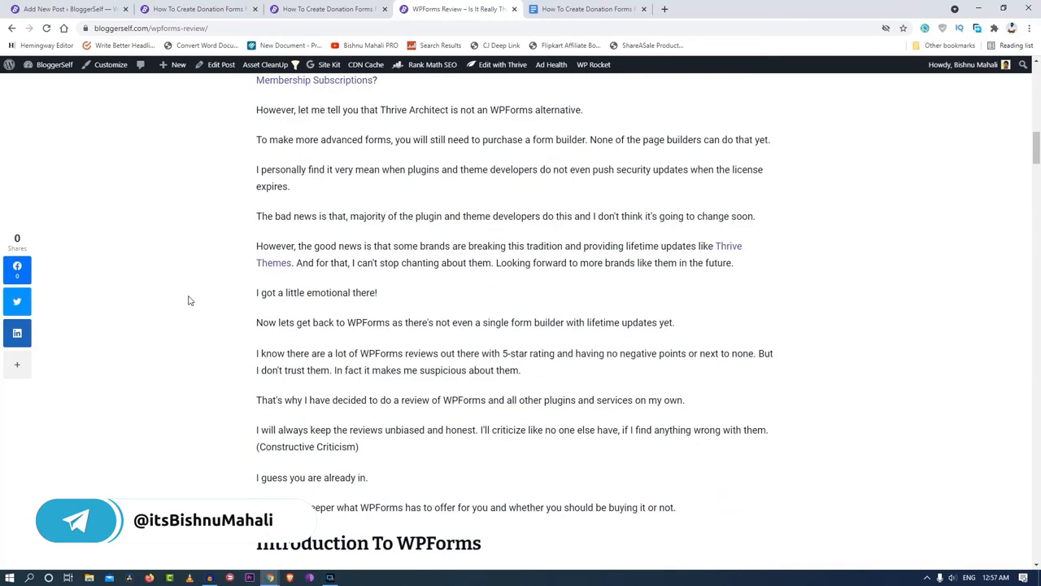
pyautogui.scroll(-3)
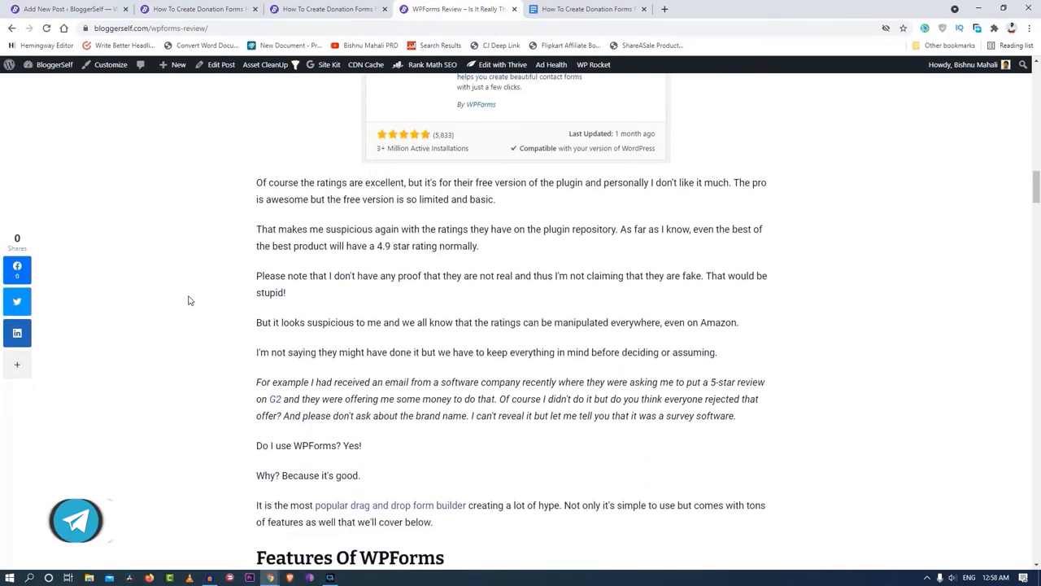
pyautogui.scroll(-3)
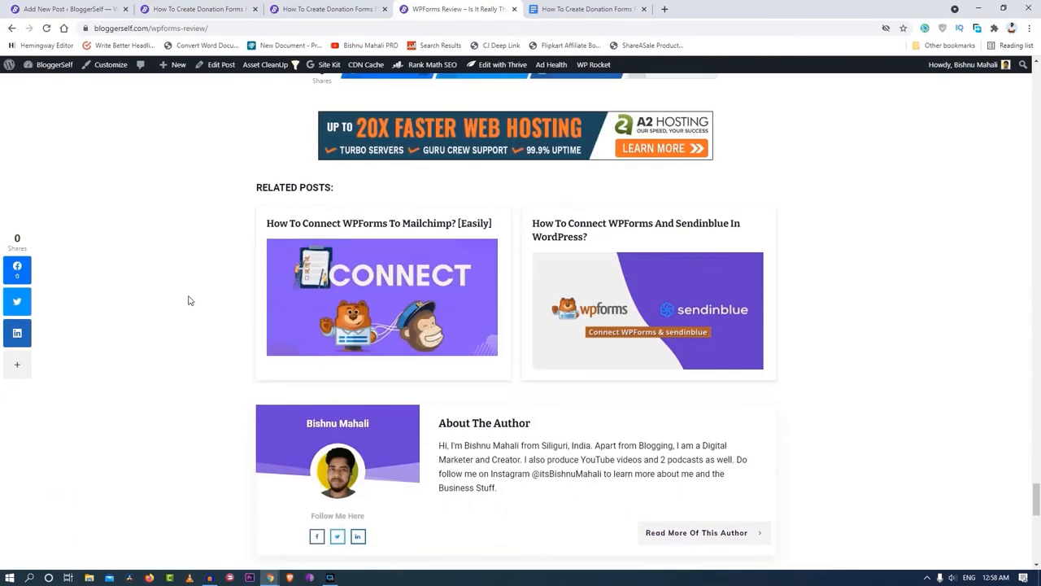
pyautogui.scroll(3)
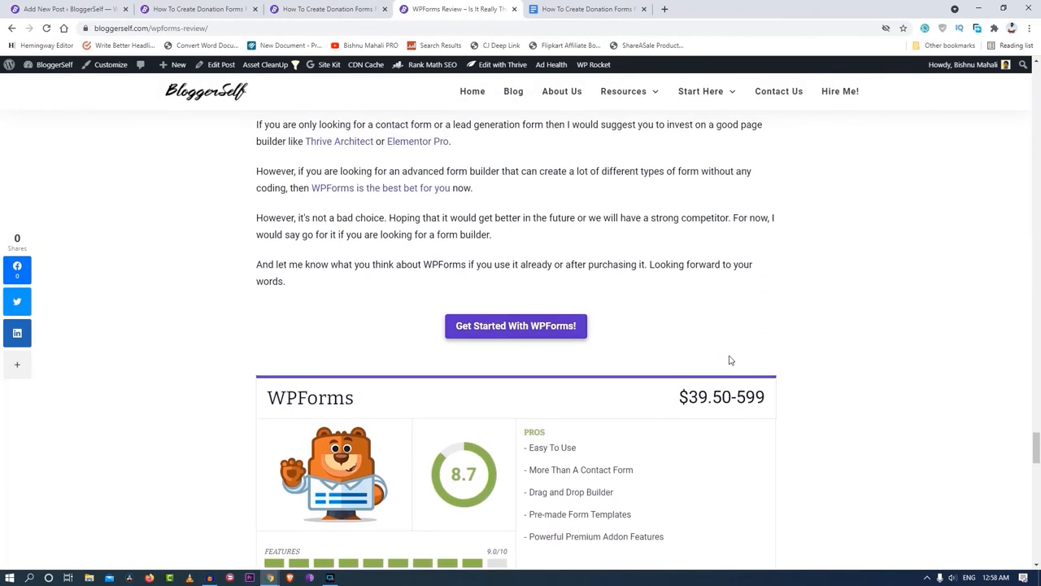
pyautogui.scroll(-3)
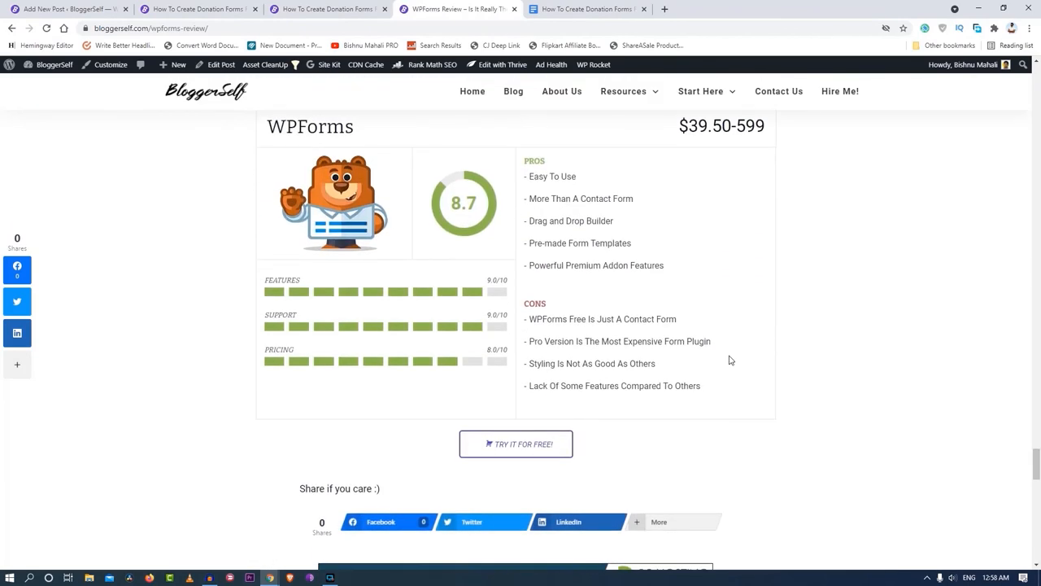
pyautogui.scroll(-3)
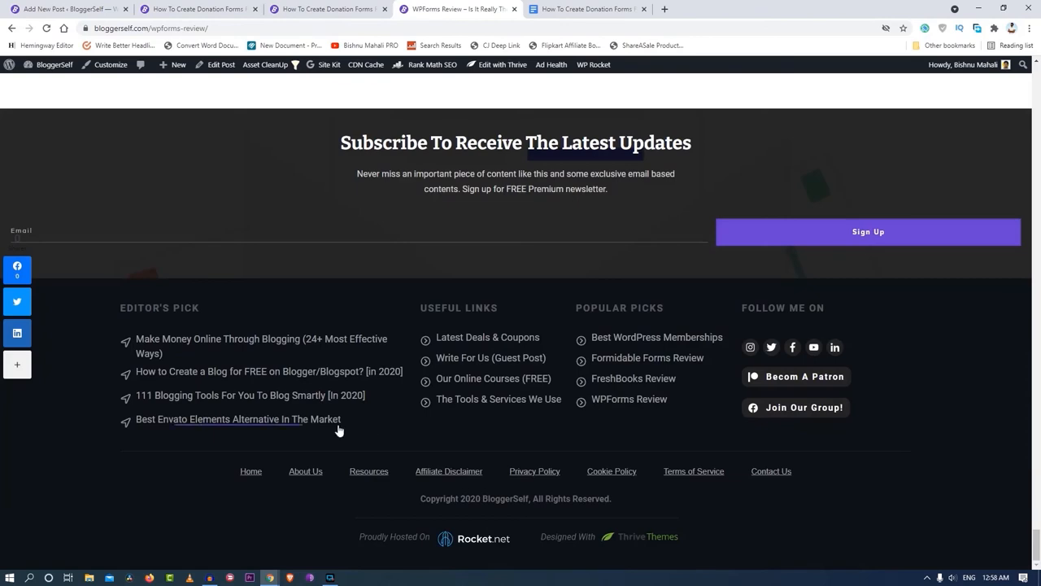